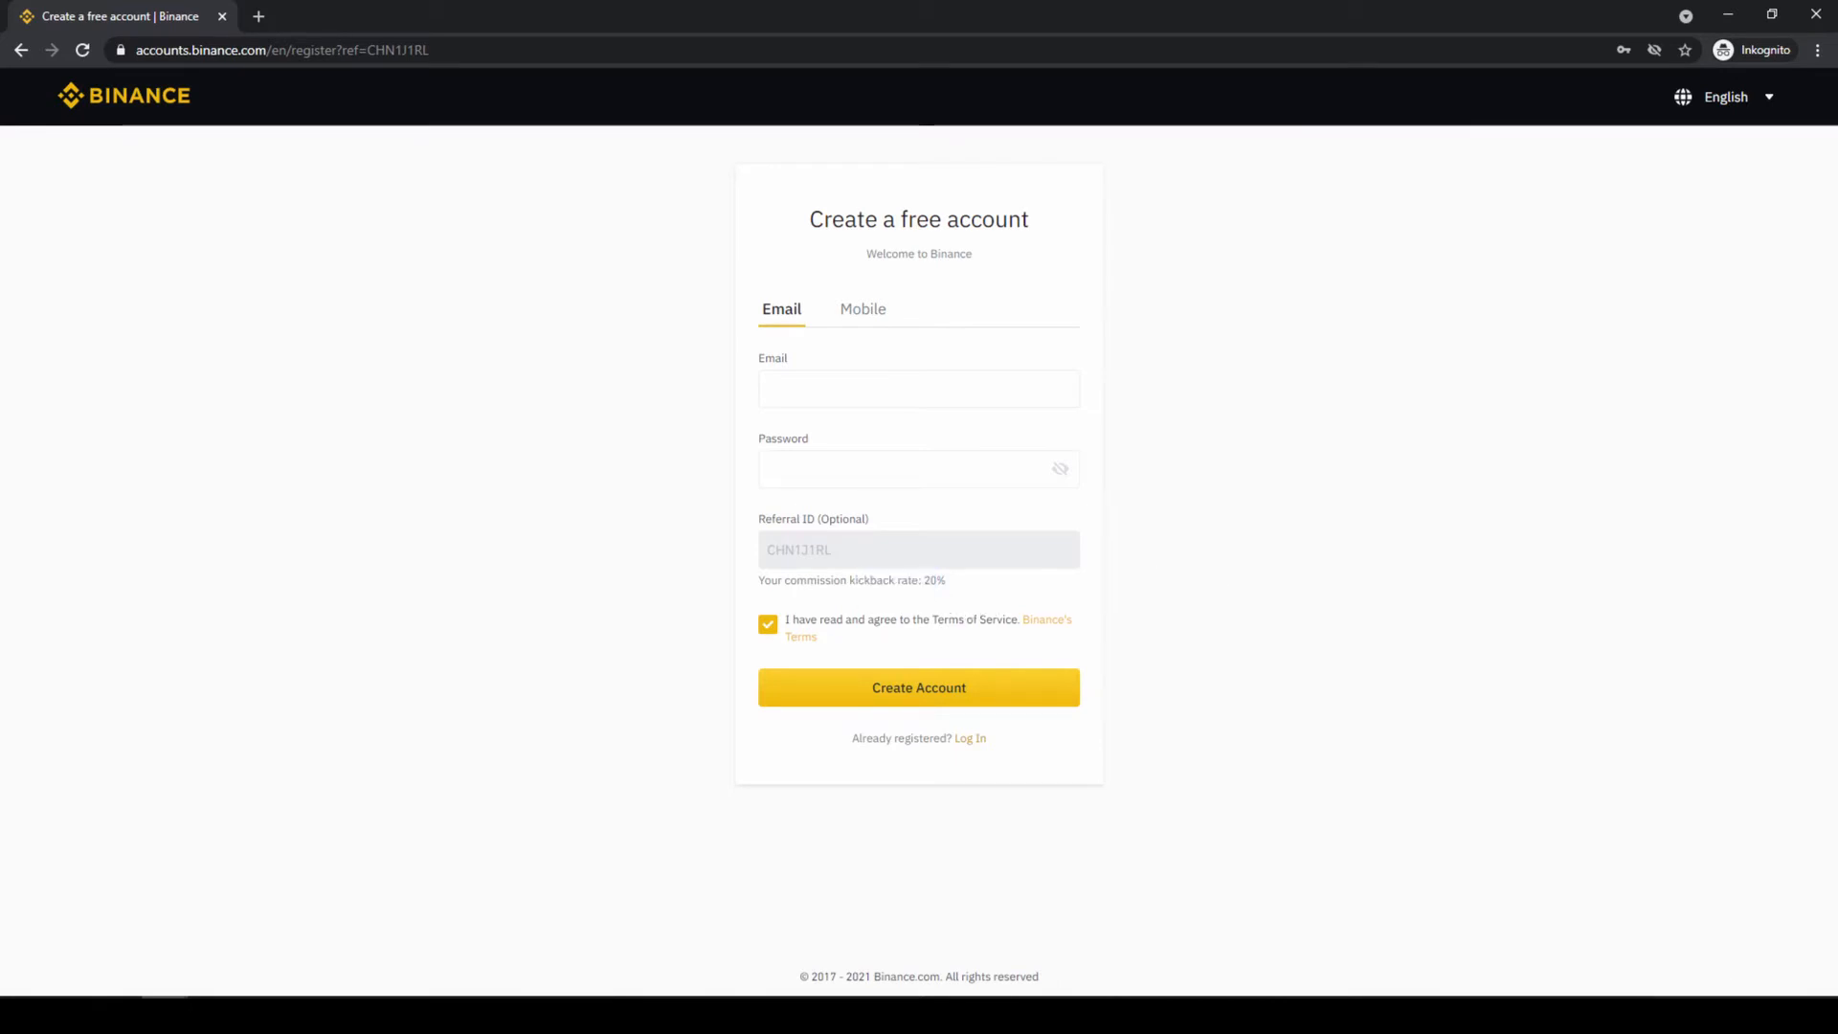
mouse_move(1113, 509)
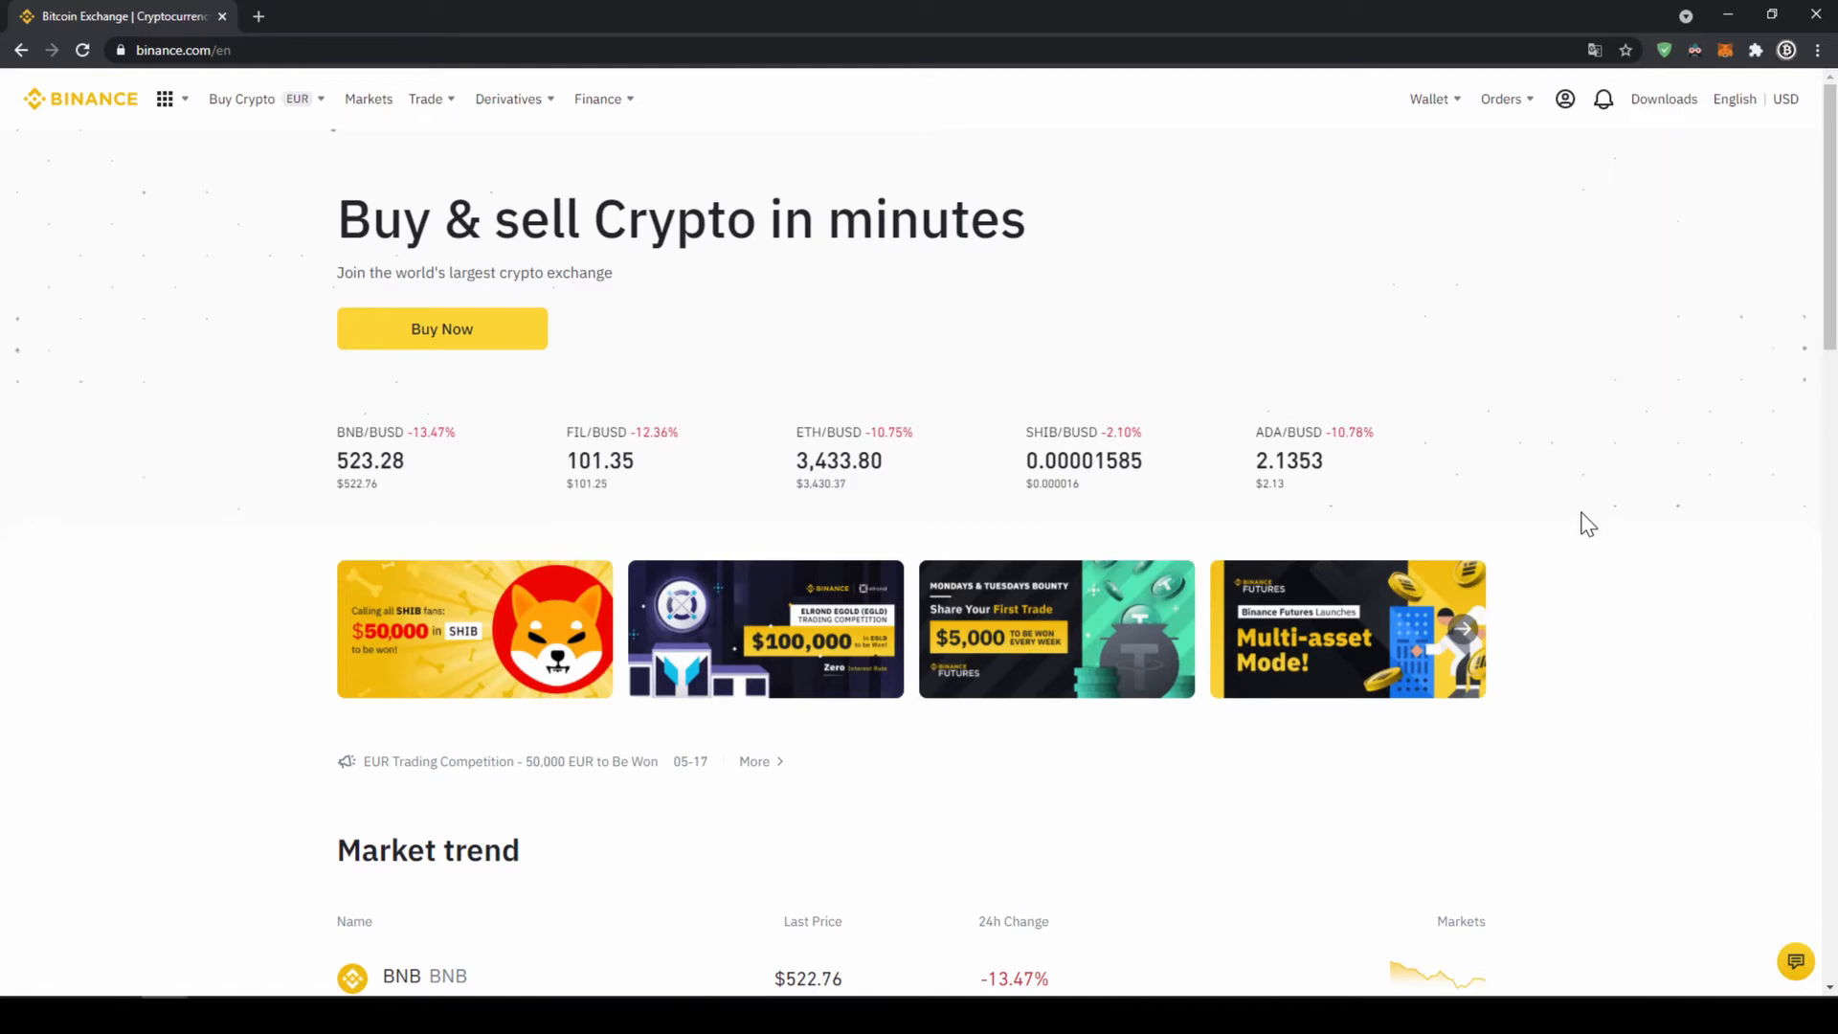
From the profile menu, open Identification to confirm identity verification is marked Verified
click(1565, 99)
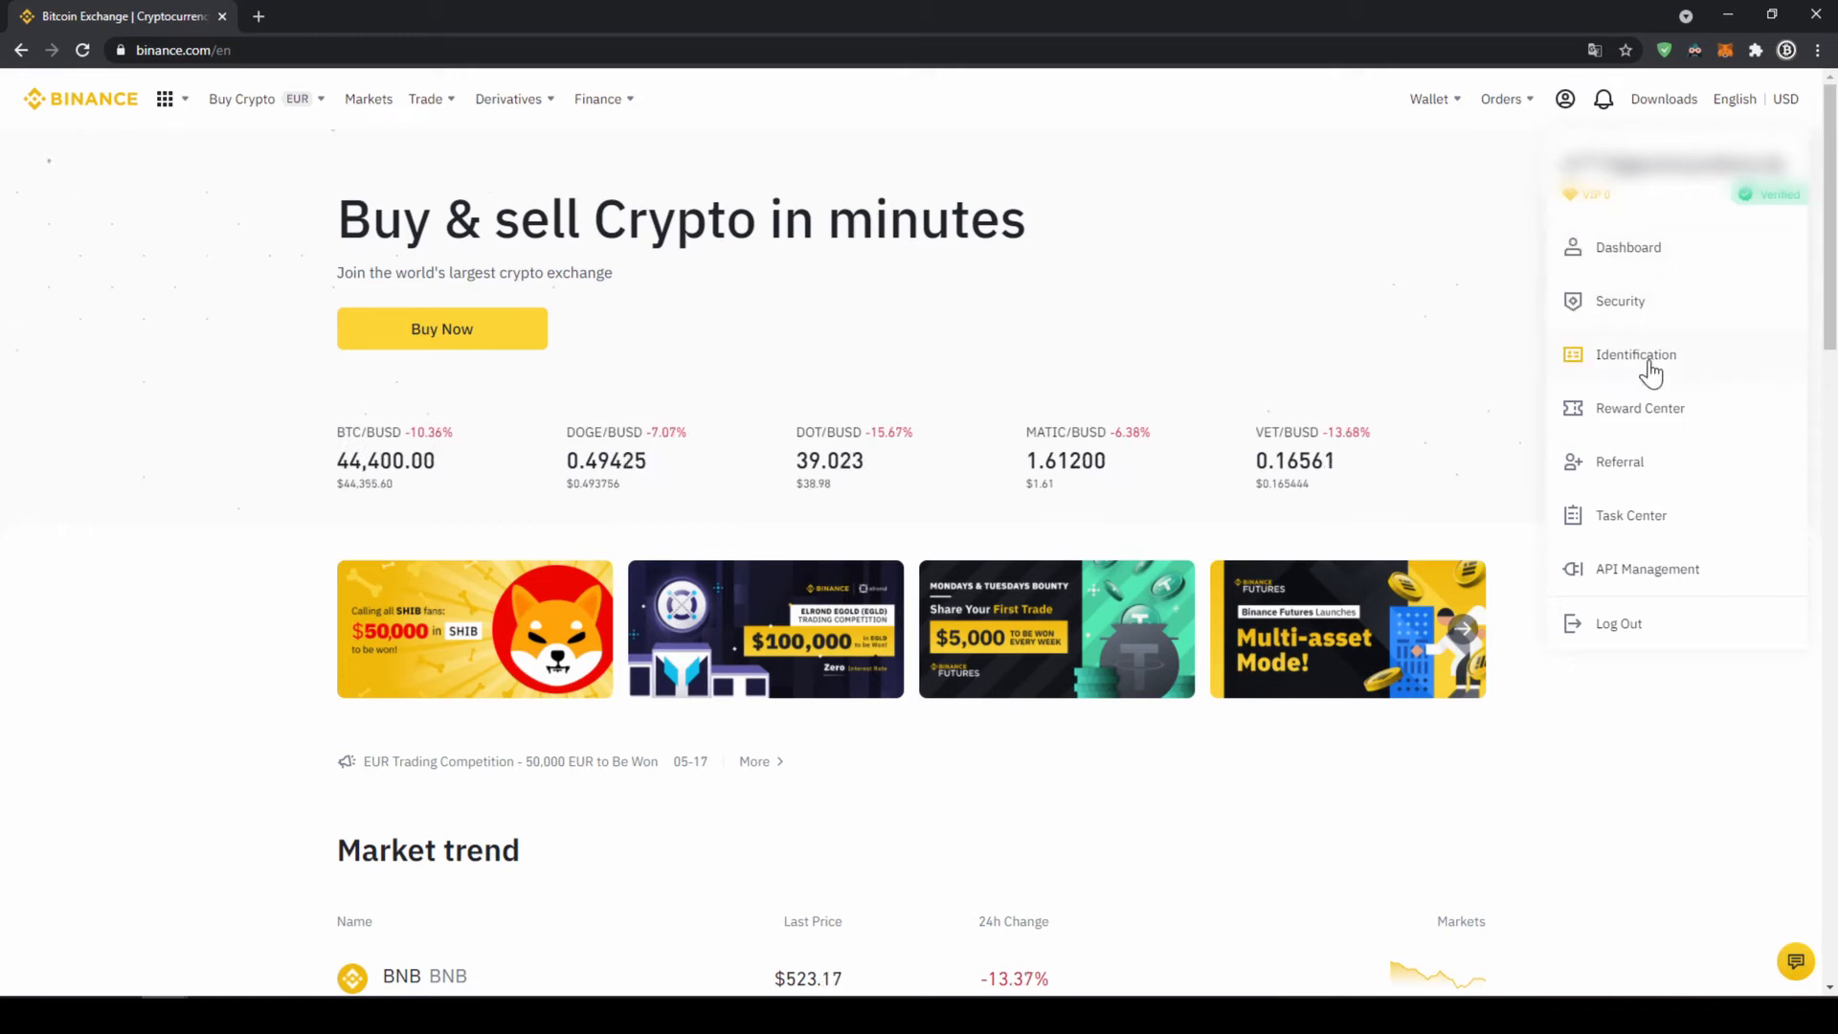
click(1636, 354)
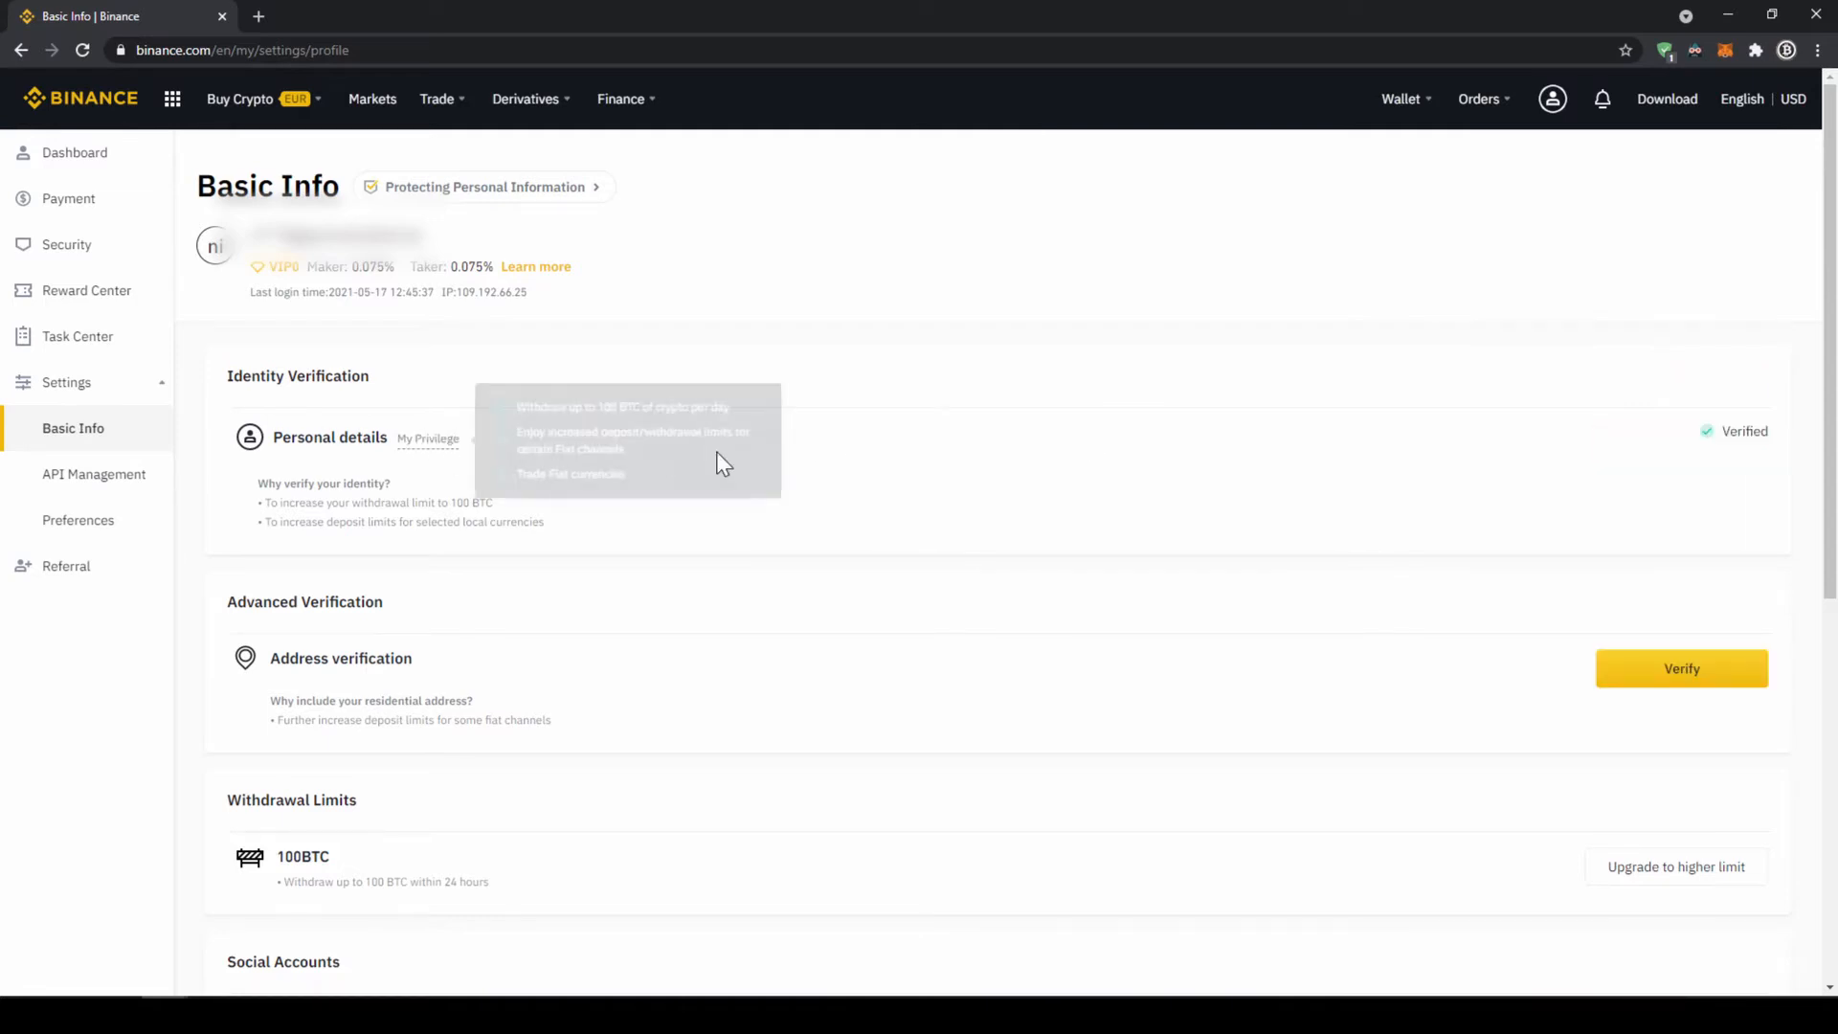
mouse_move(1702, 463)
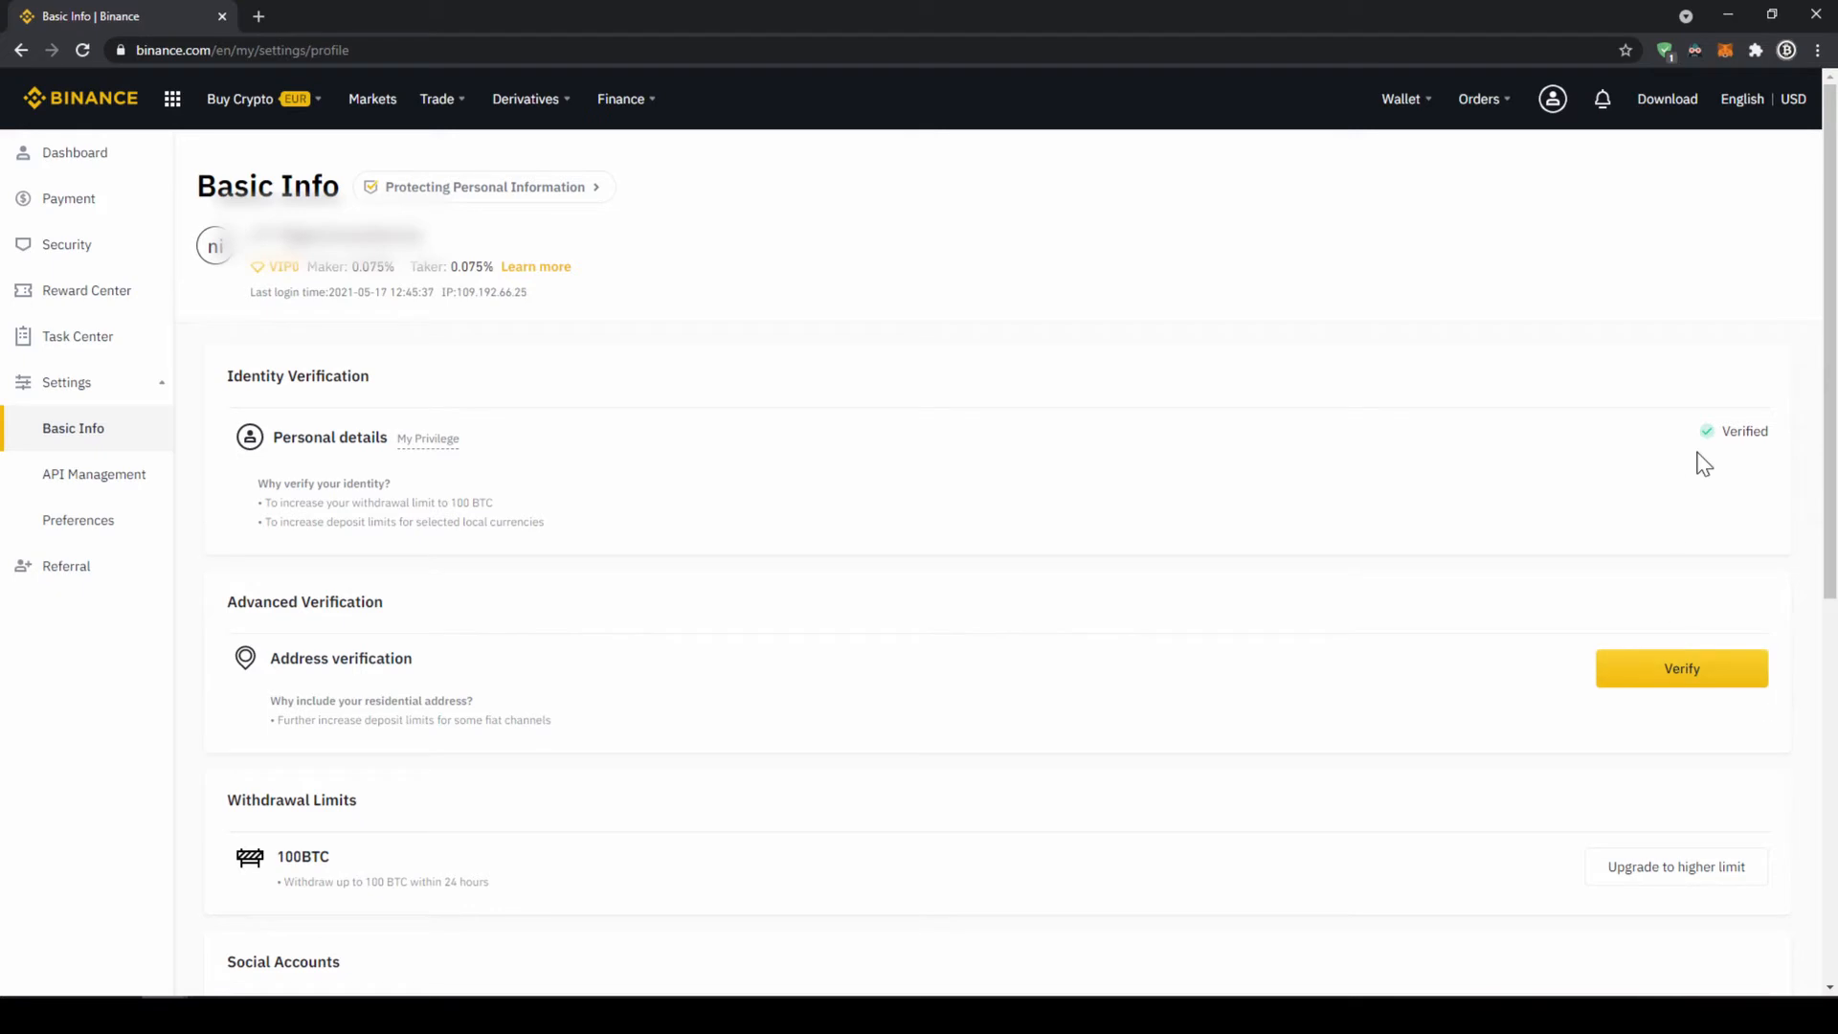
mouse_move(1664, 454)
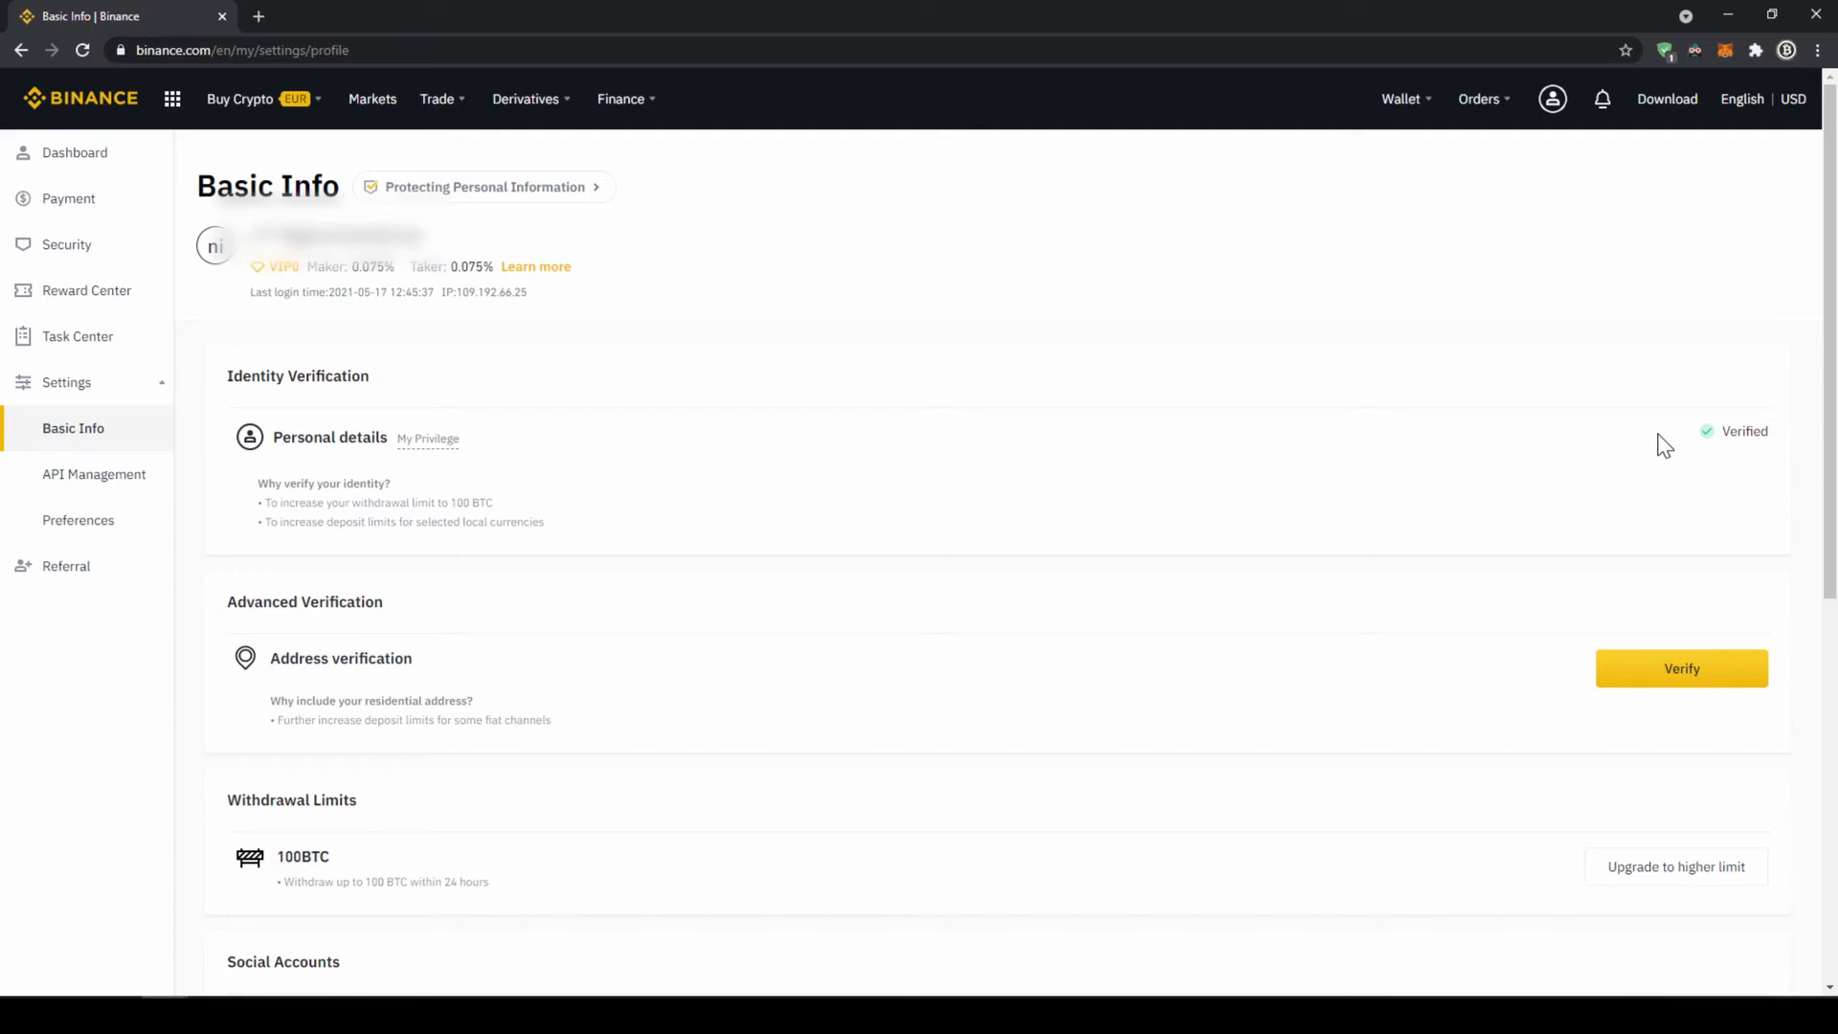
Open Wallet > Fiat and Spot to view the 260.59337463 EUR balance
click(1399, 99)
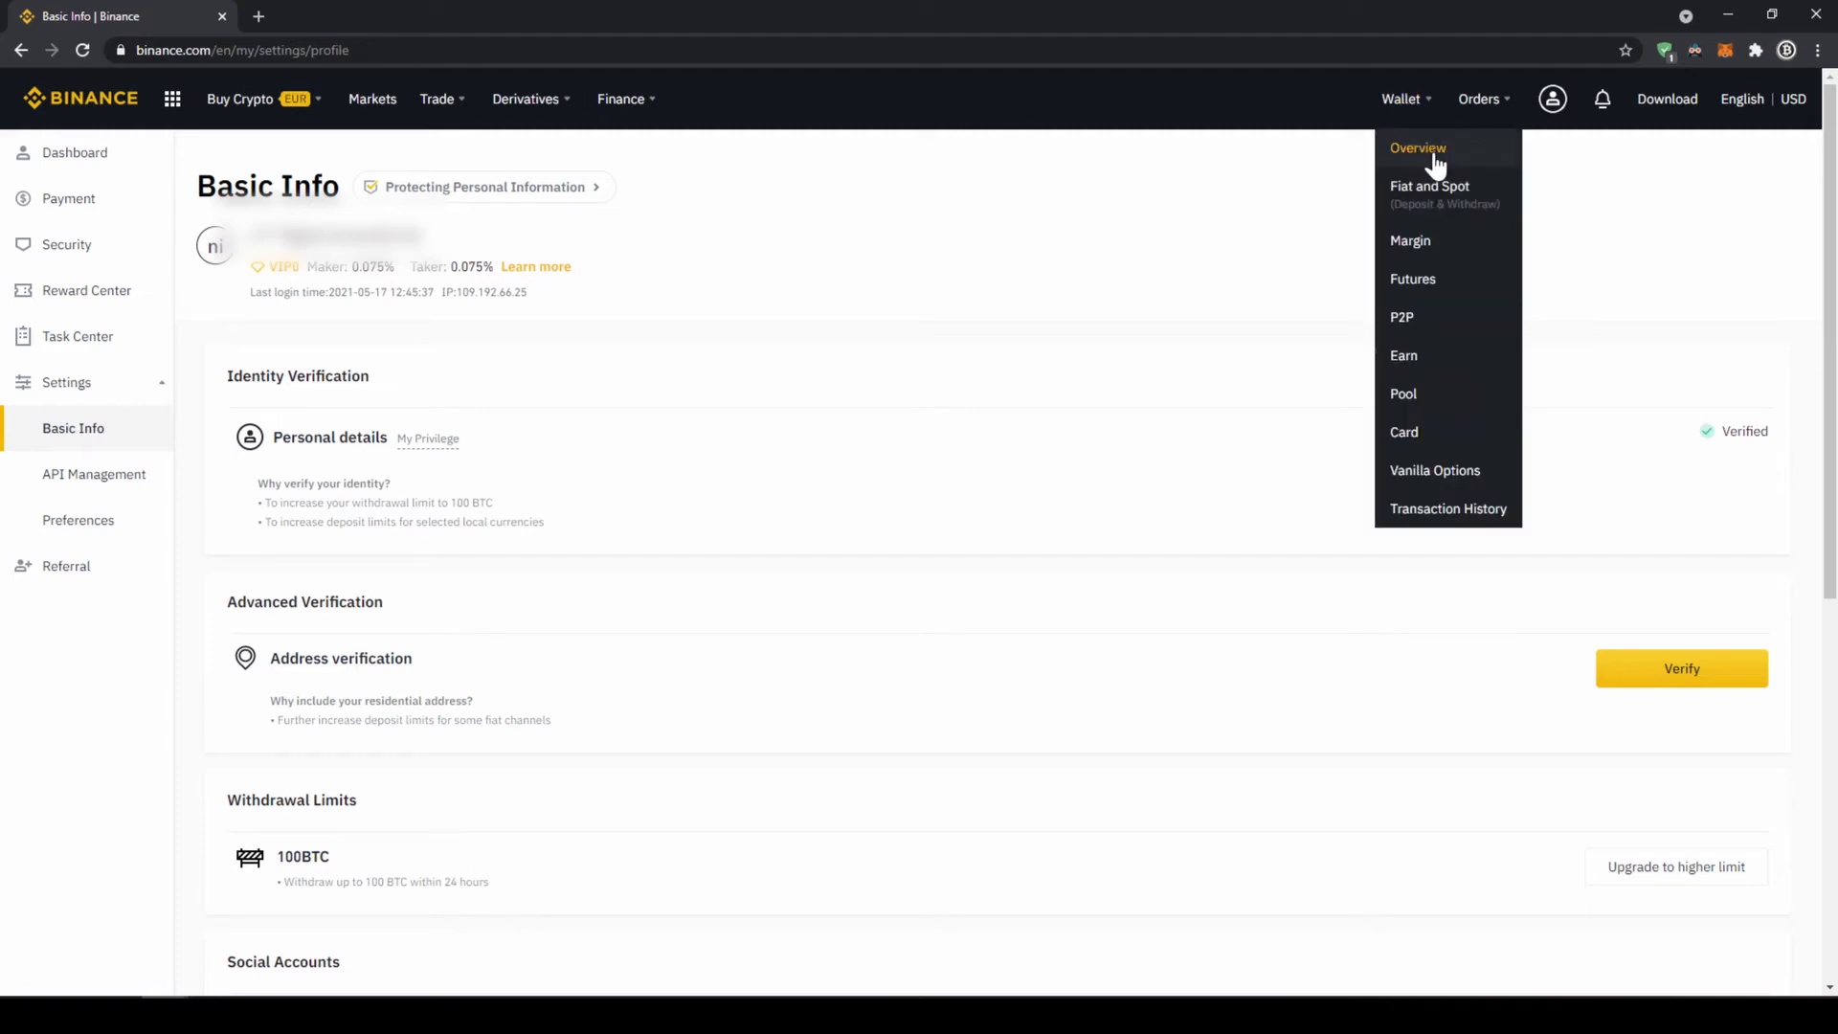
click(1418, 148)
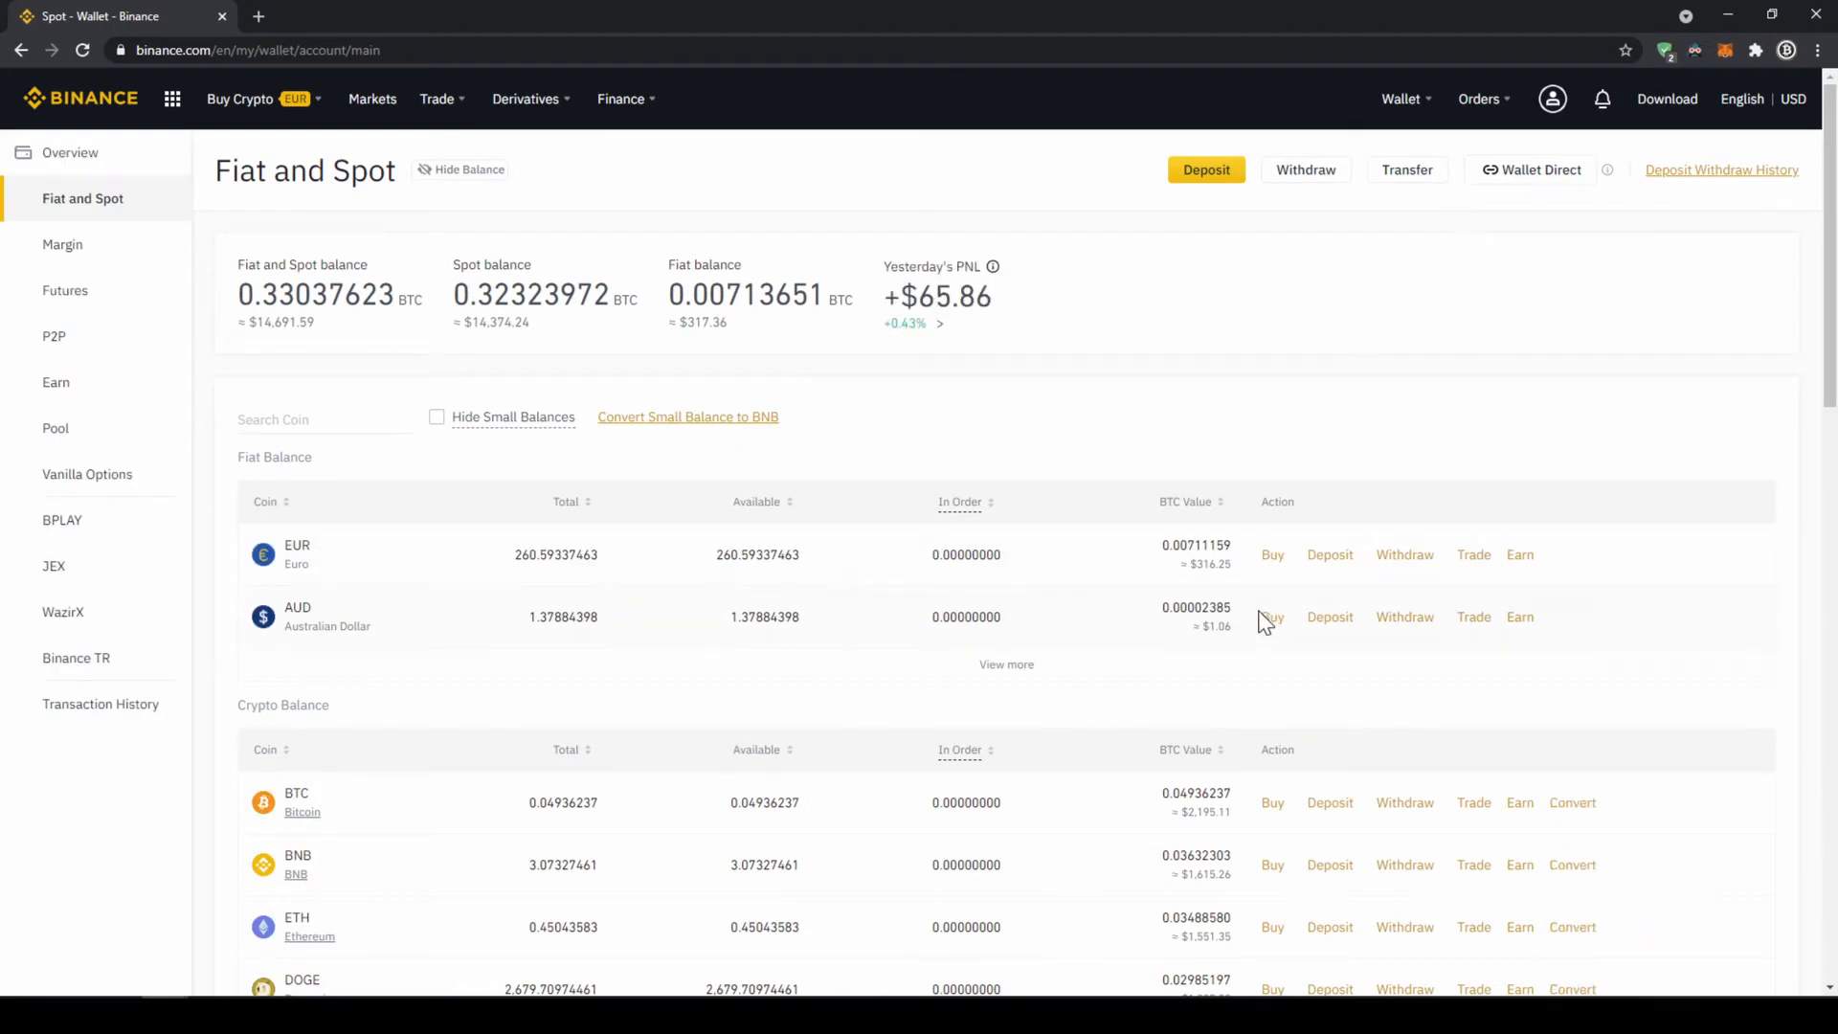
mouse_move(1036, 400)
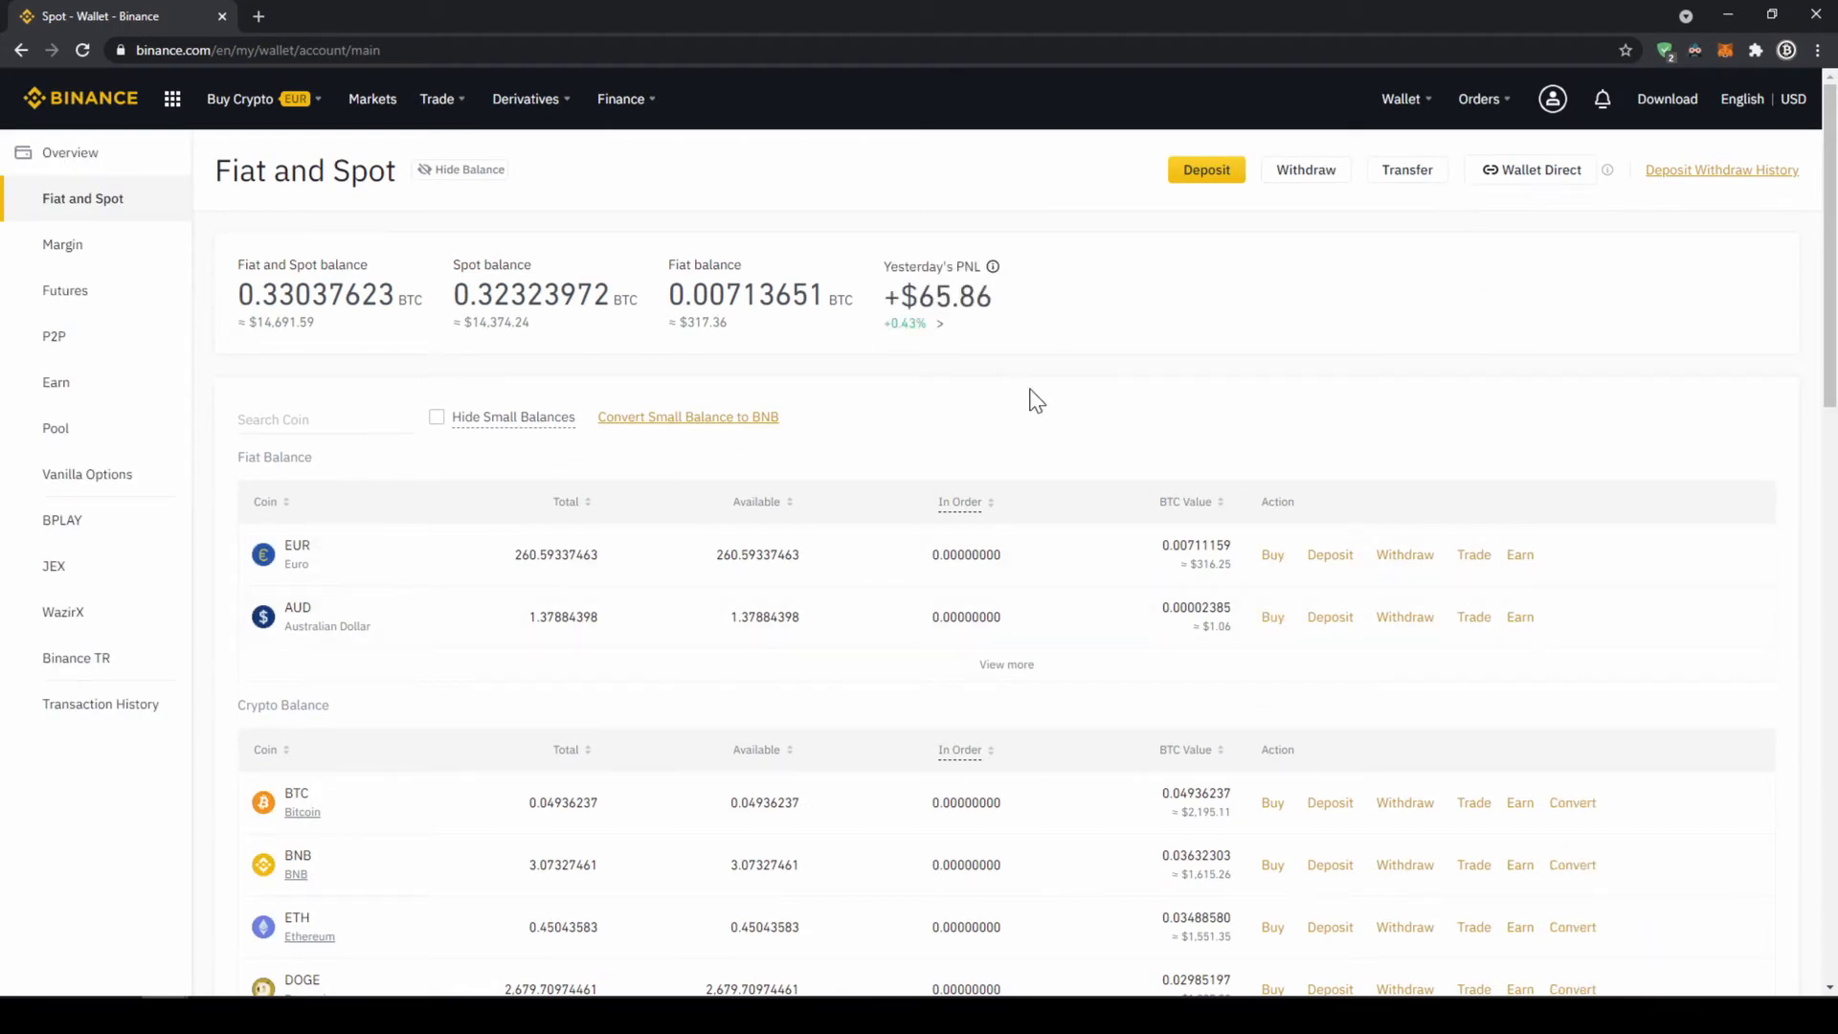
mouse_move(1203, 228)
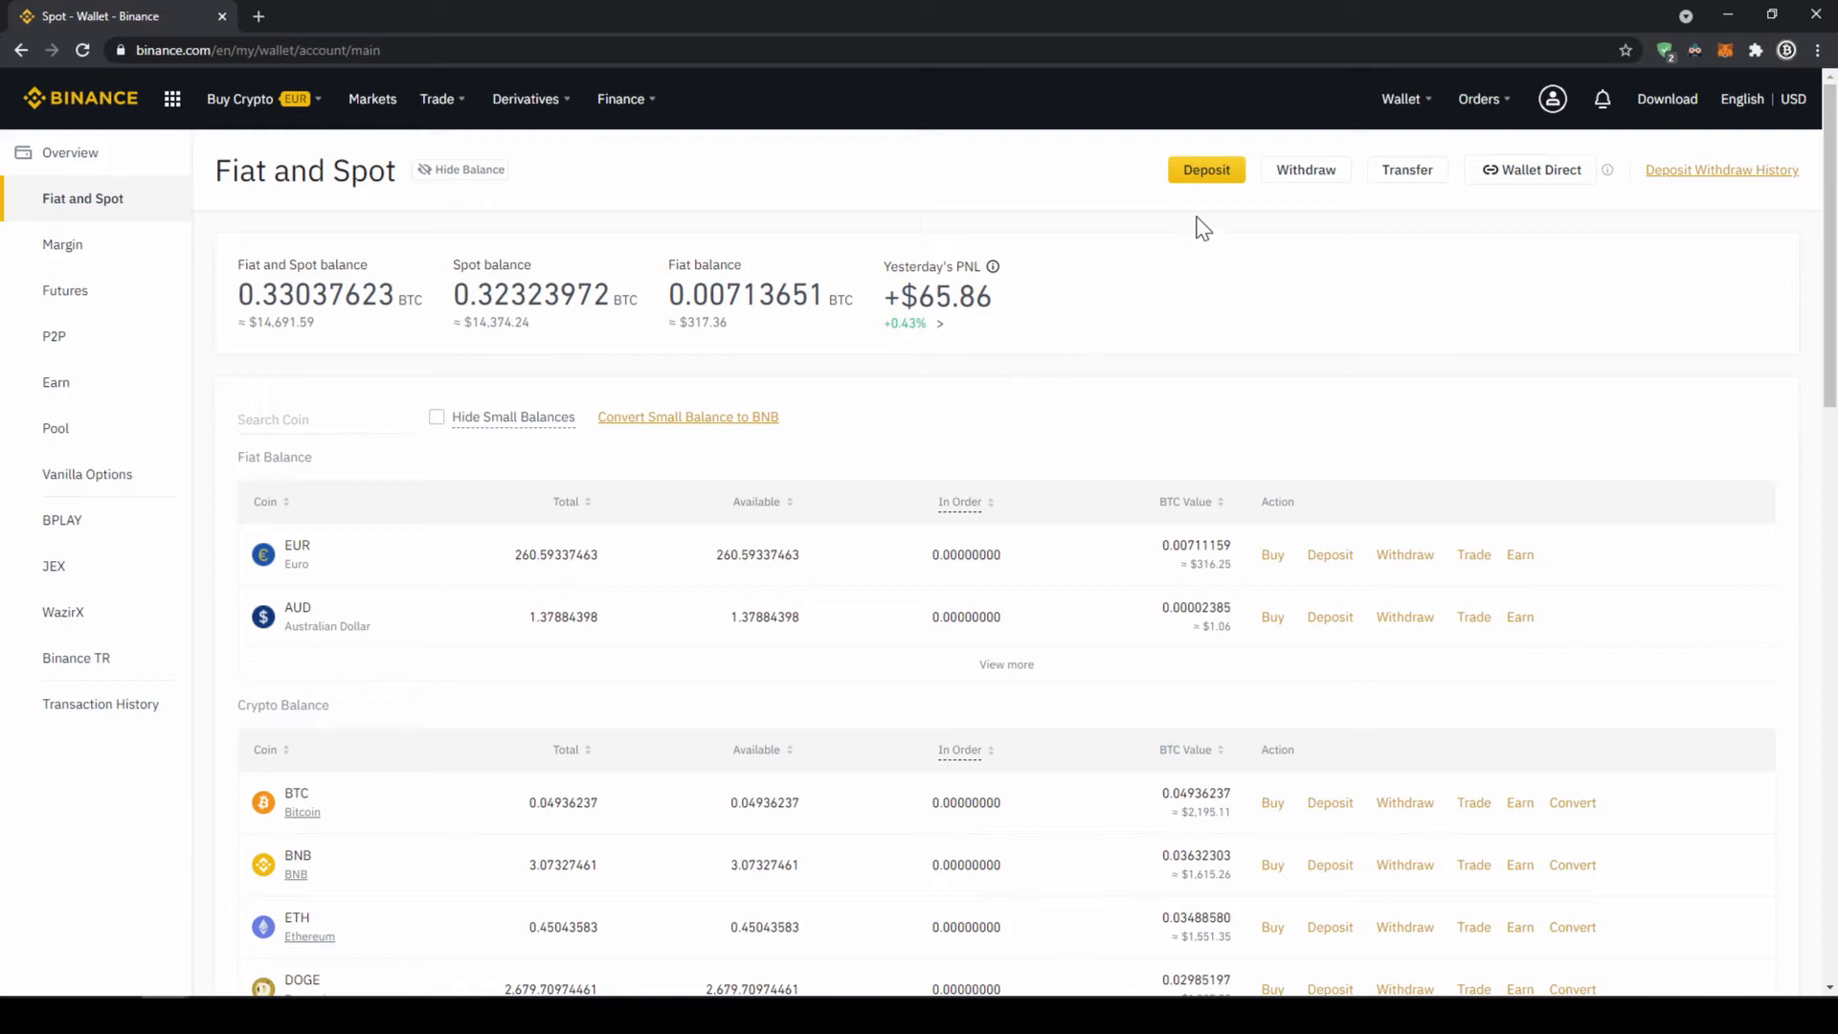
Start a EUR deposit by SEPA bank transfer with an amount of 200
click(1207, 169)
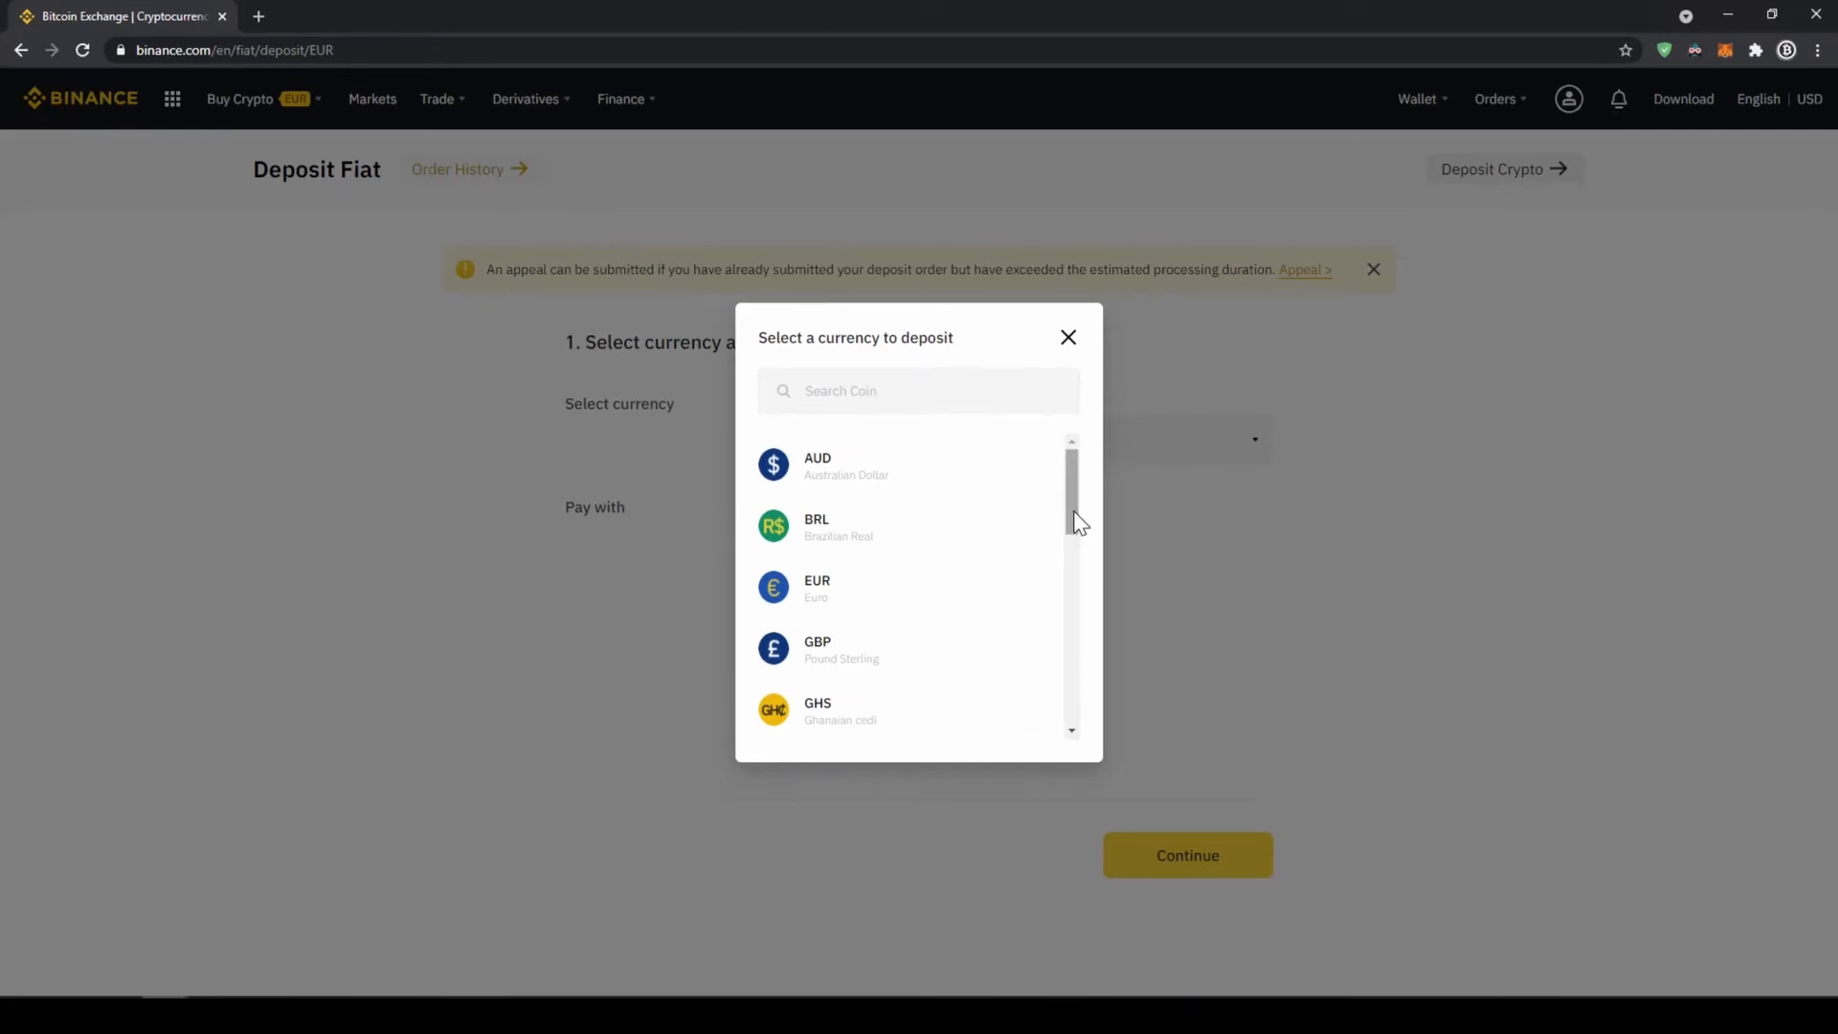
scroll(down, 3)
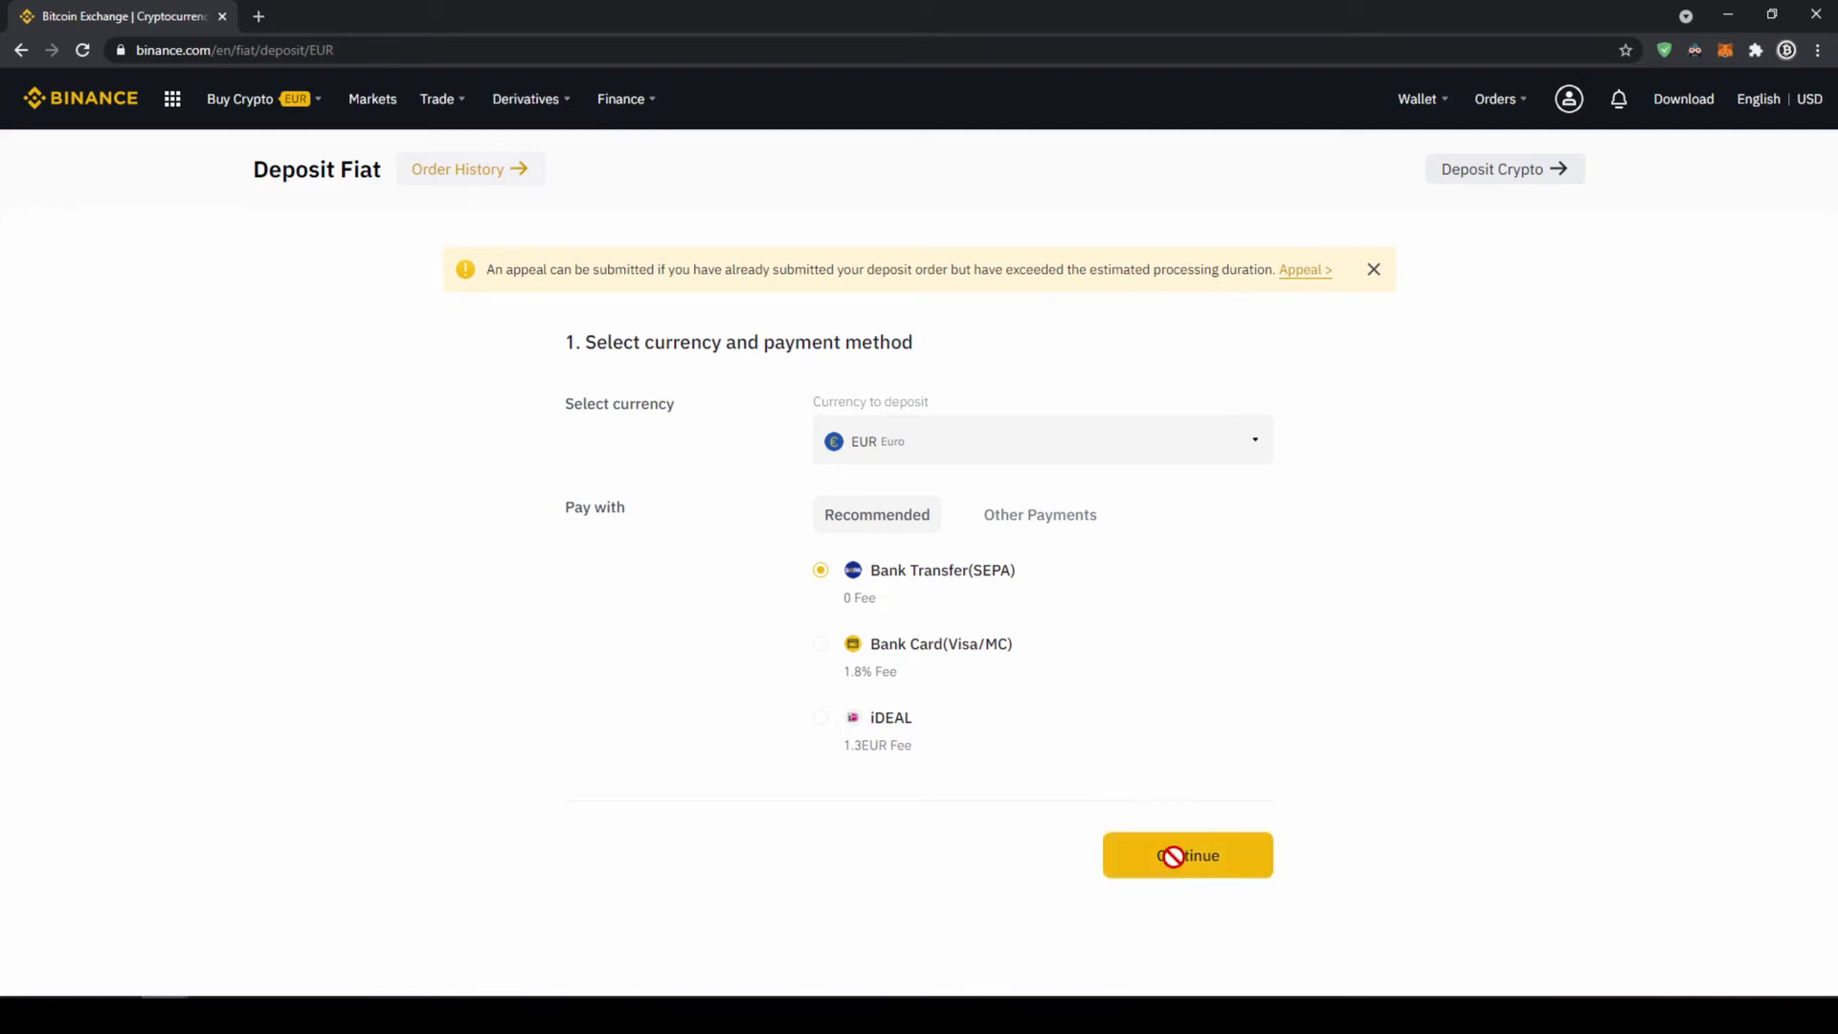
click(1187, 855)
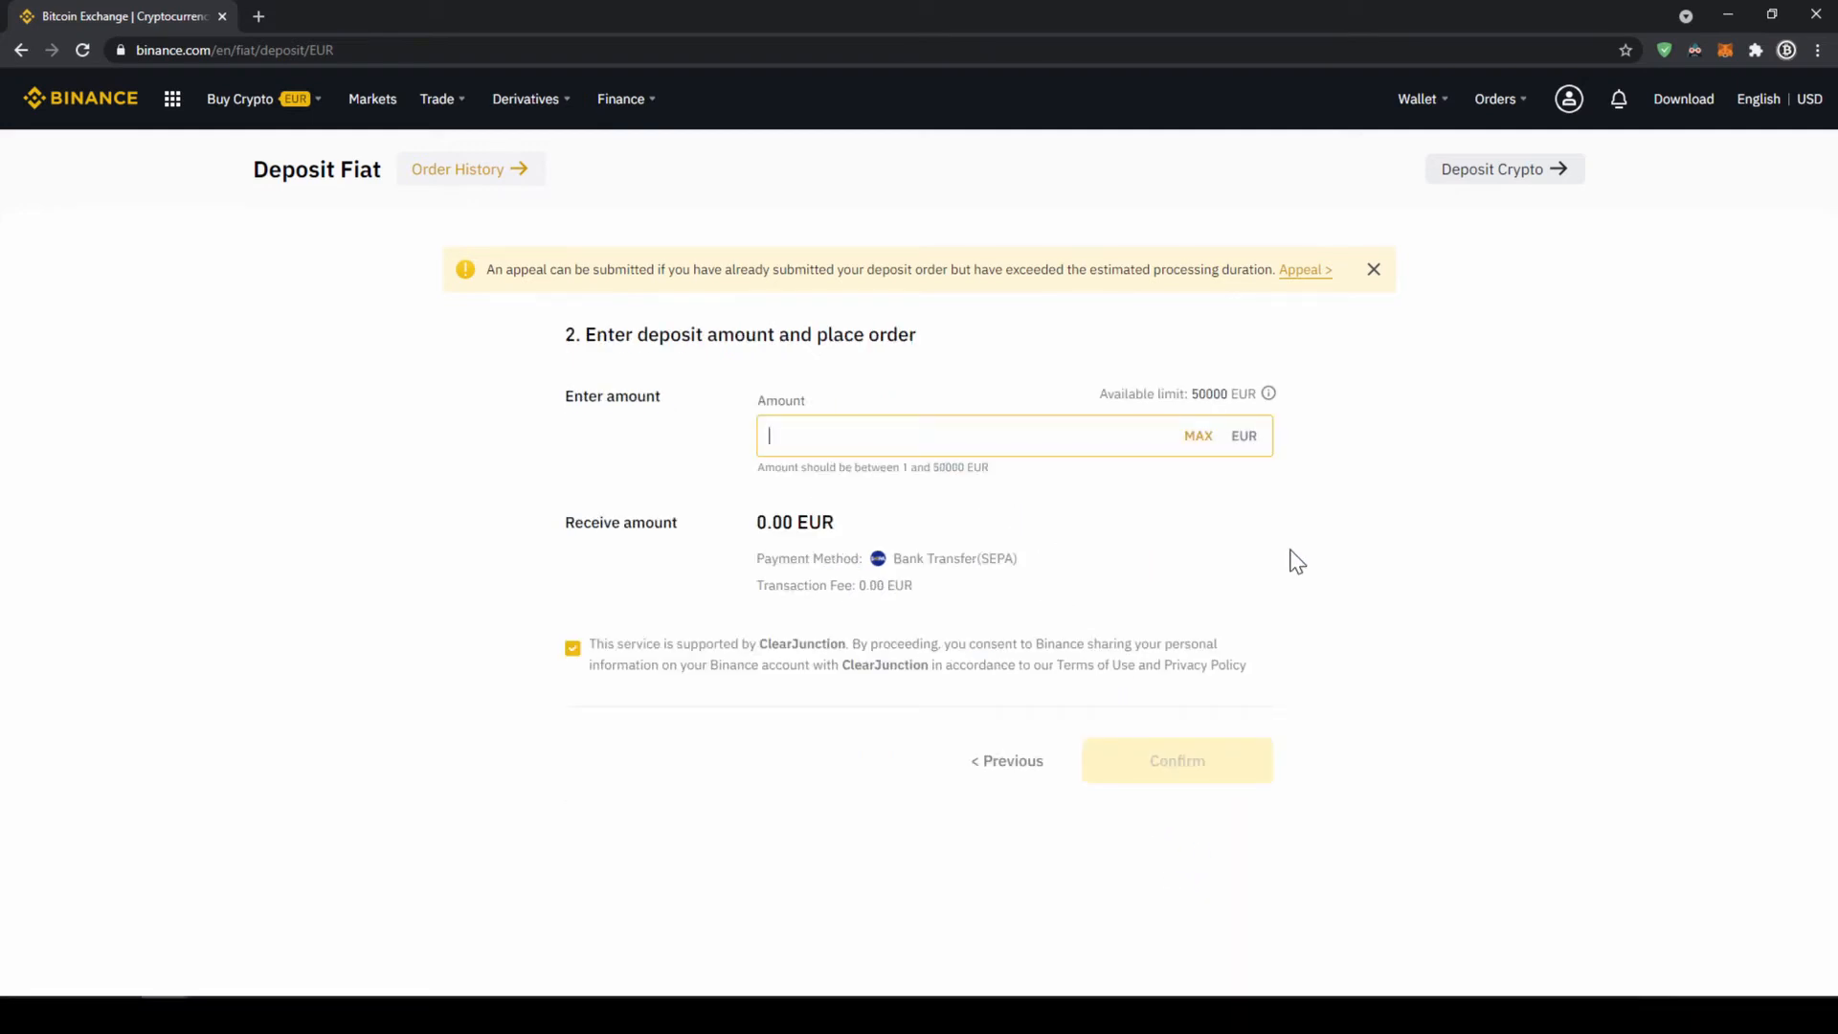
text(200)
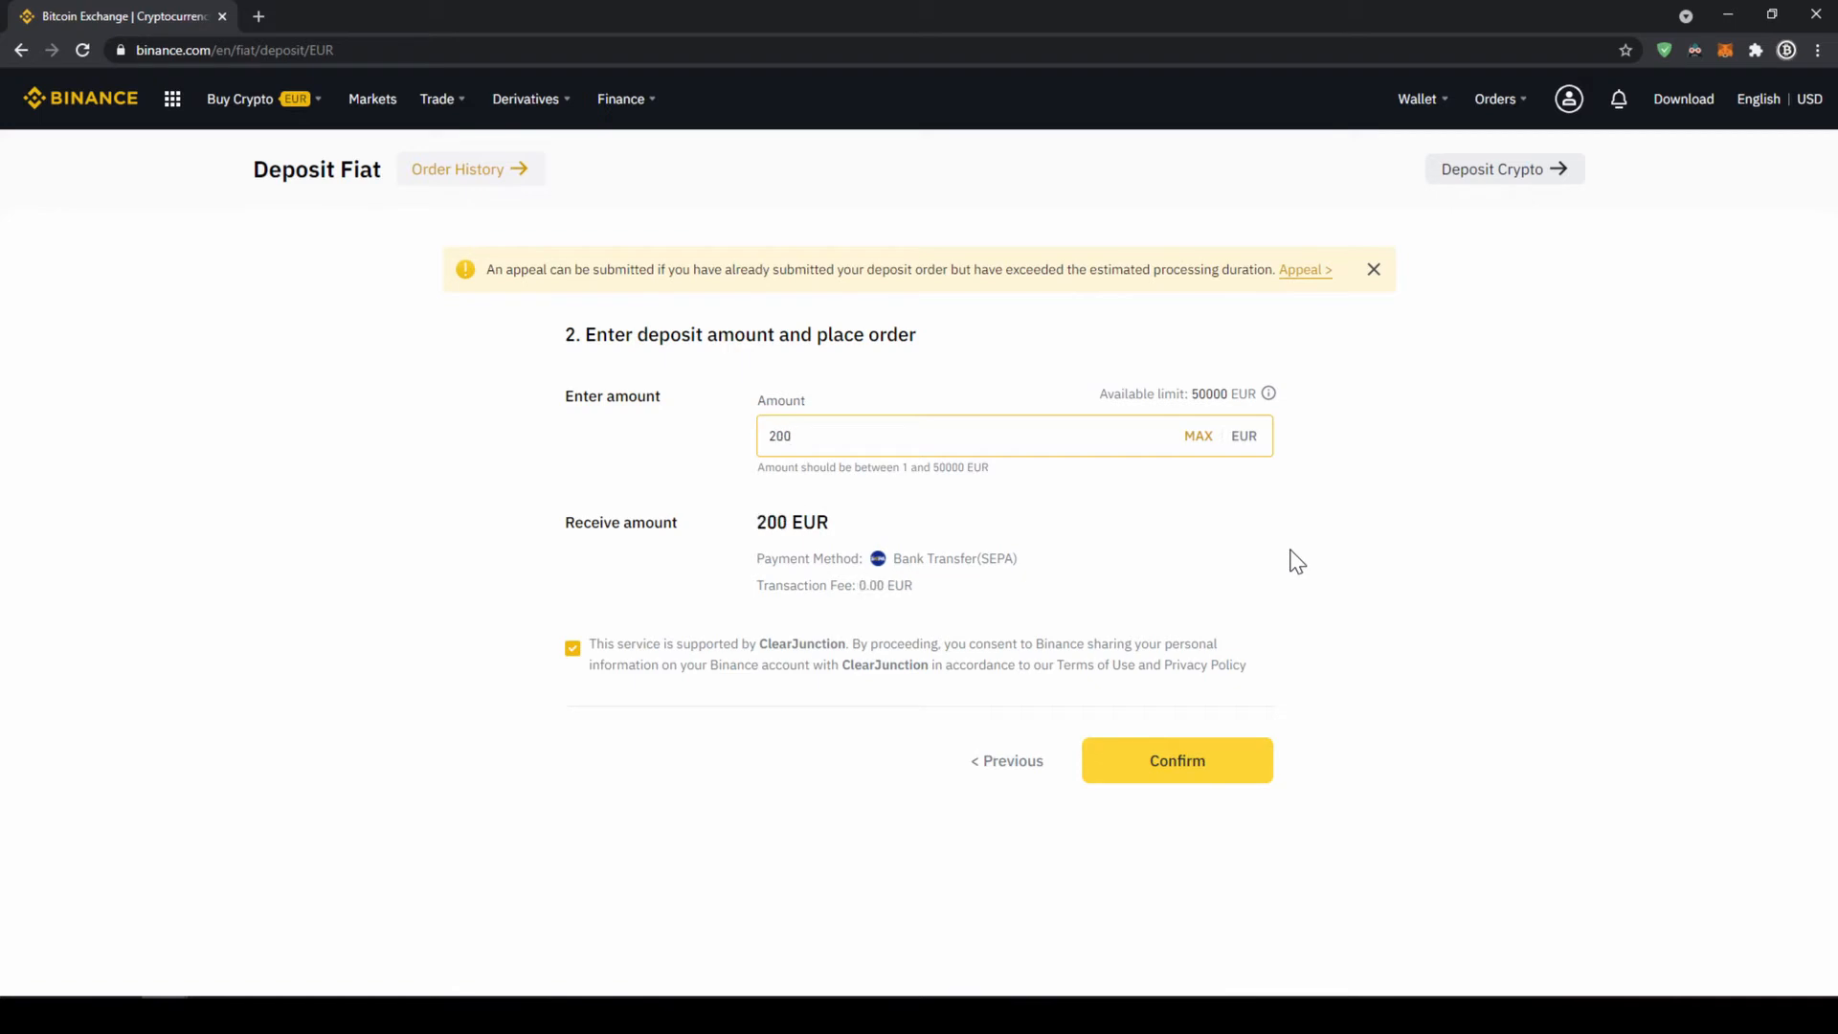
Confirm the 200 EUR SEPA deposit order and dismiss its important notes
click(1176, 760)
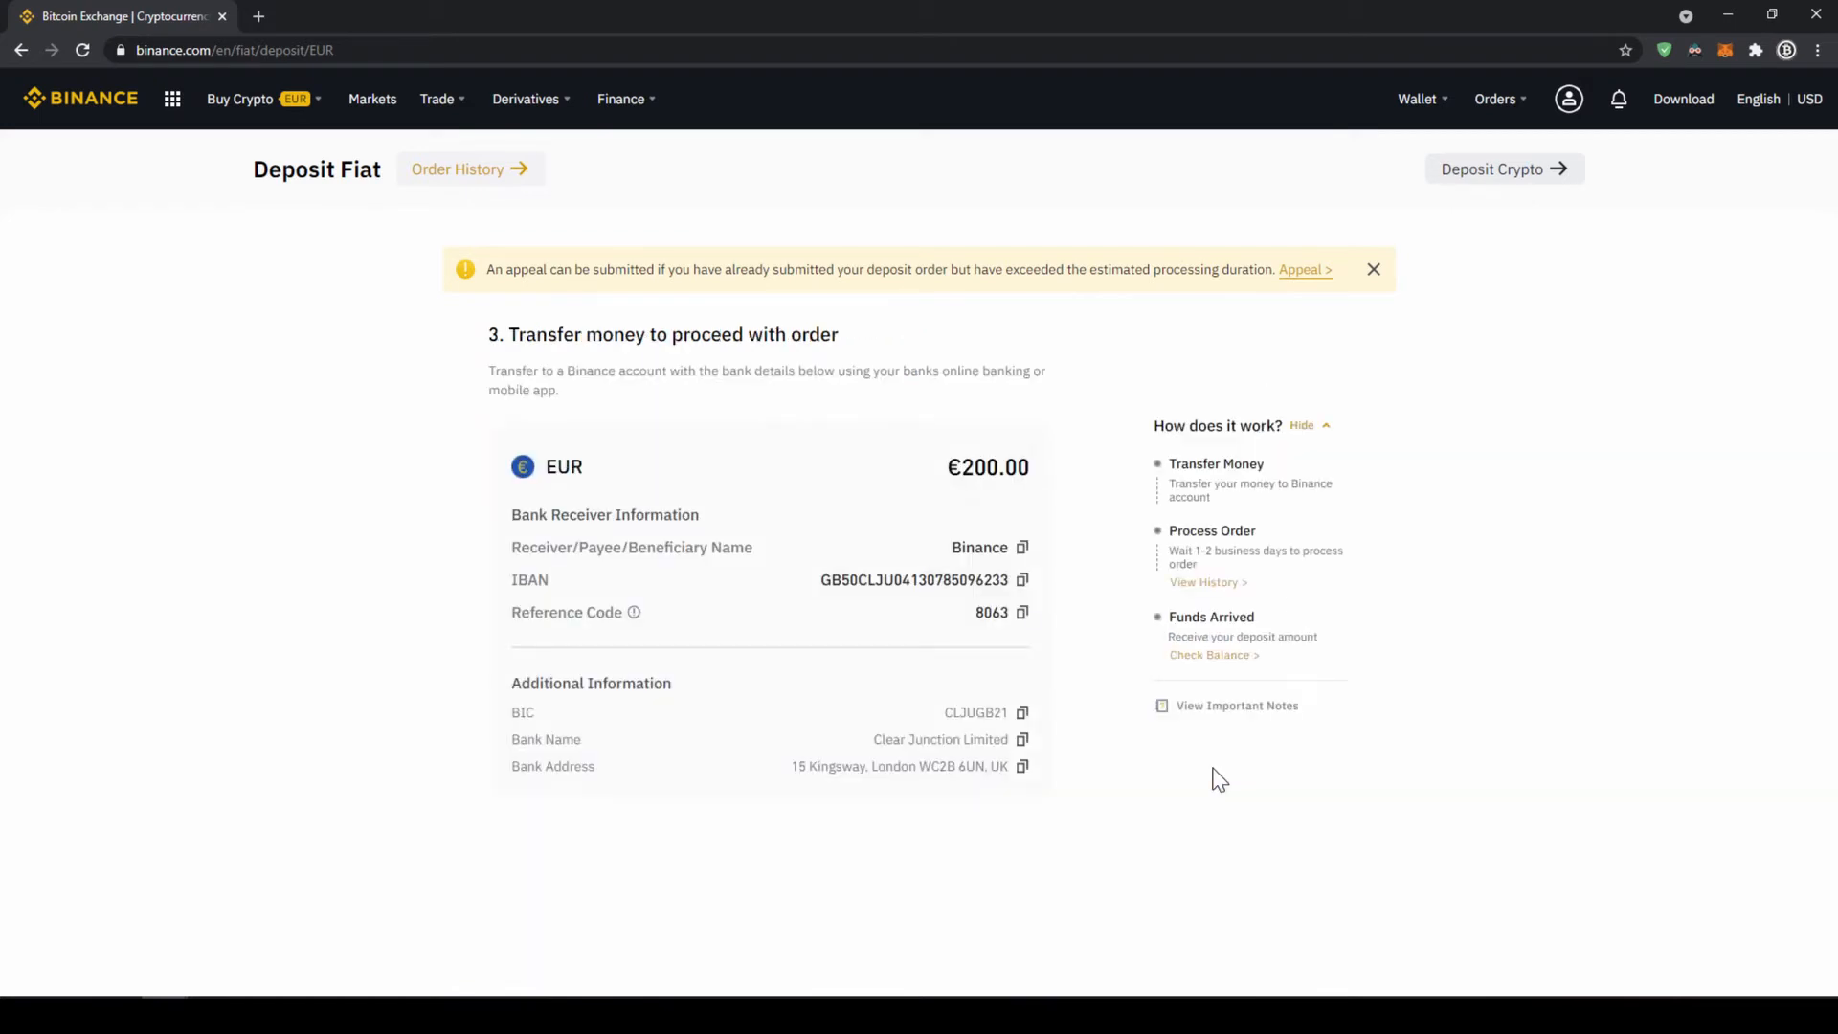
click(1235, 705)
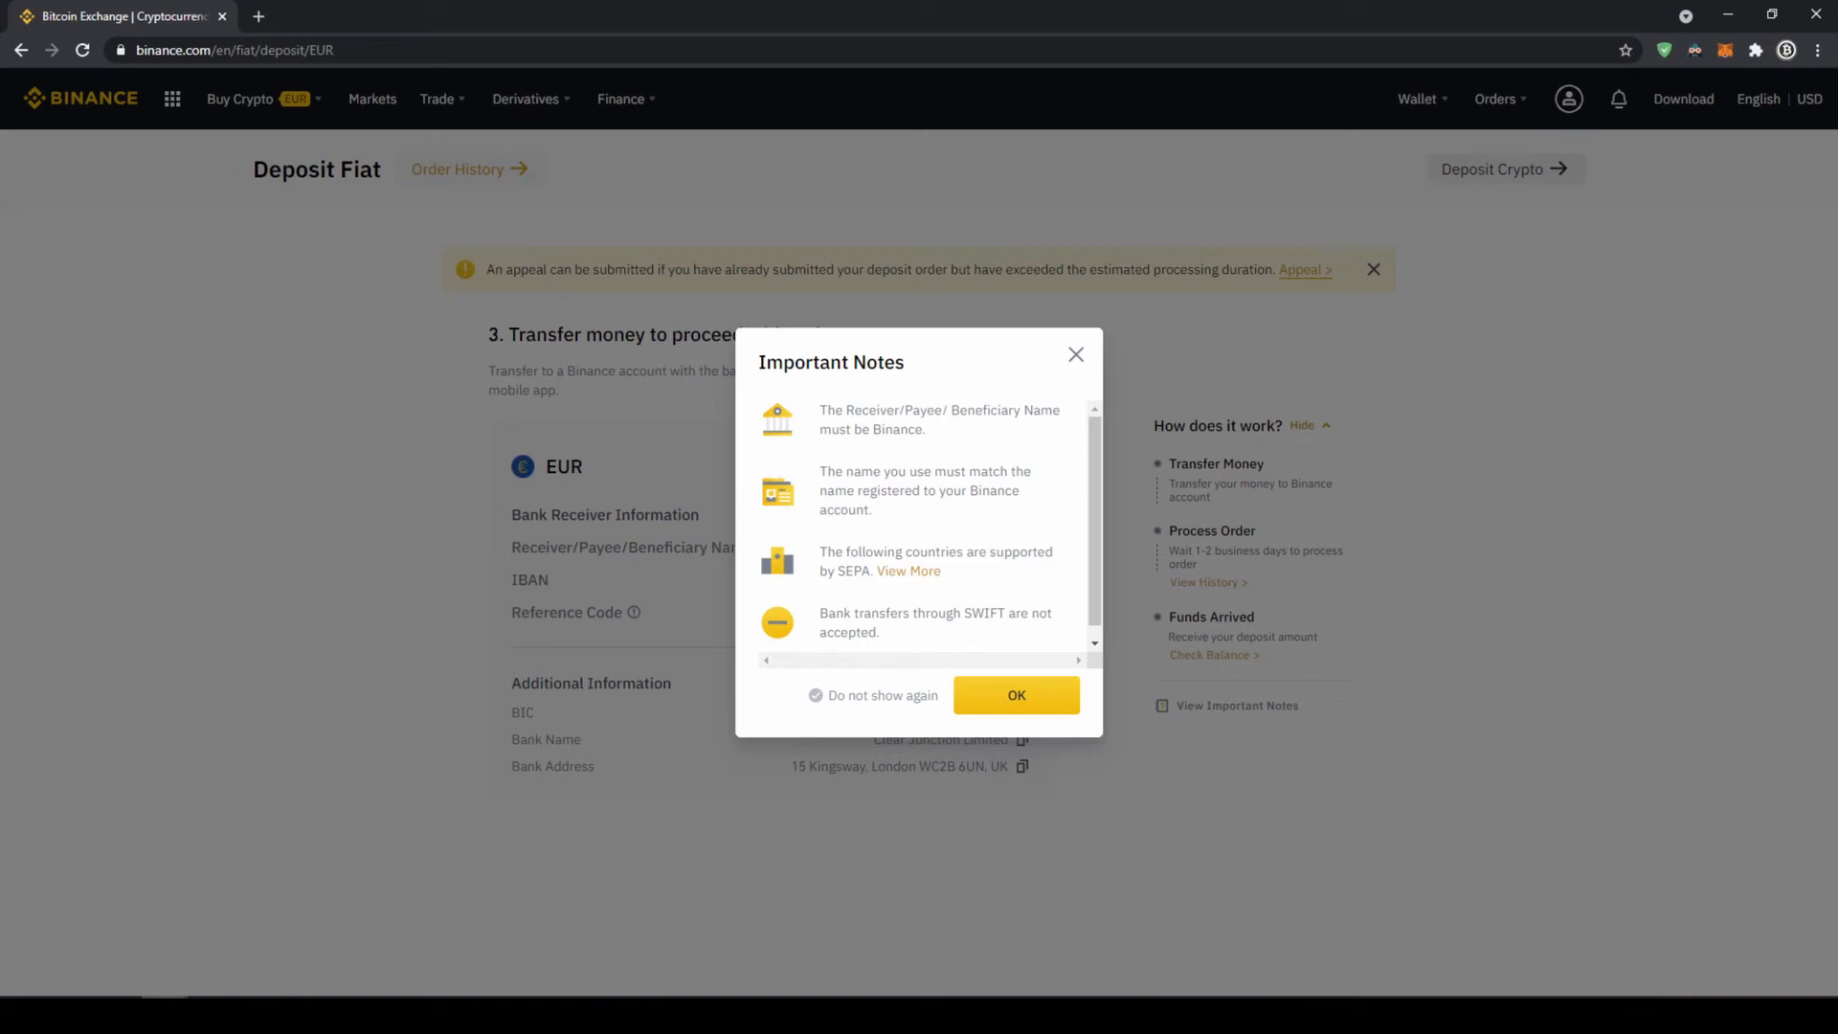
double_click(884, 429)
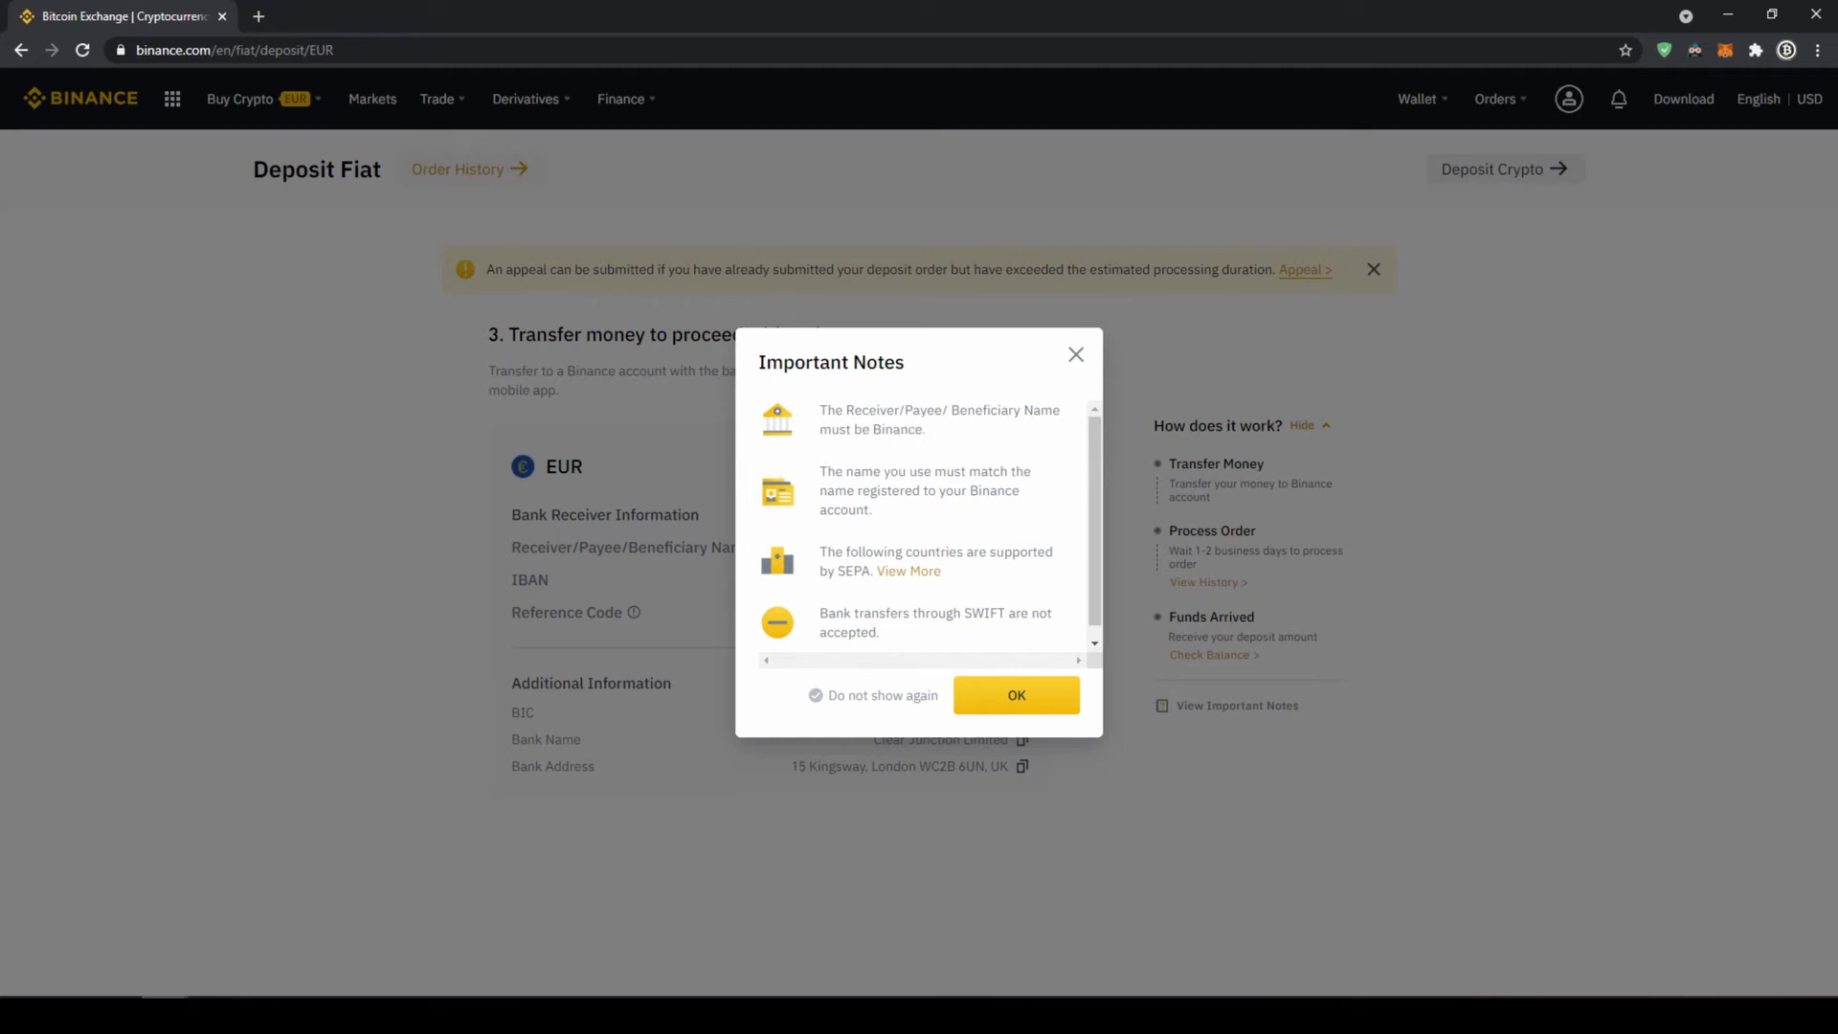
click(1016, 694)
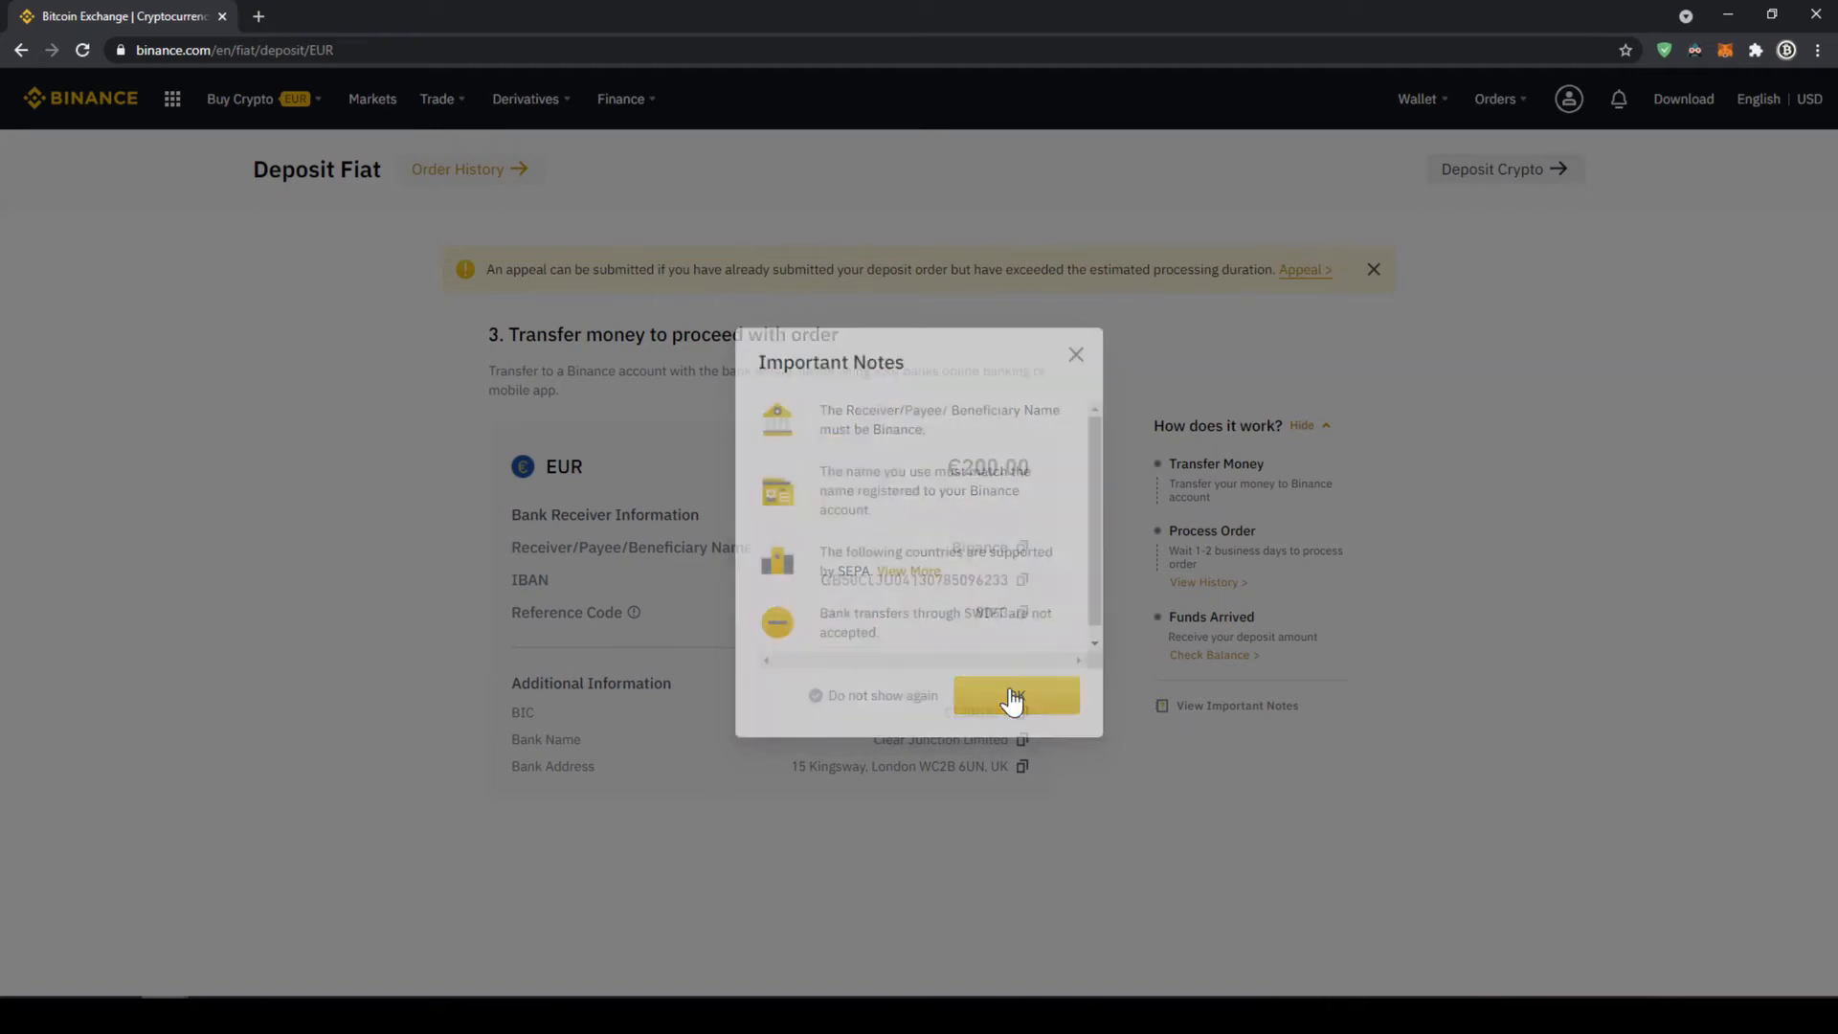
click(1016, 696)
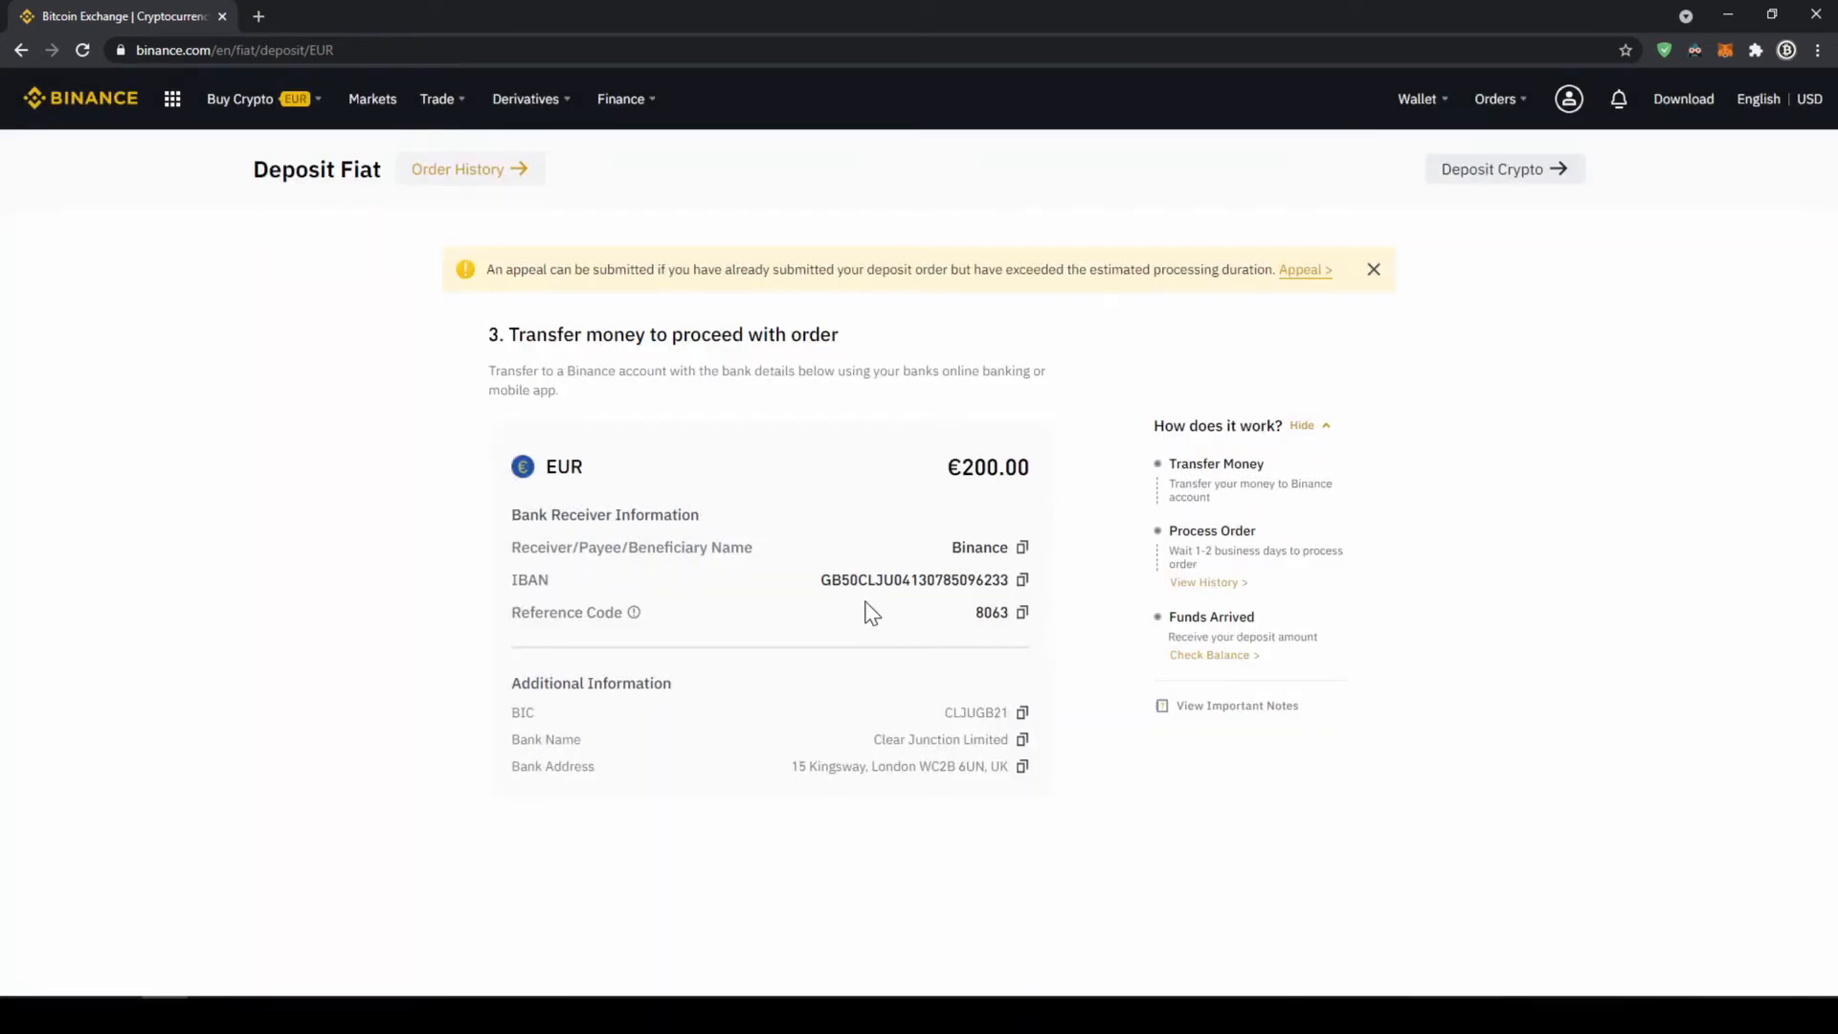
mouse_move(944, 548)
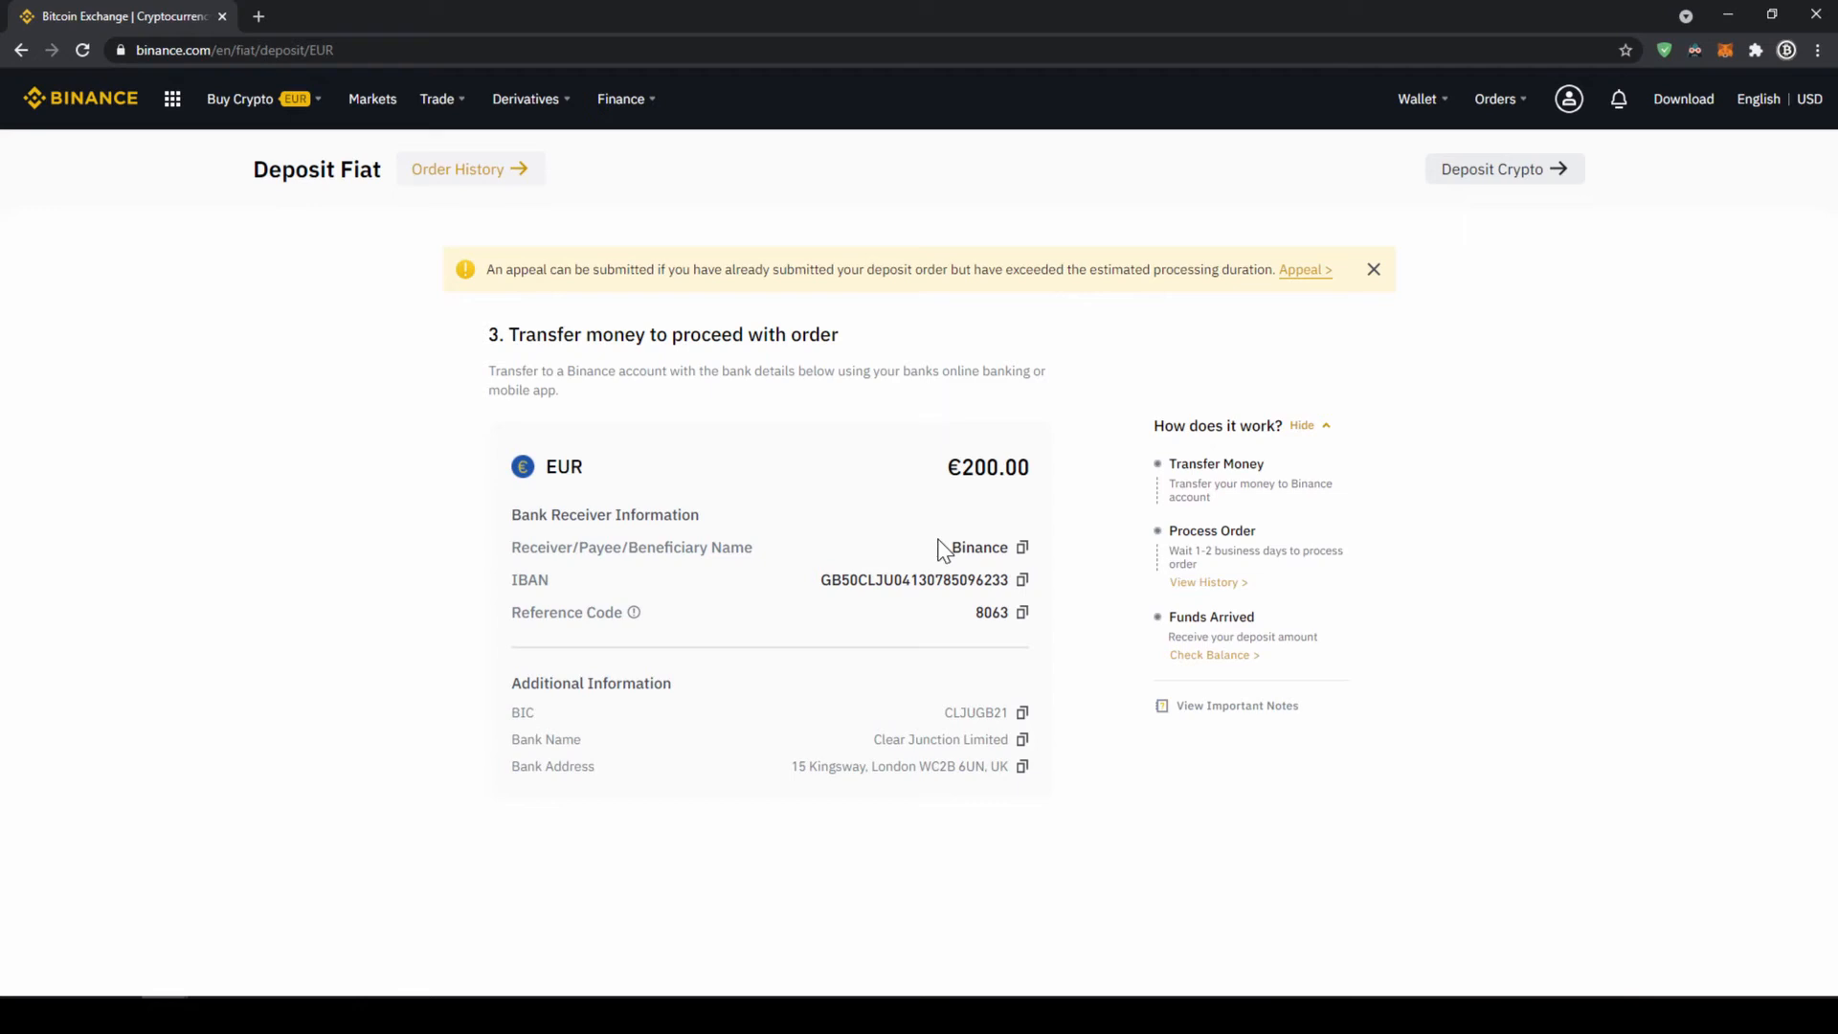
mouse_move(828, 581)
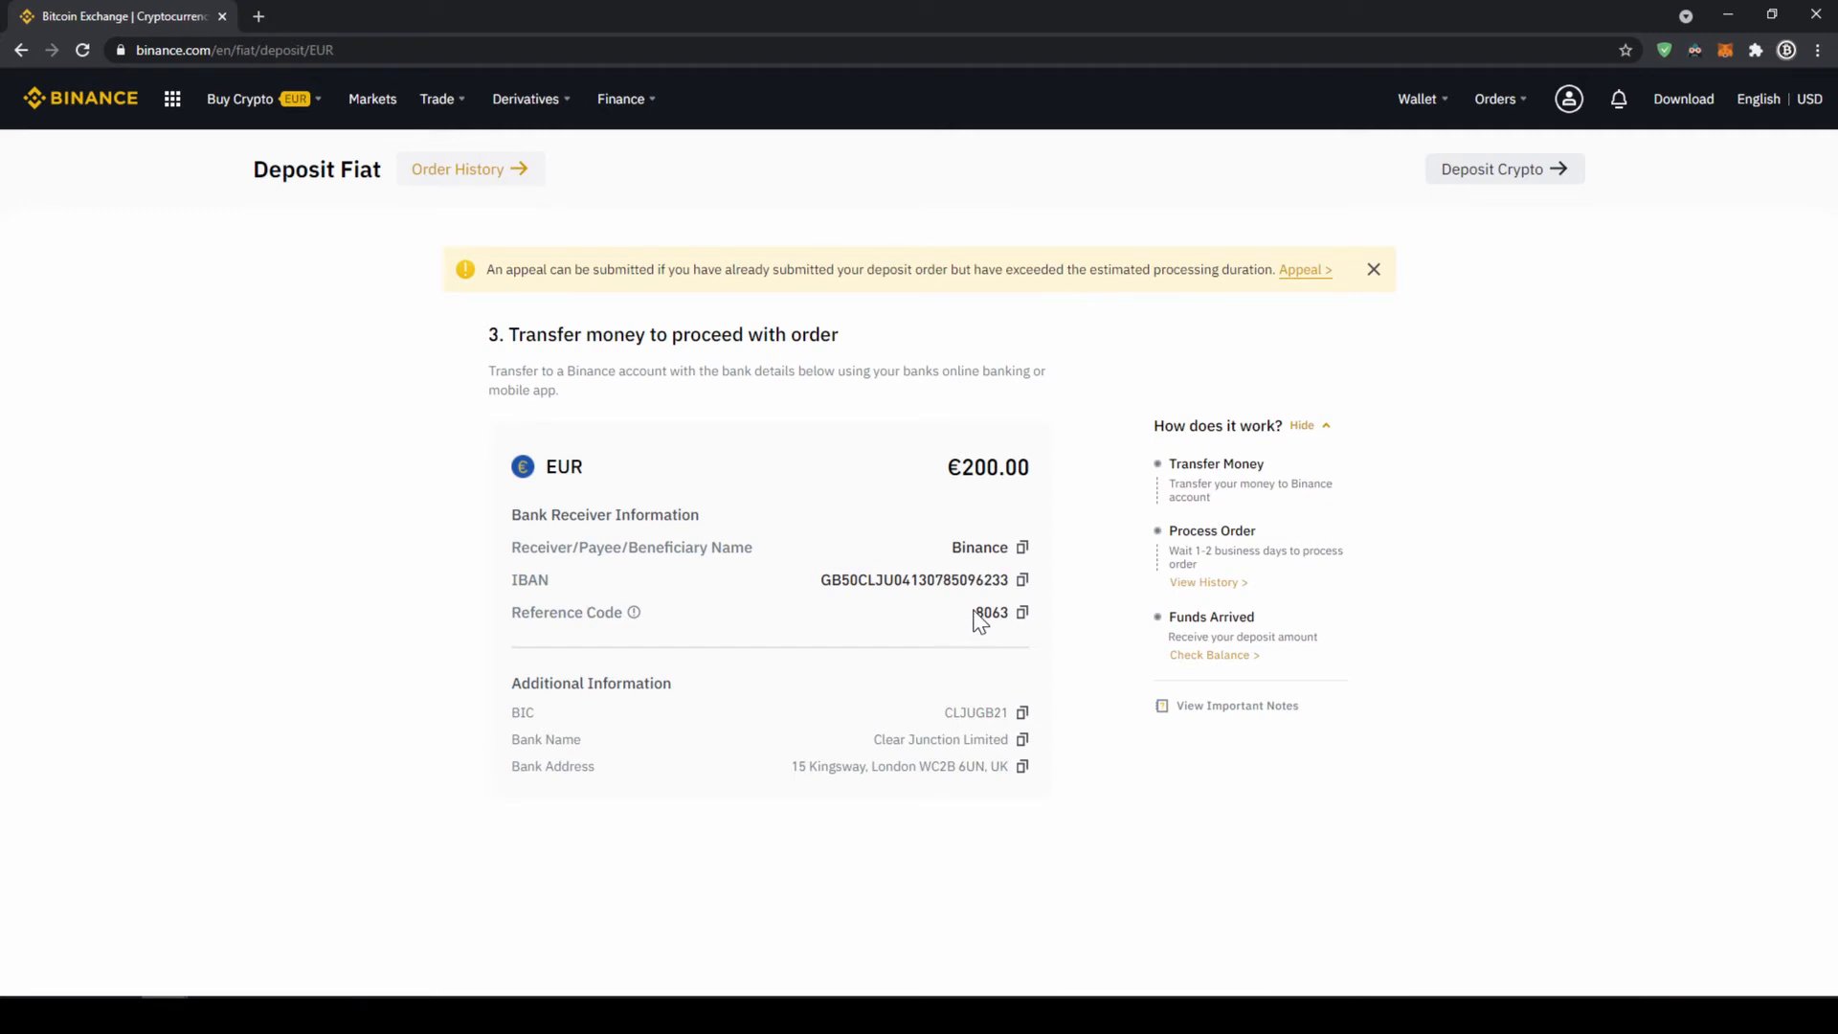
mouse_move(903, 622)
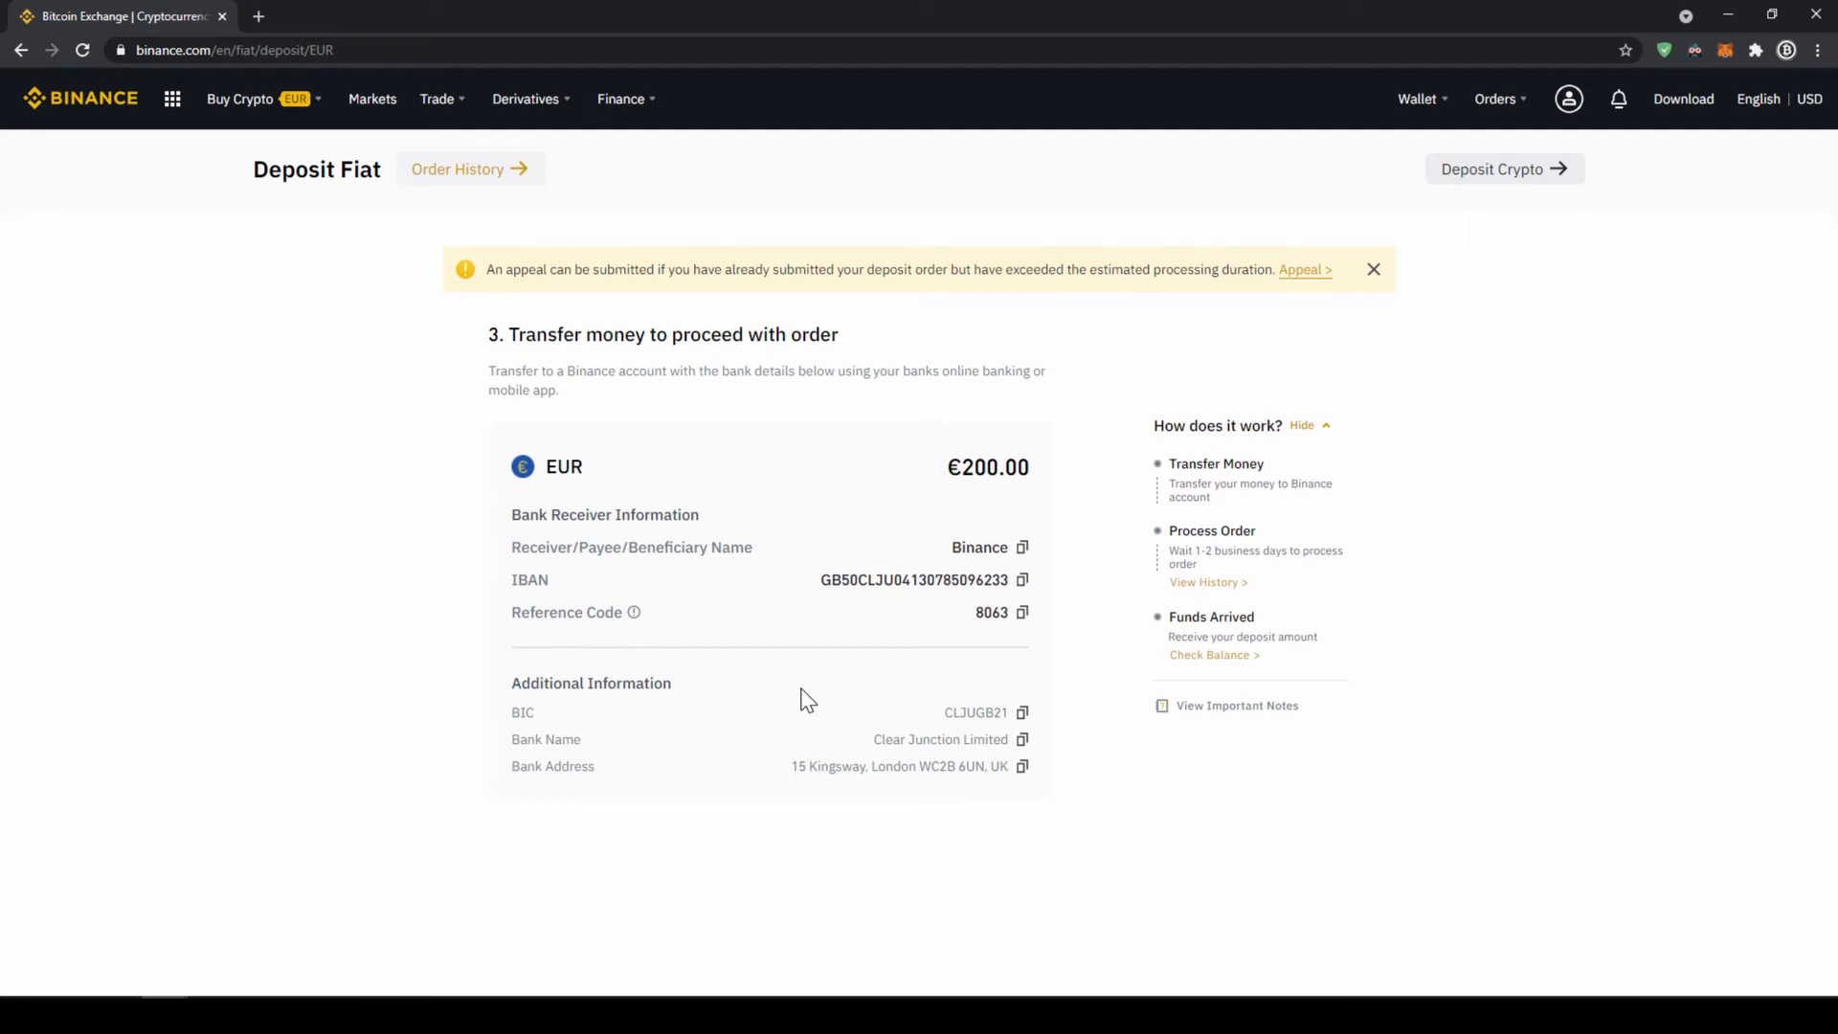
mouse_move(1422, 99)
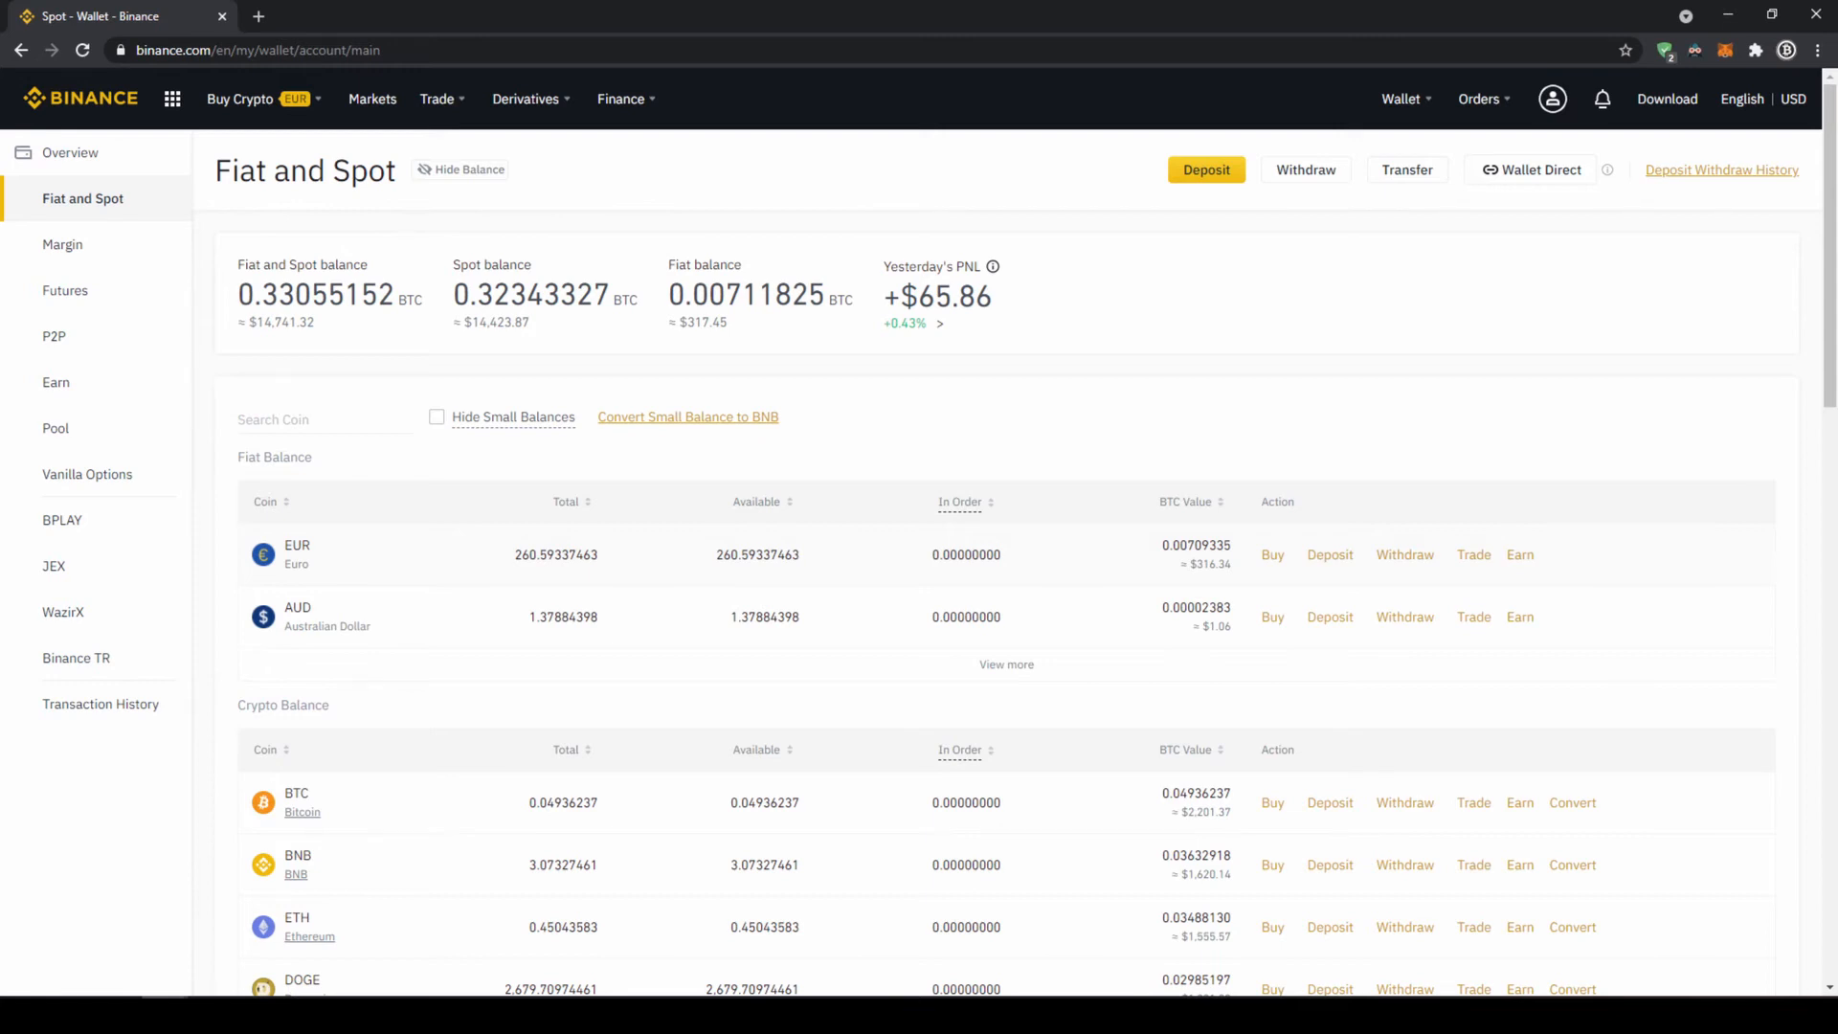
Buy USDT with 200 EUR from the cash balance, reaching Confirm Order for 242.527163 USDT
click(244, 98)
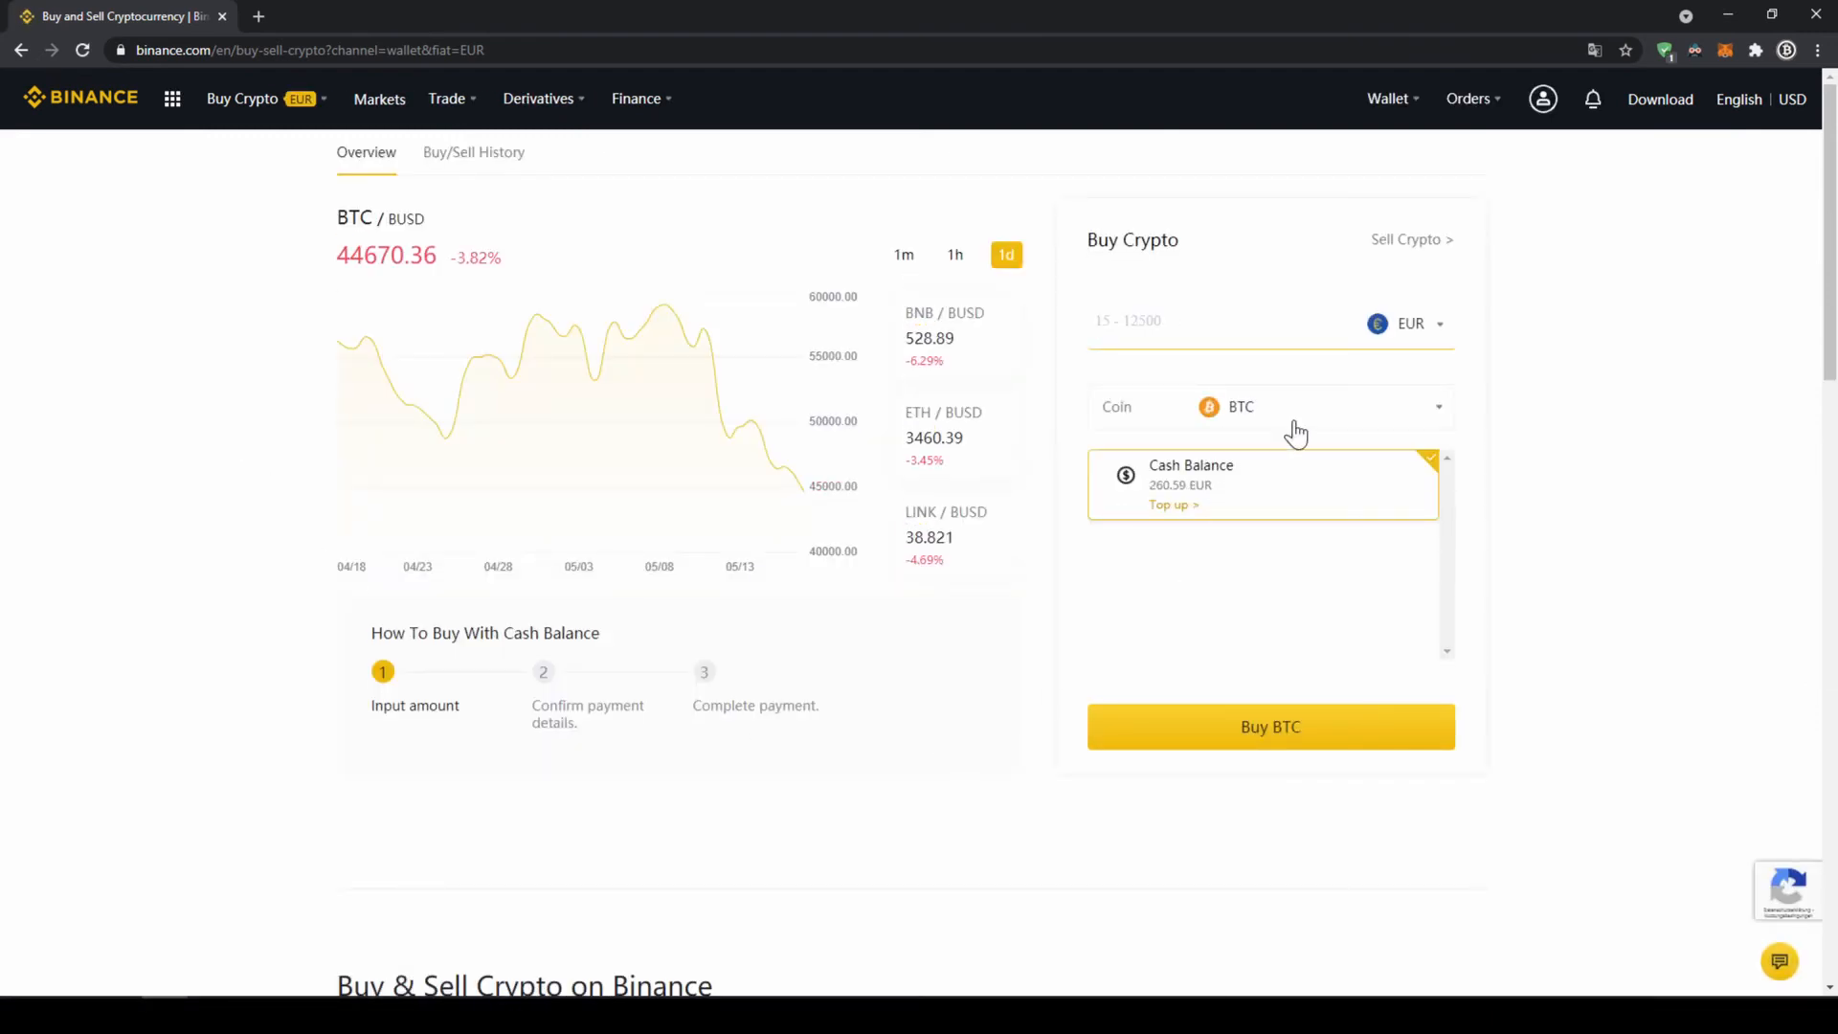
click(1269, 407)
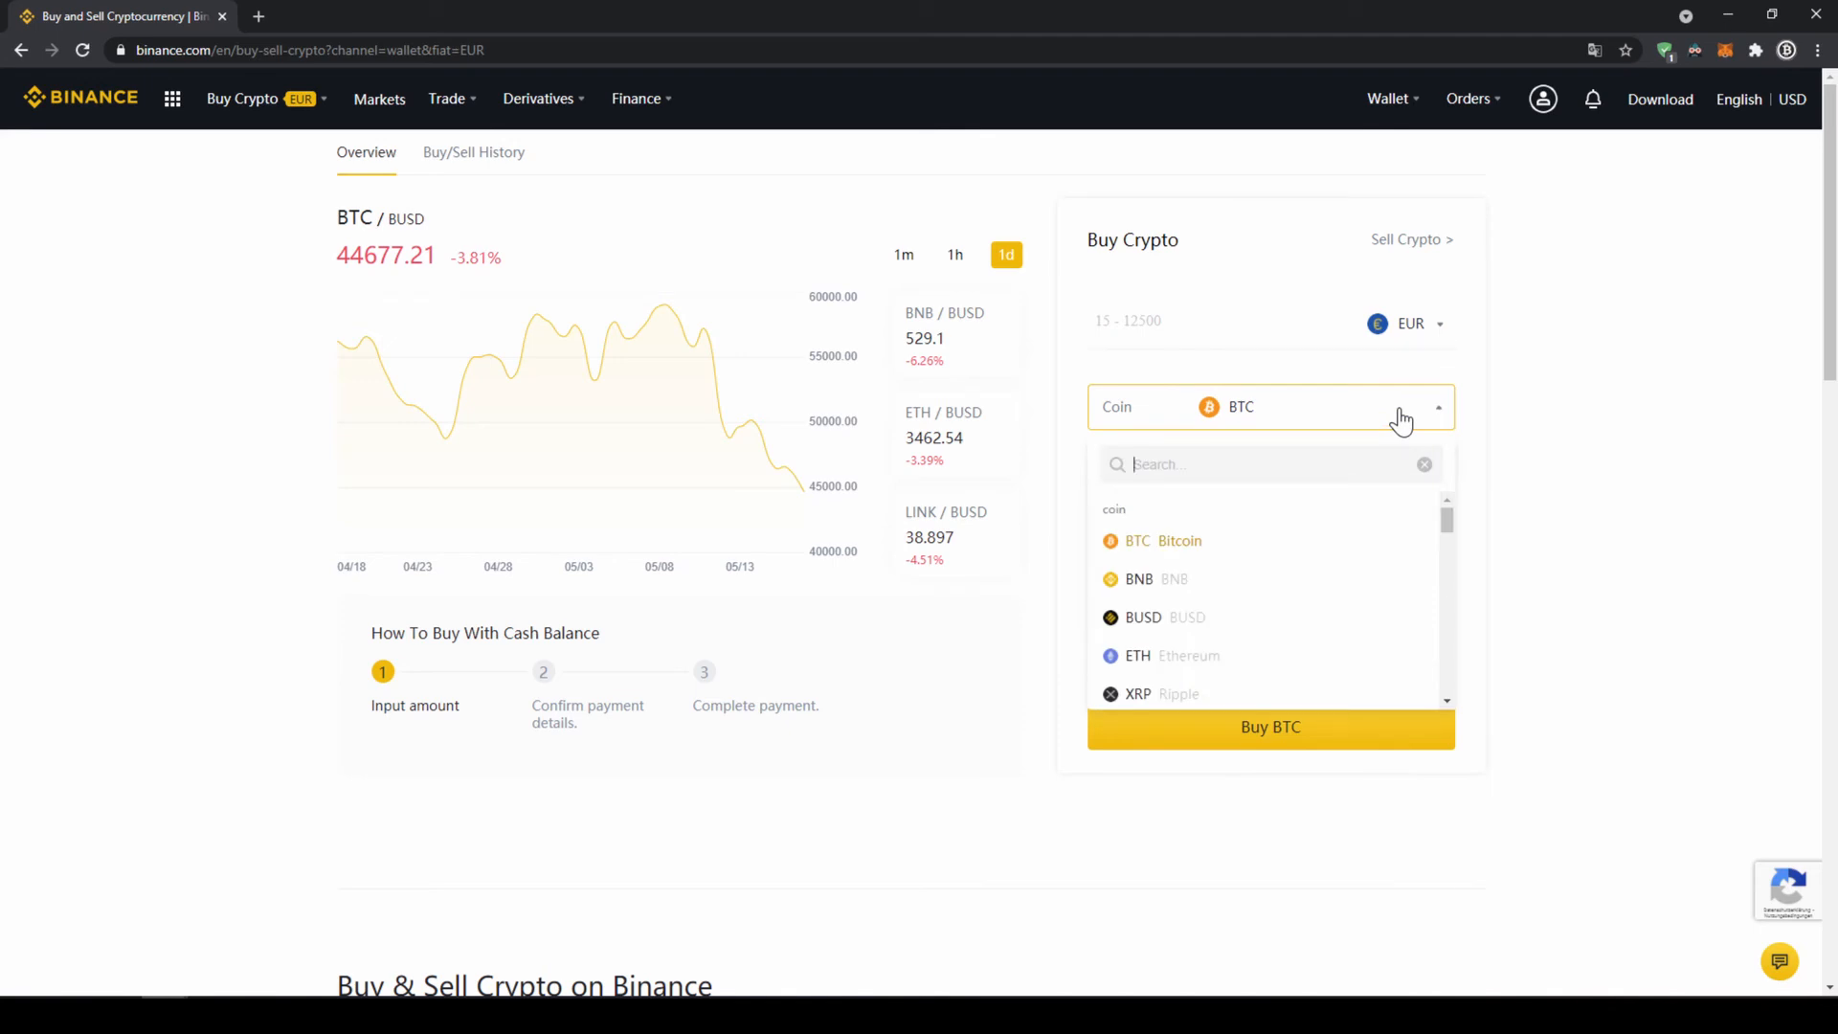
text(usdt)
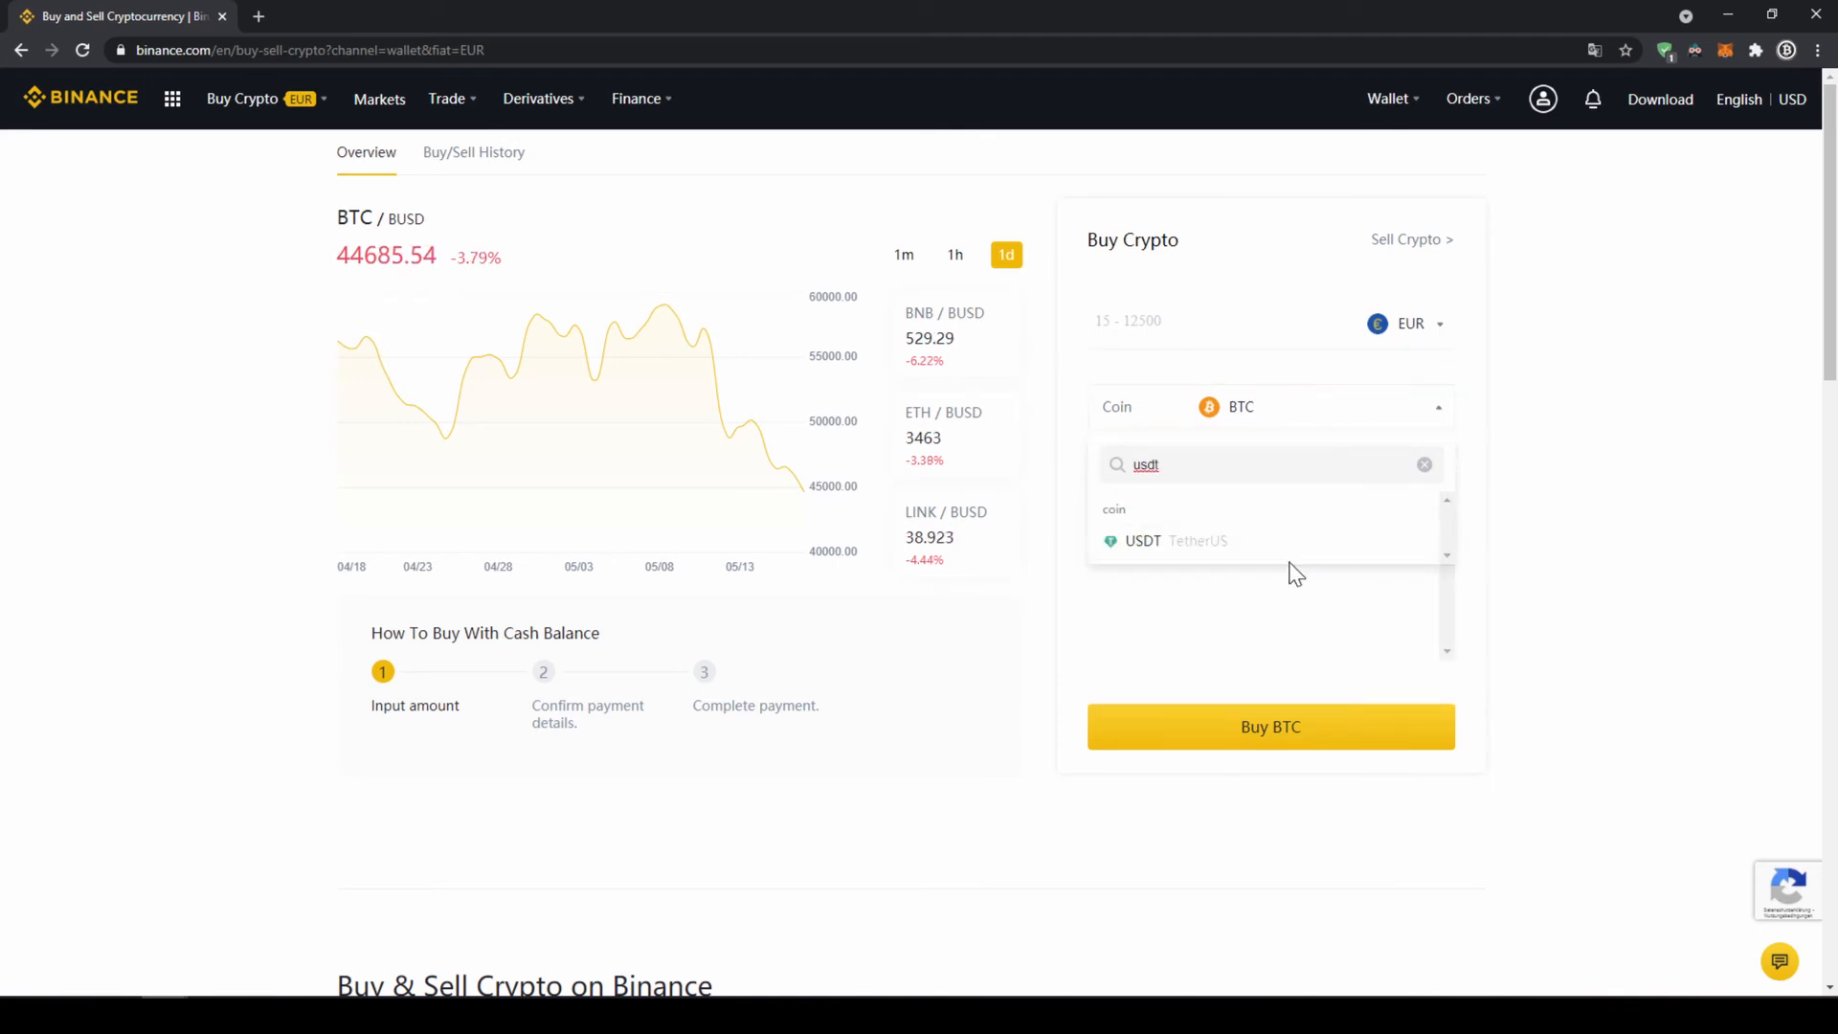
click(1141, 541)
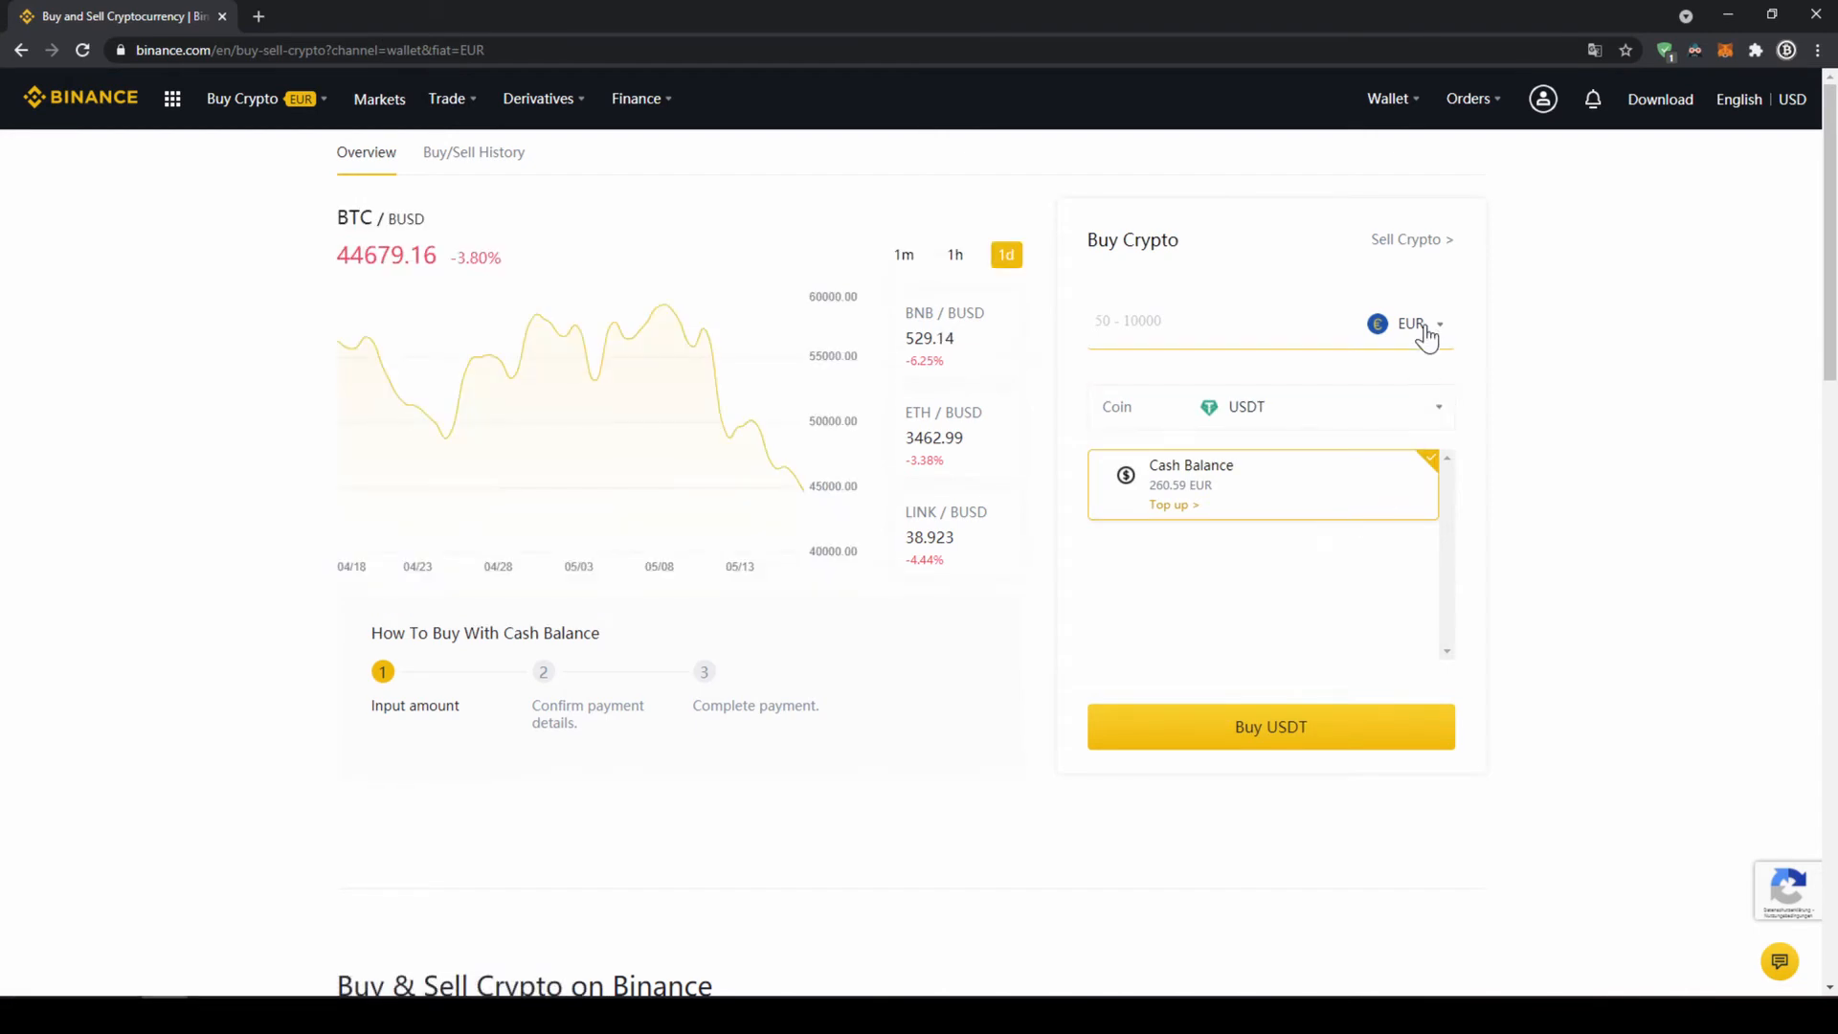
click(1411, 324)
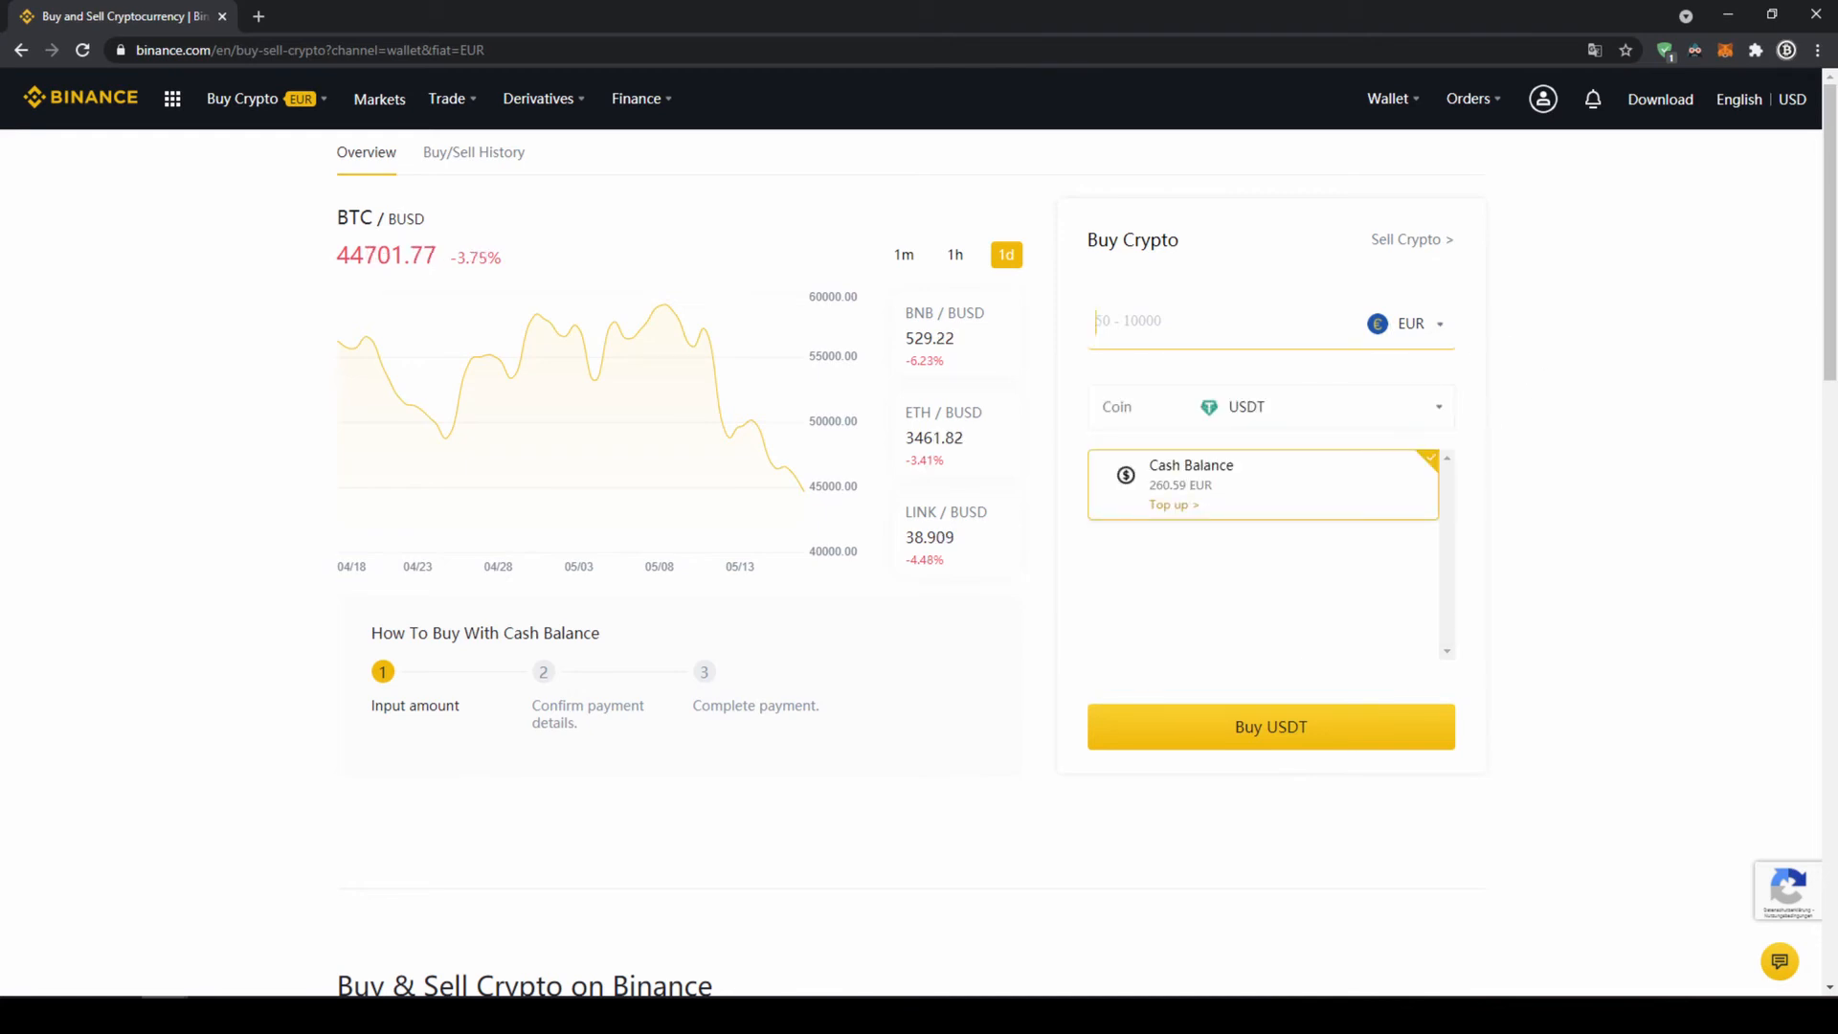
text(200)
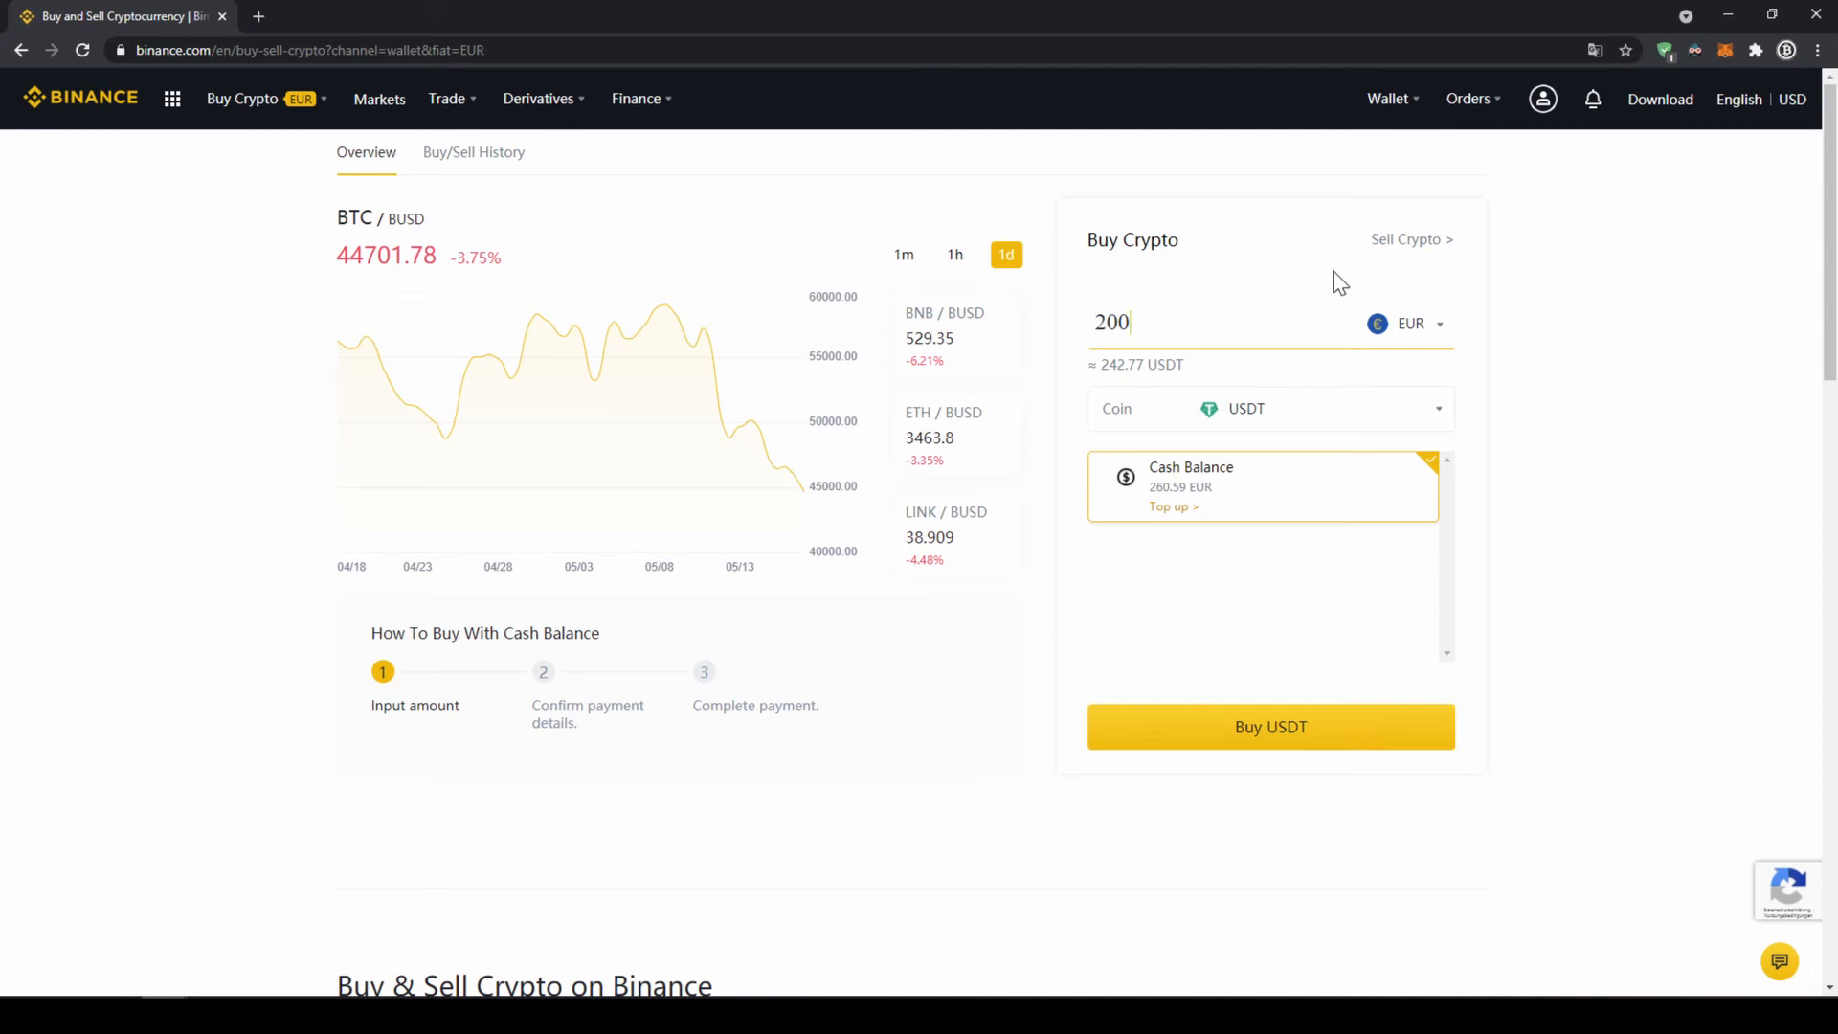
click(1271, 726)
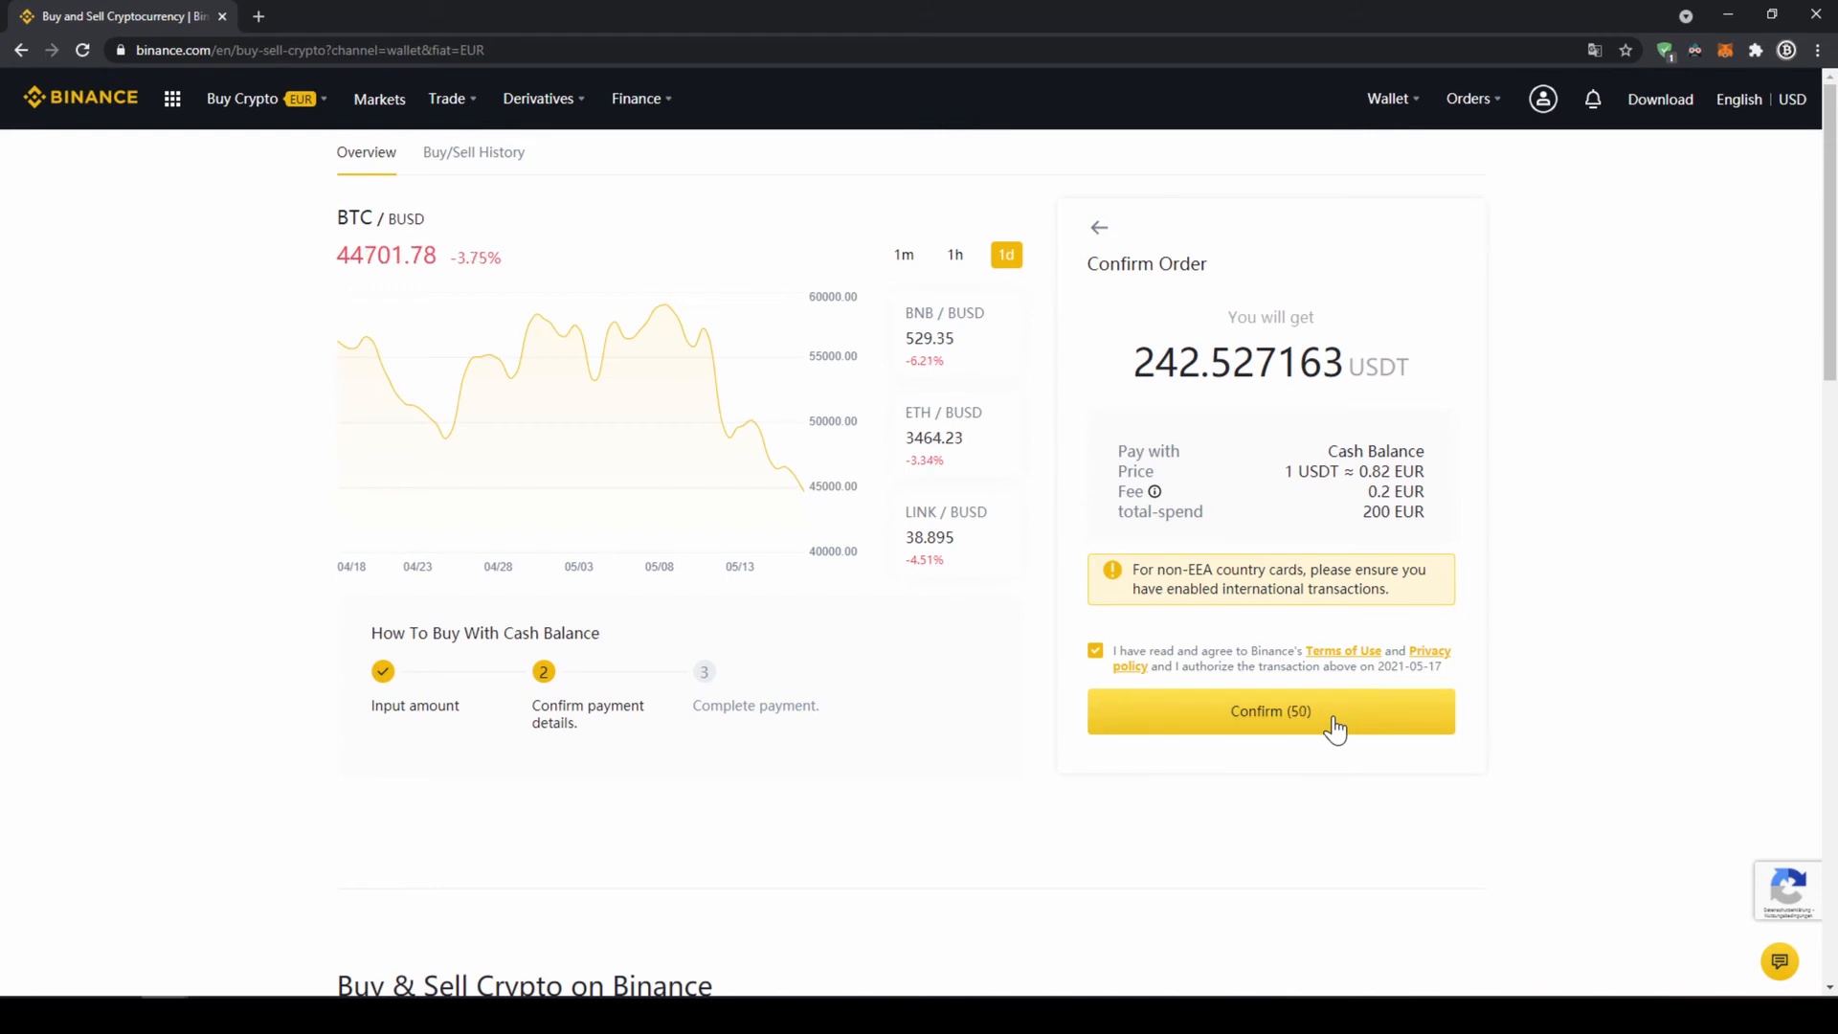
mouse_move(1633, 711)
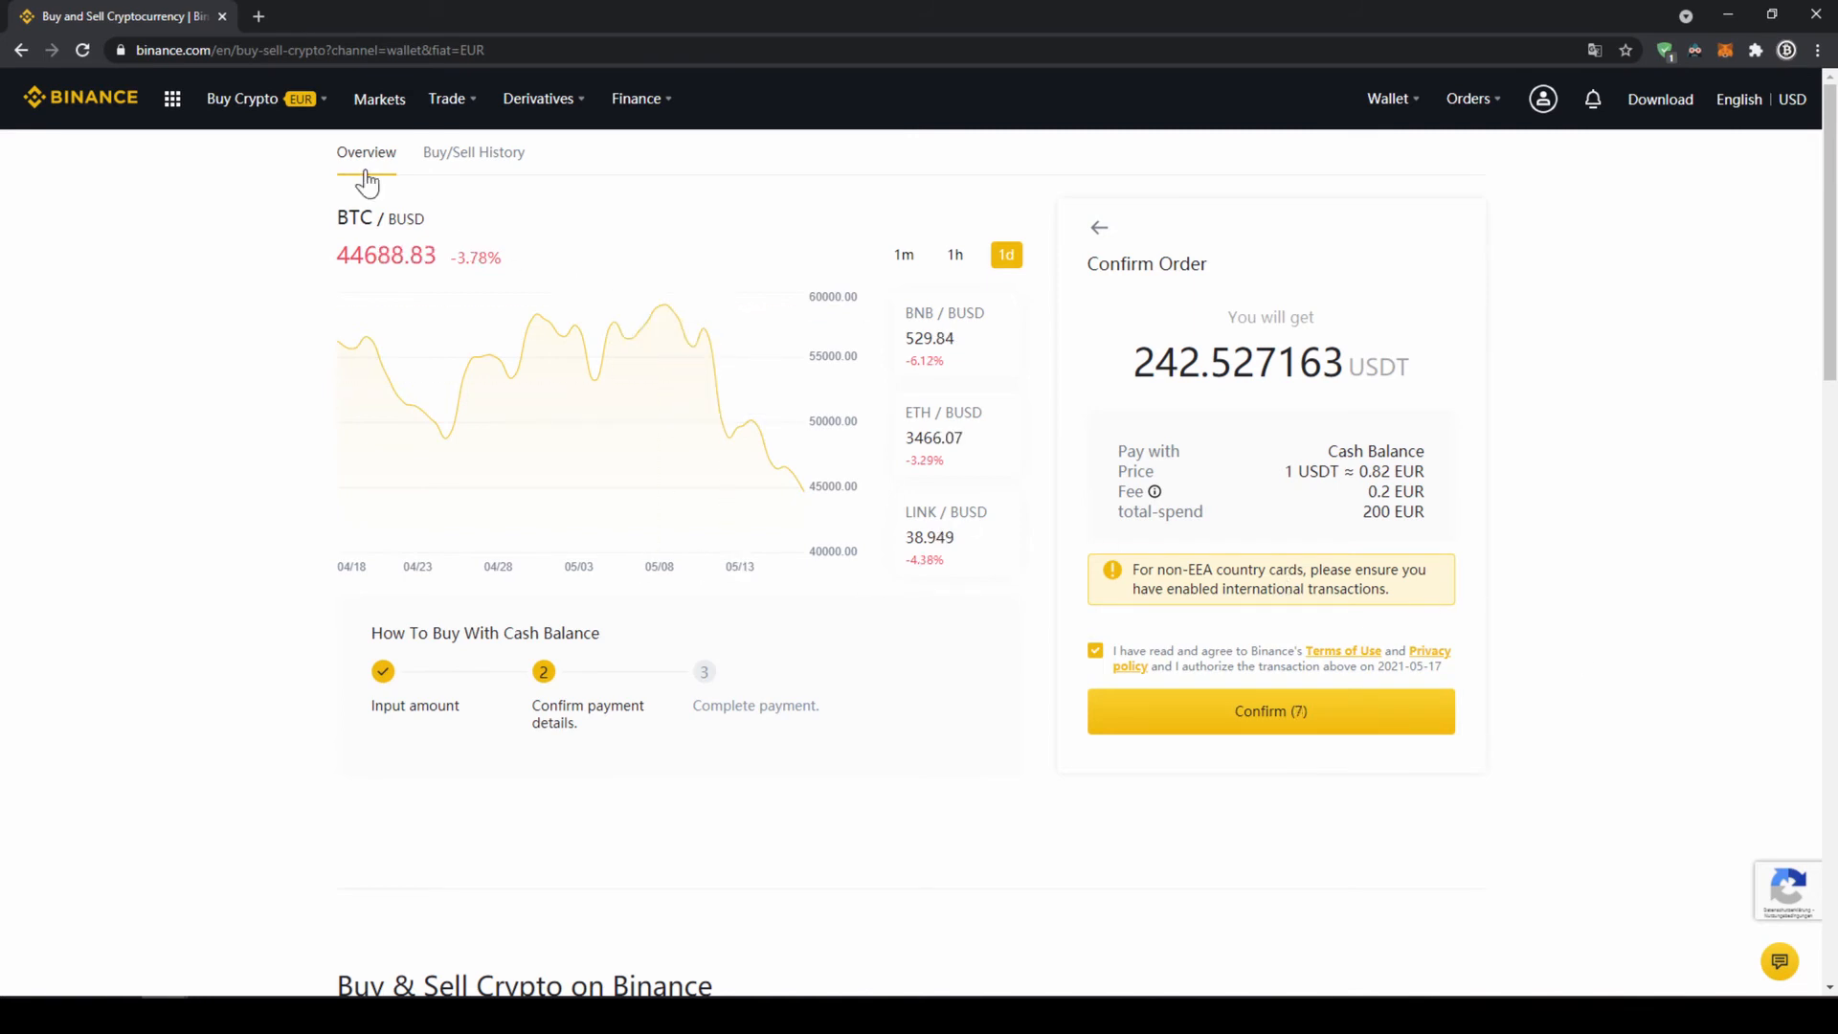
Start a Credit/Debit Card purchase of USDT for 200 EUR
click(240, 99)
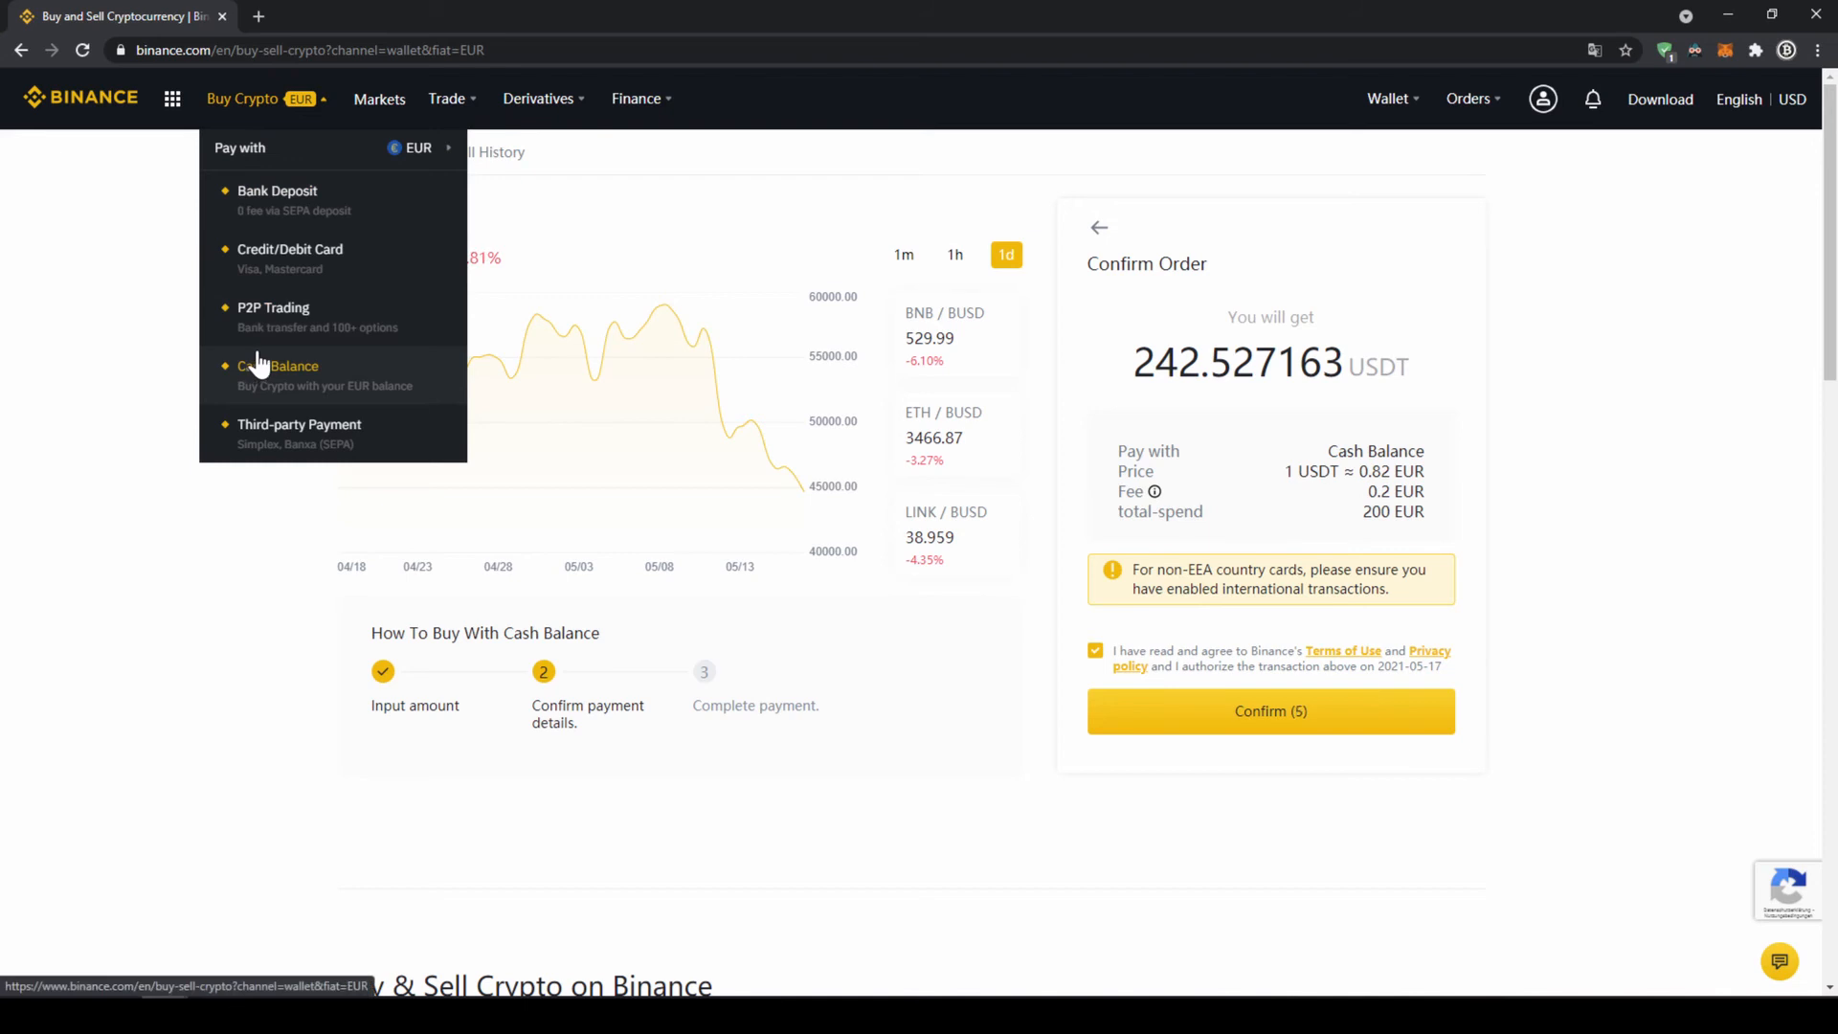
click(278, 366)
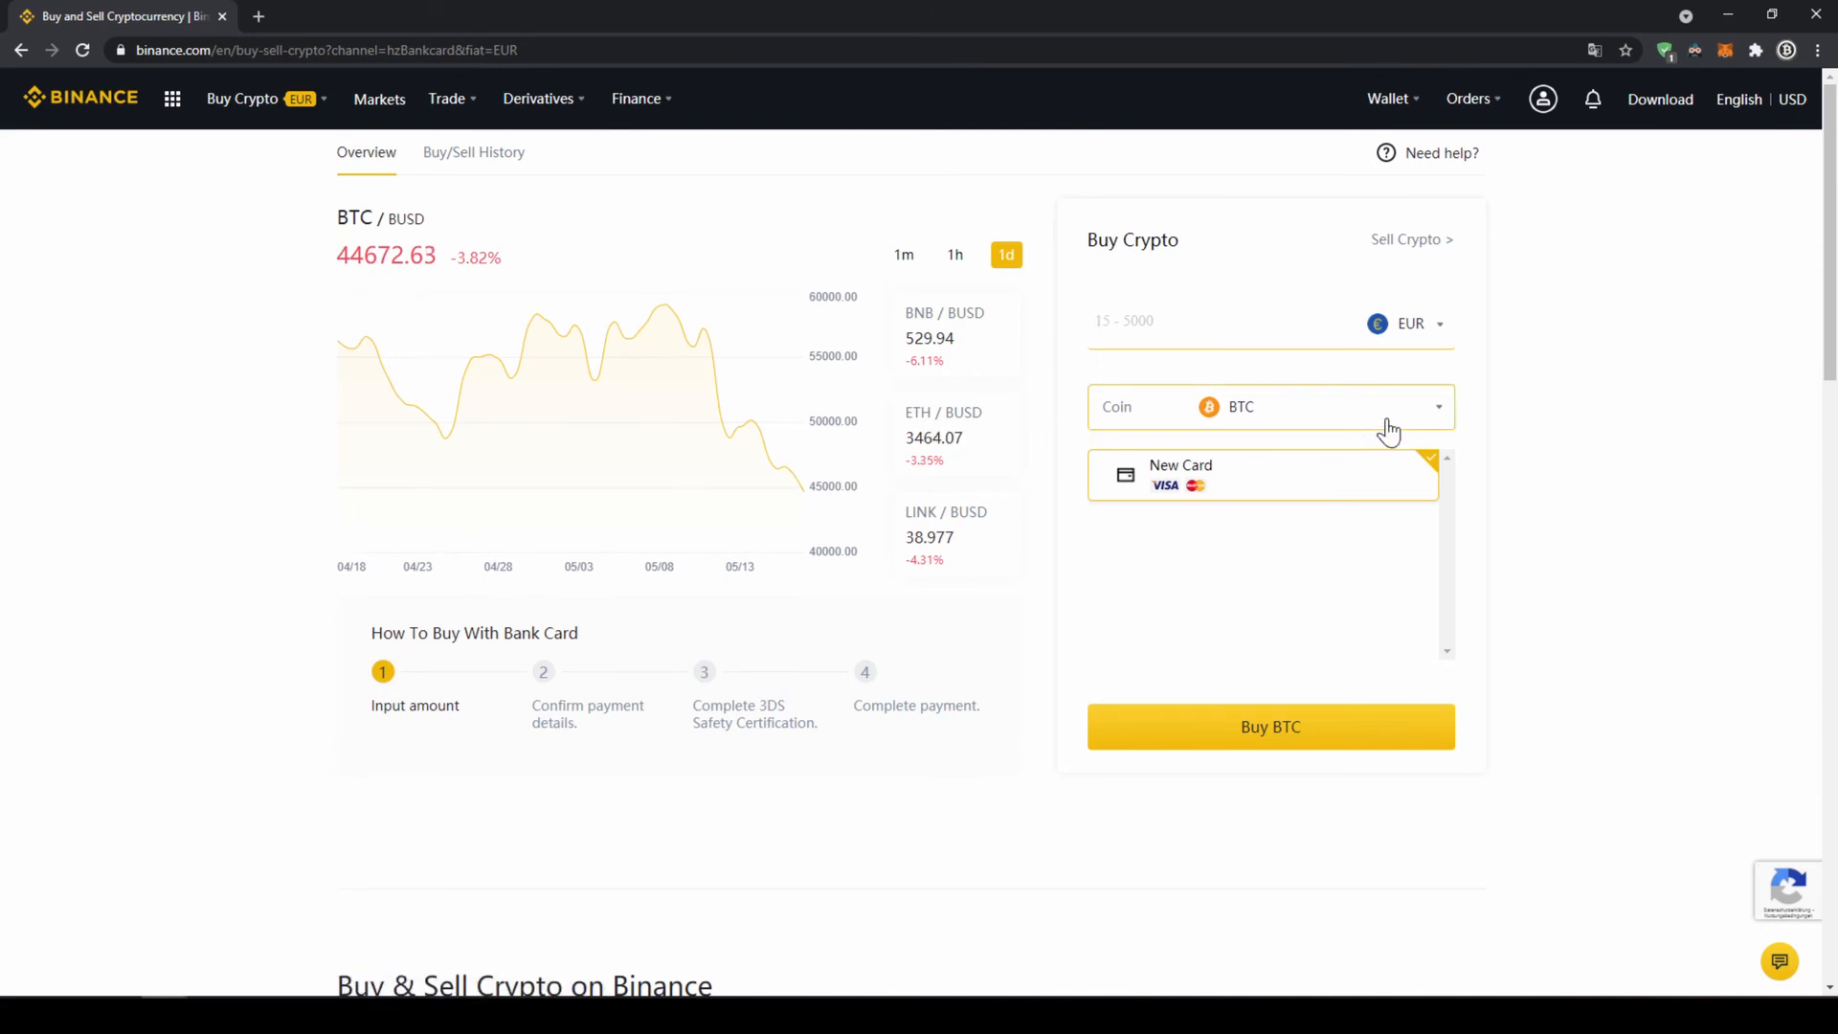
click(1269, 407)
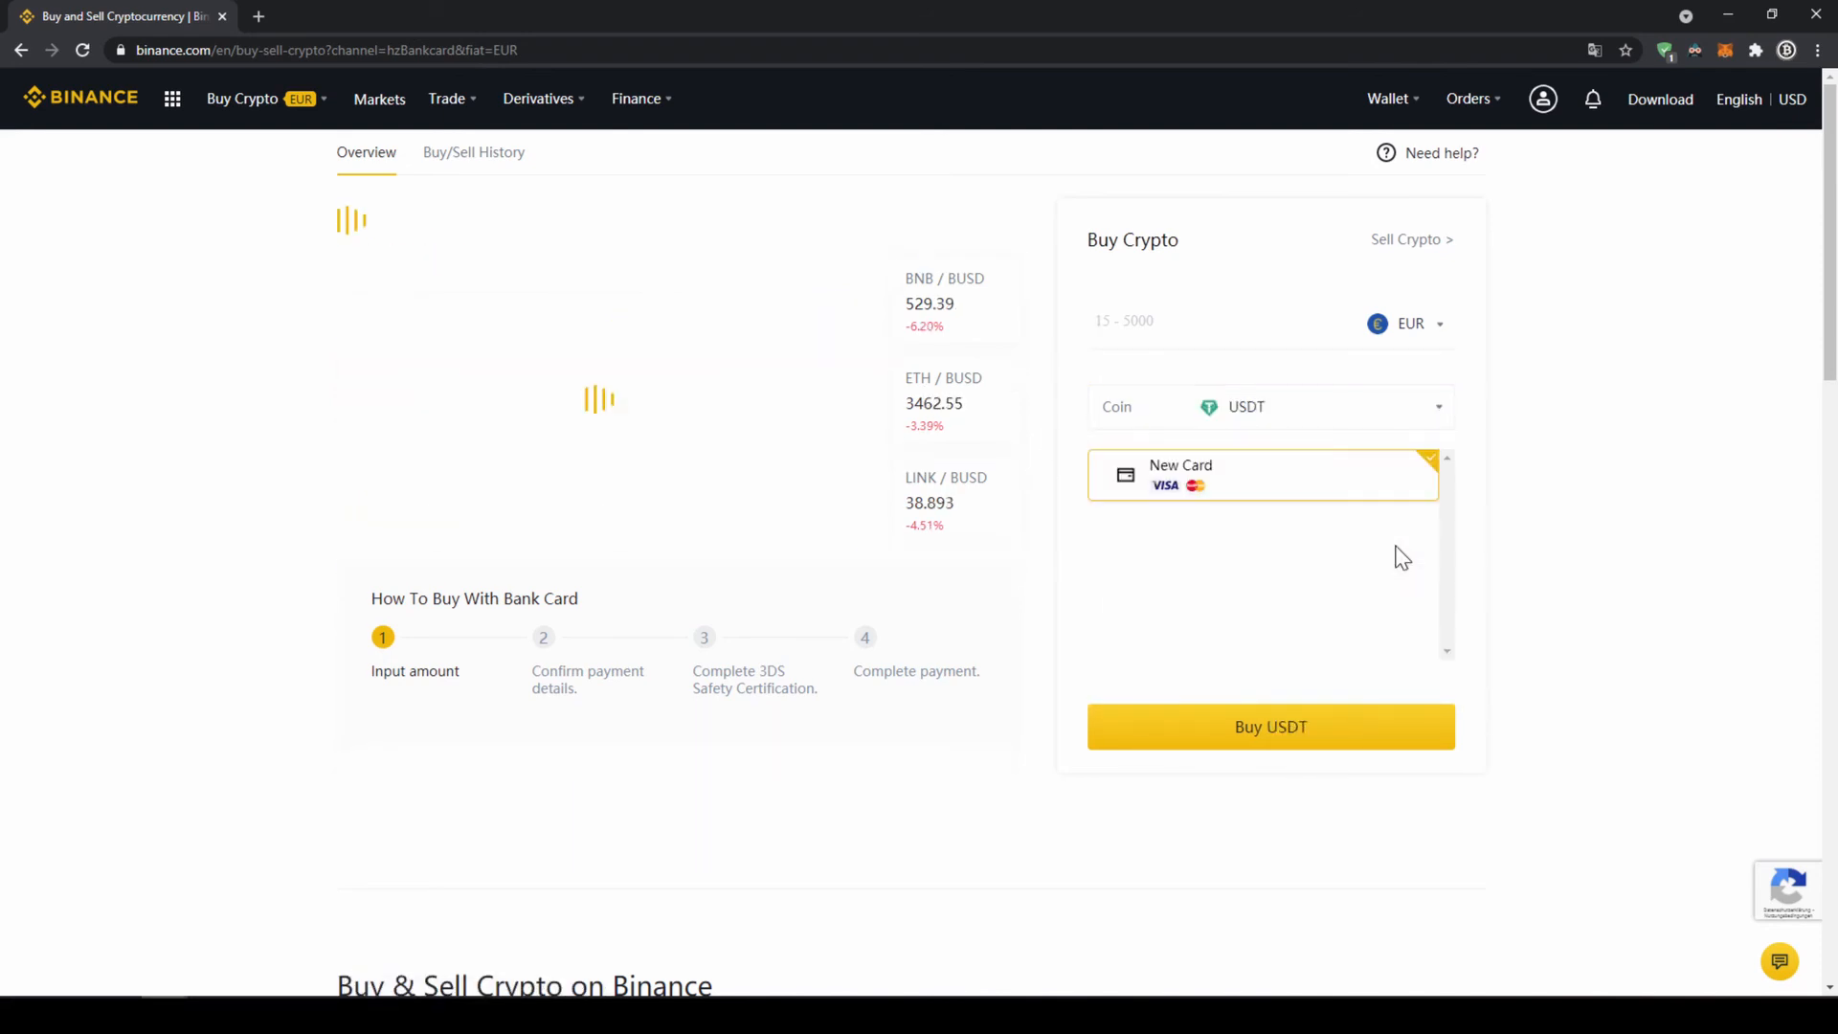
text(200)
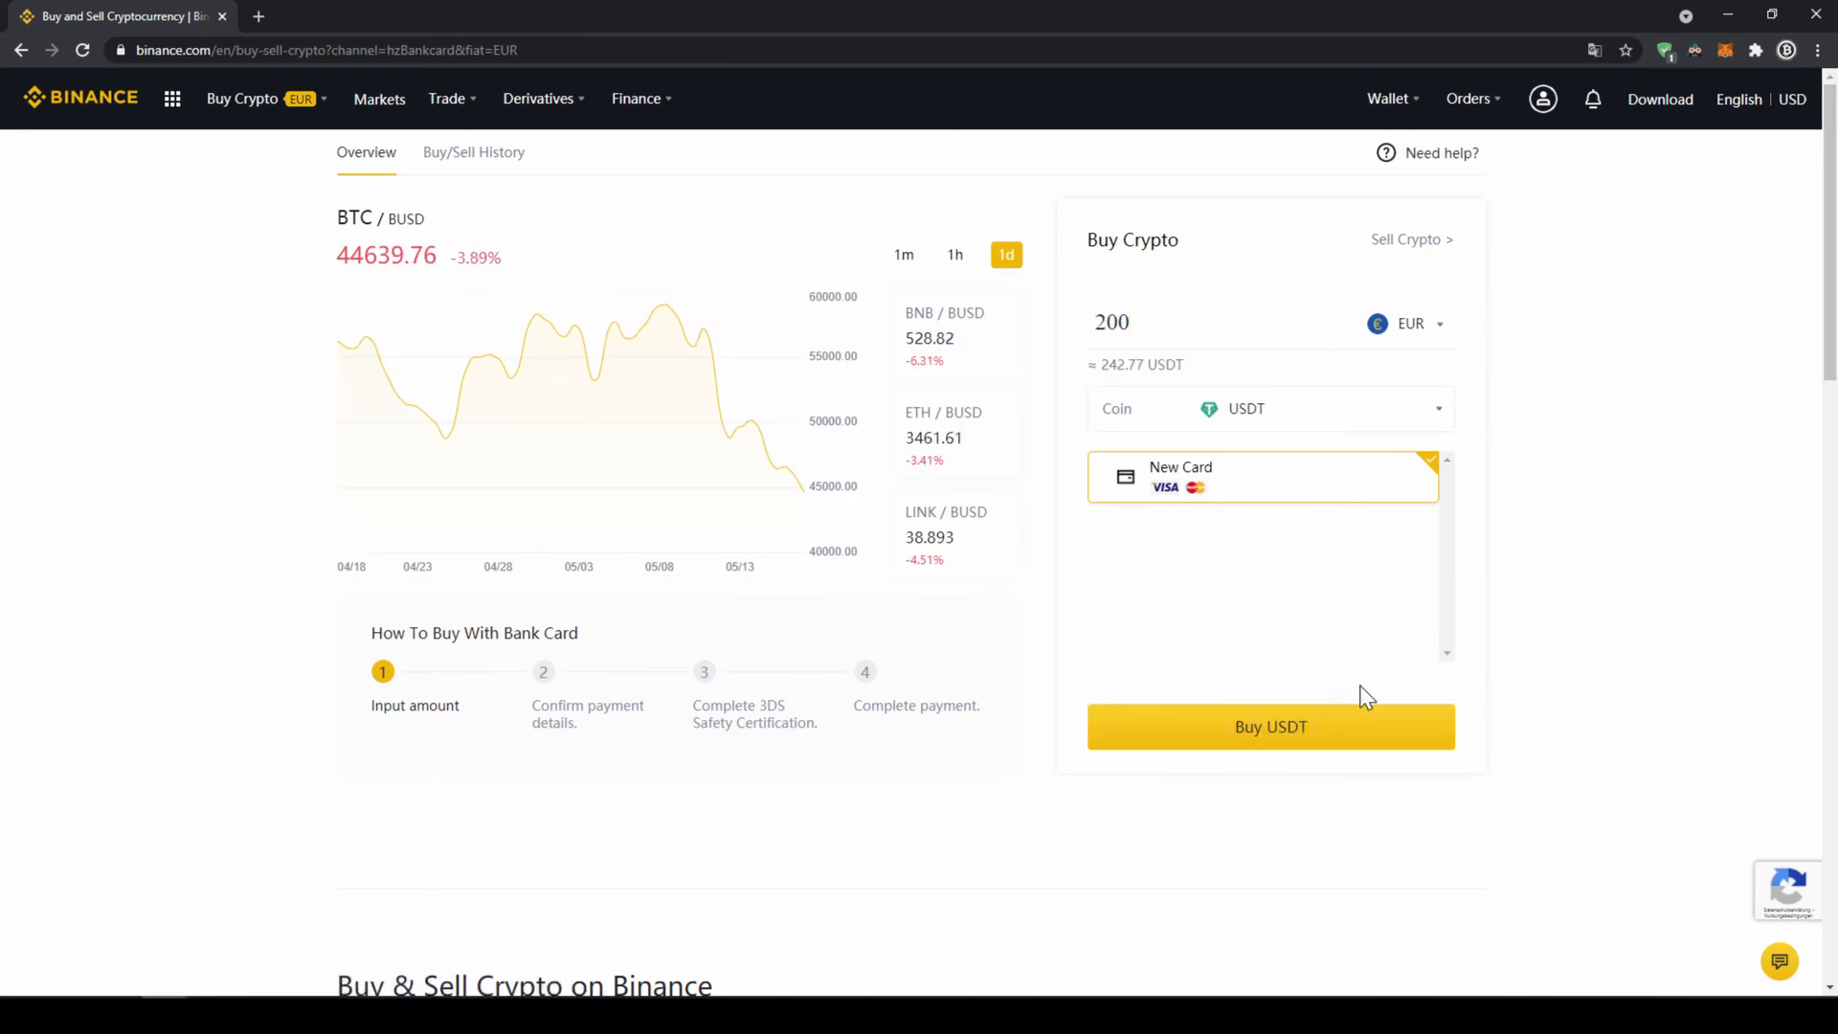
mouse_move(1334, 728)
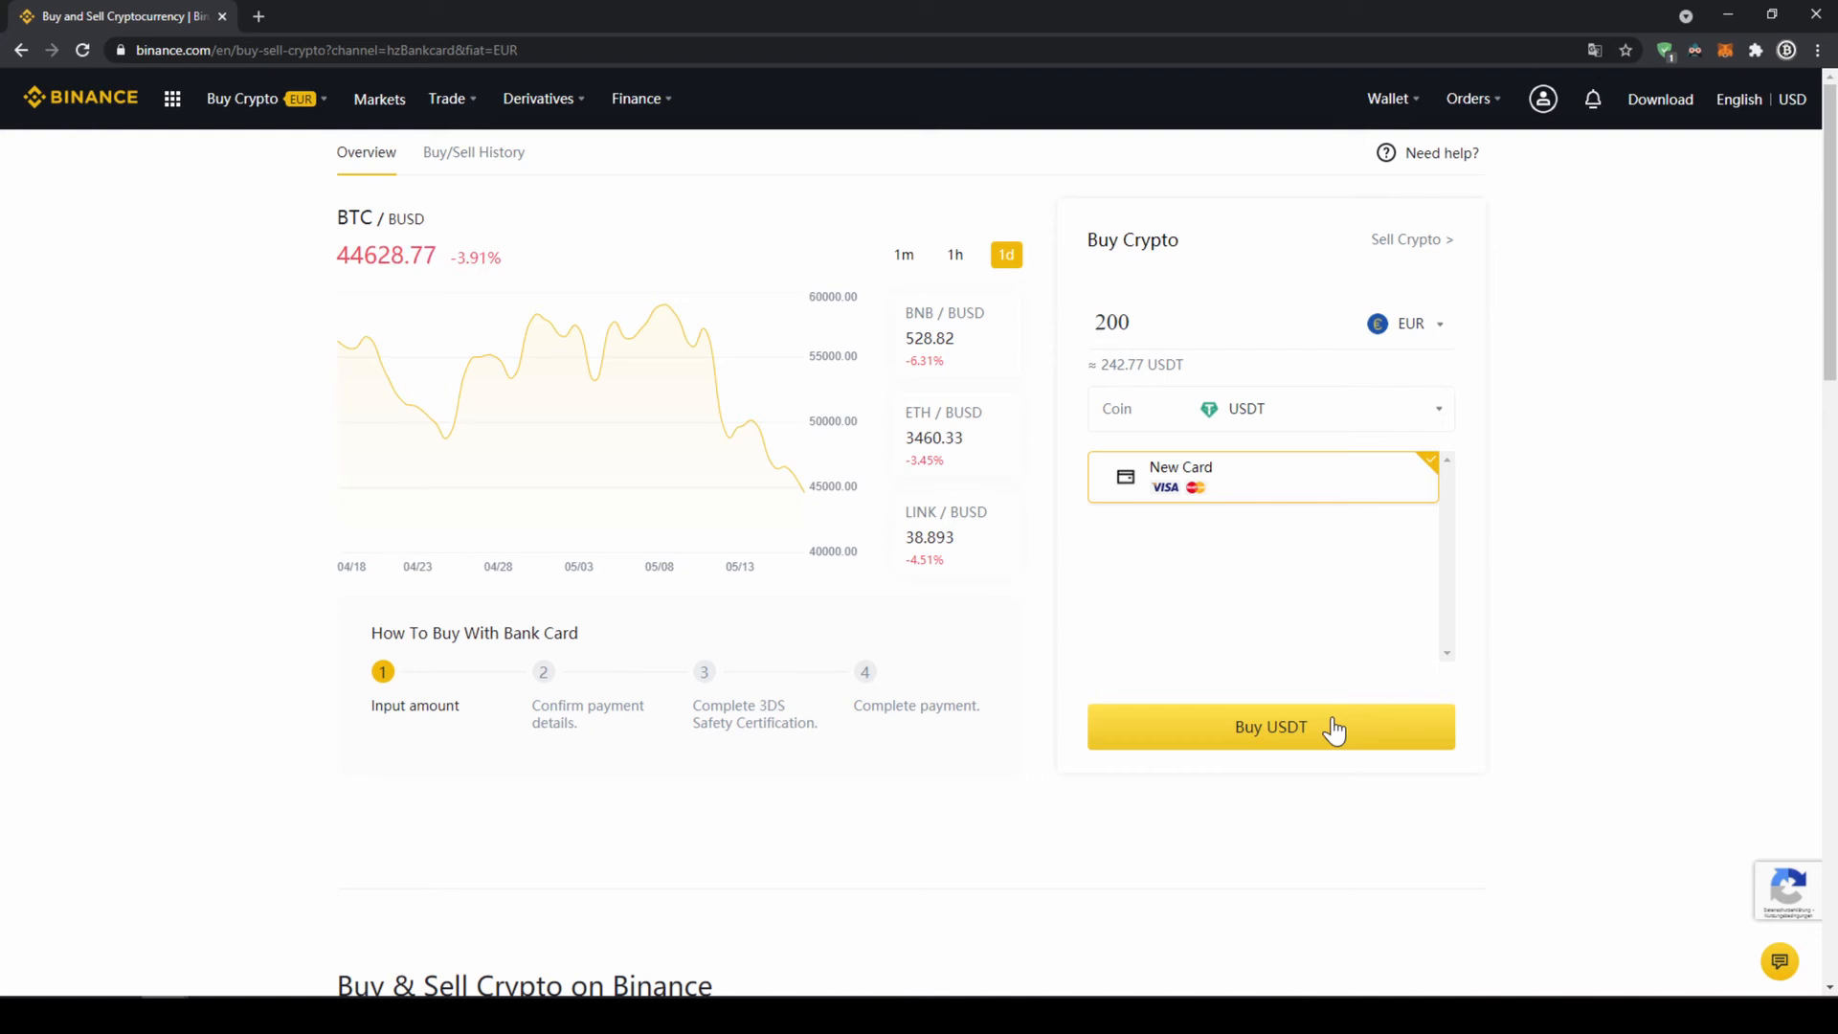
click(1271, 726)
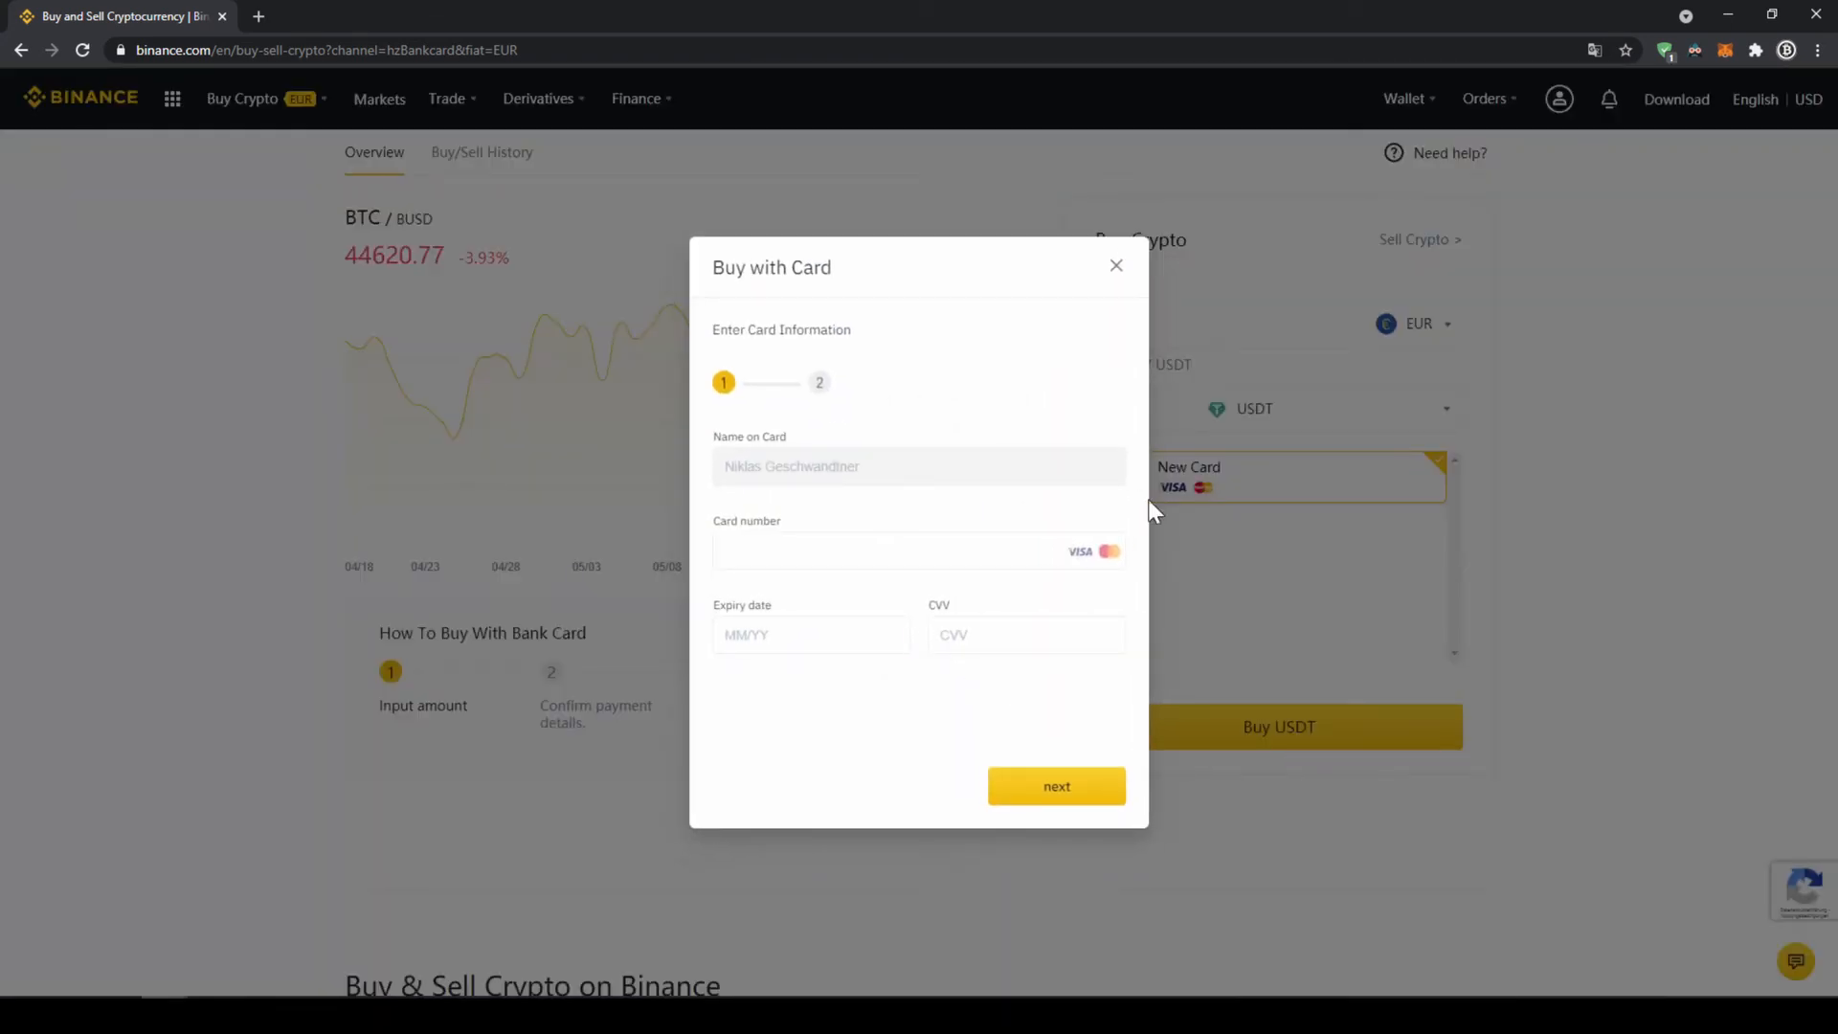
mouse_move(1107, 618)
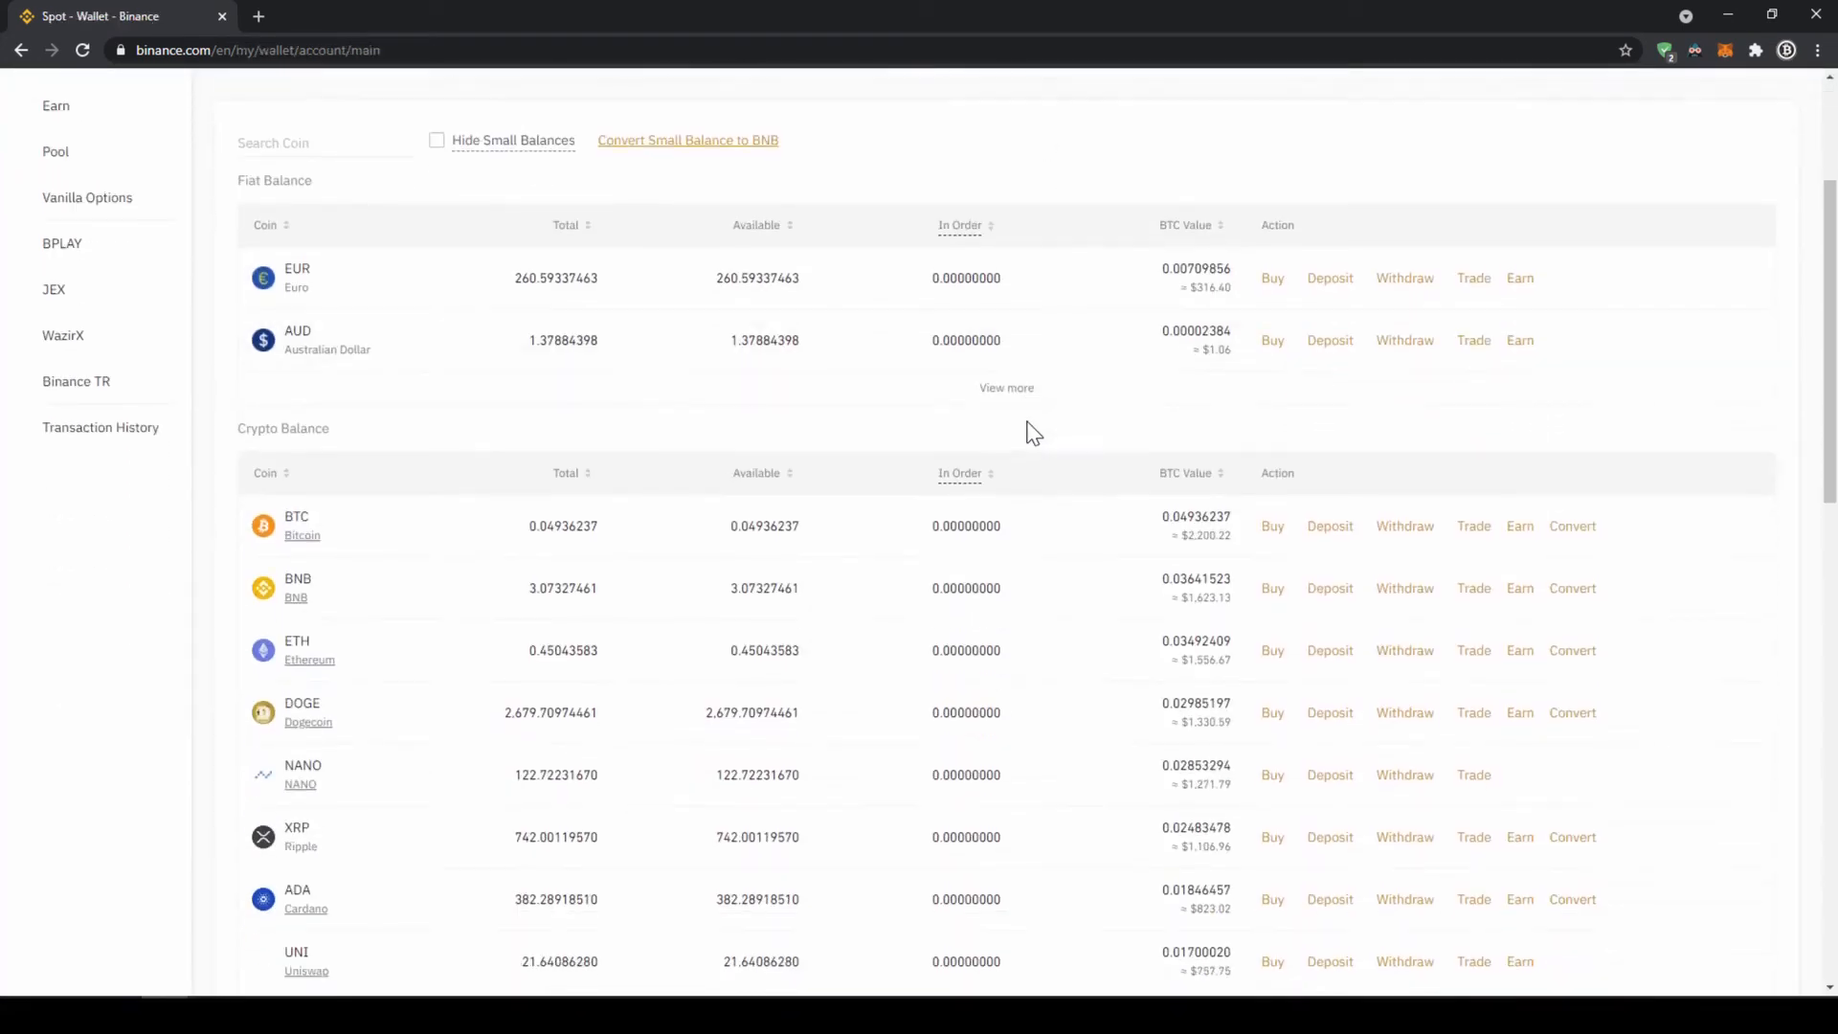
scroll(down, 3)
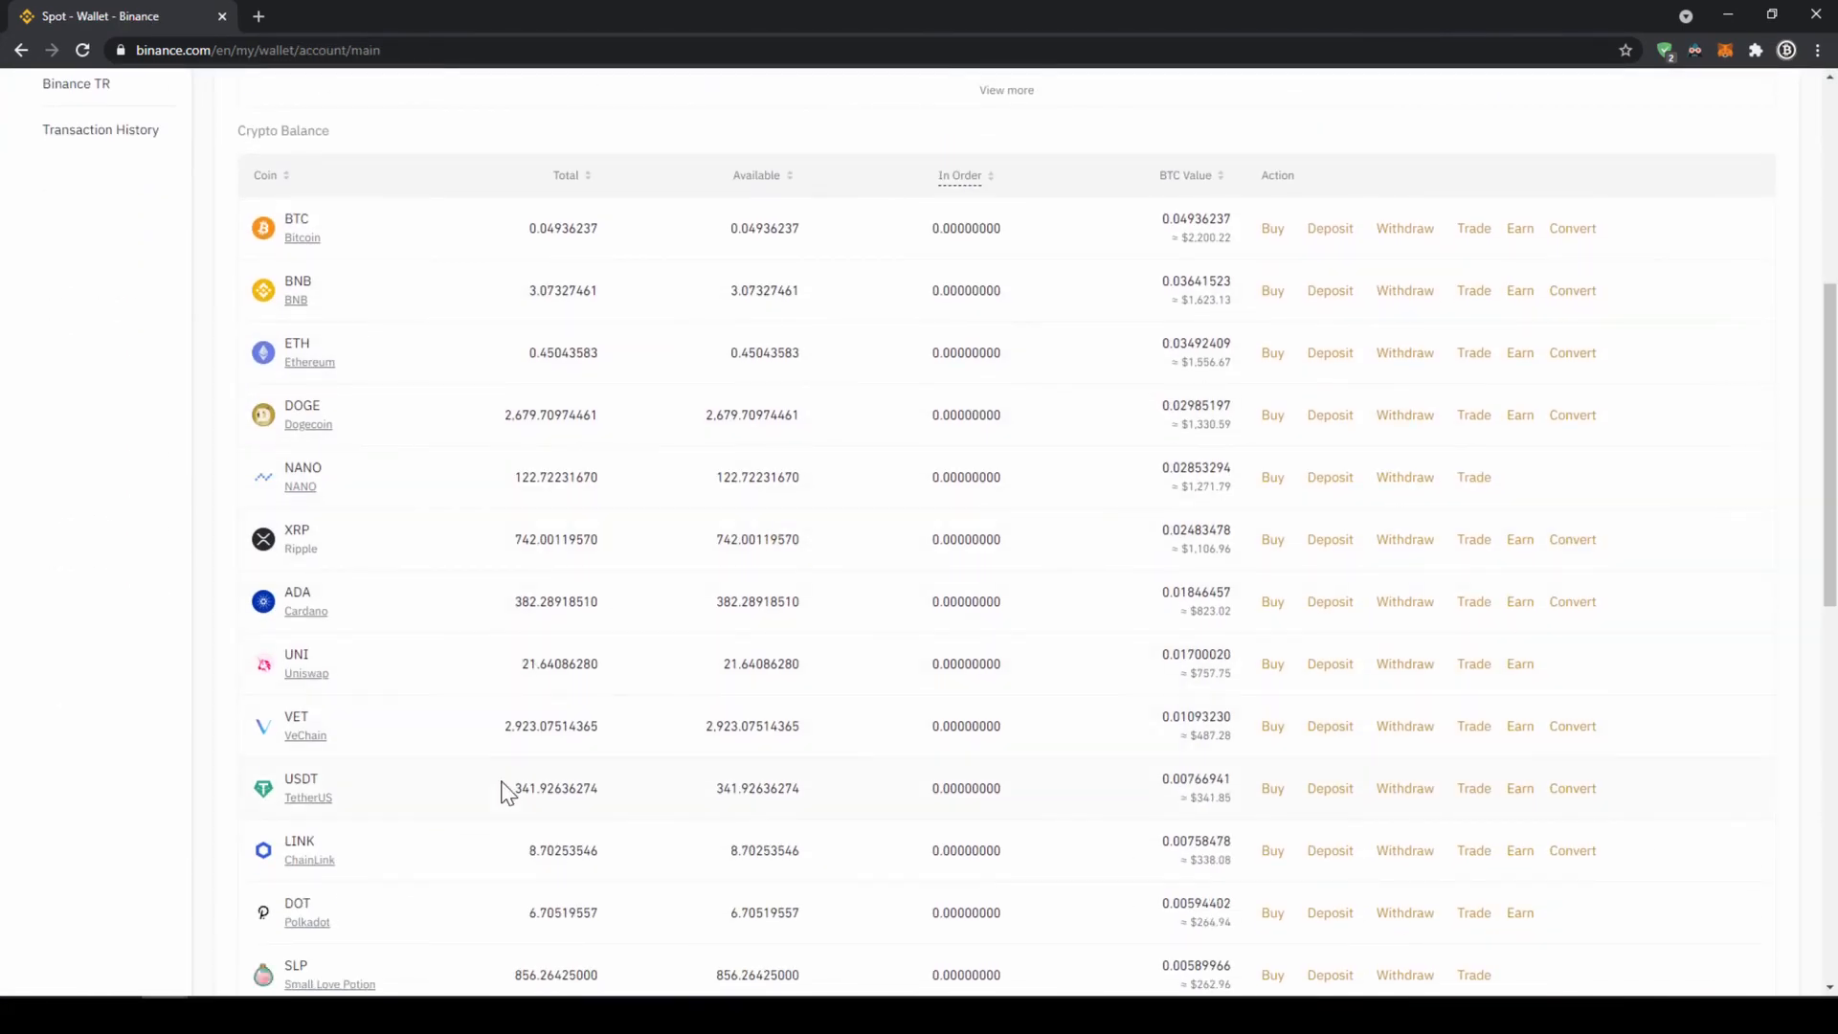
mouse_move(658, 805)
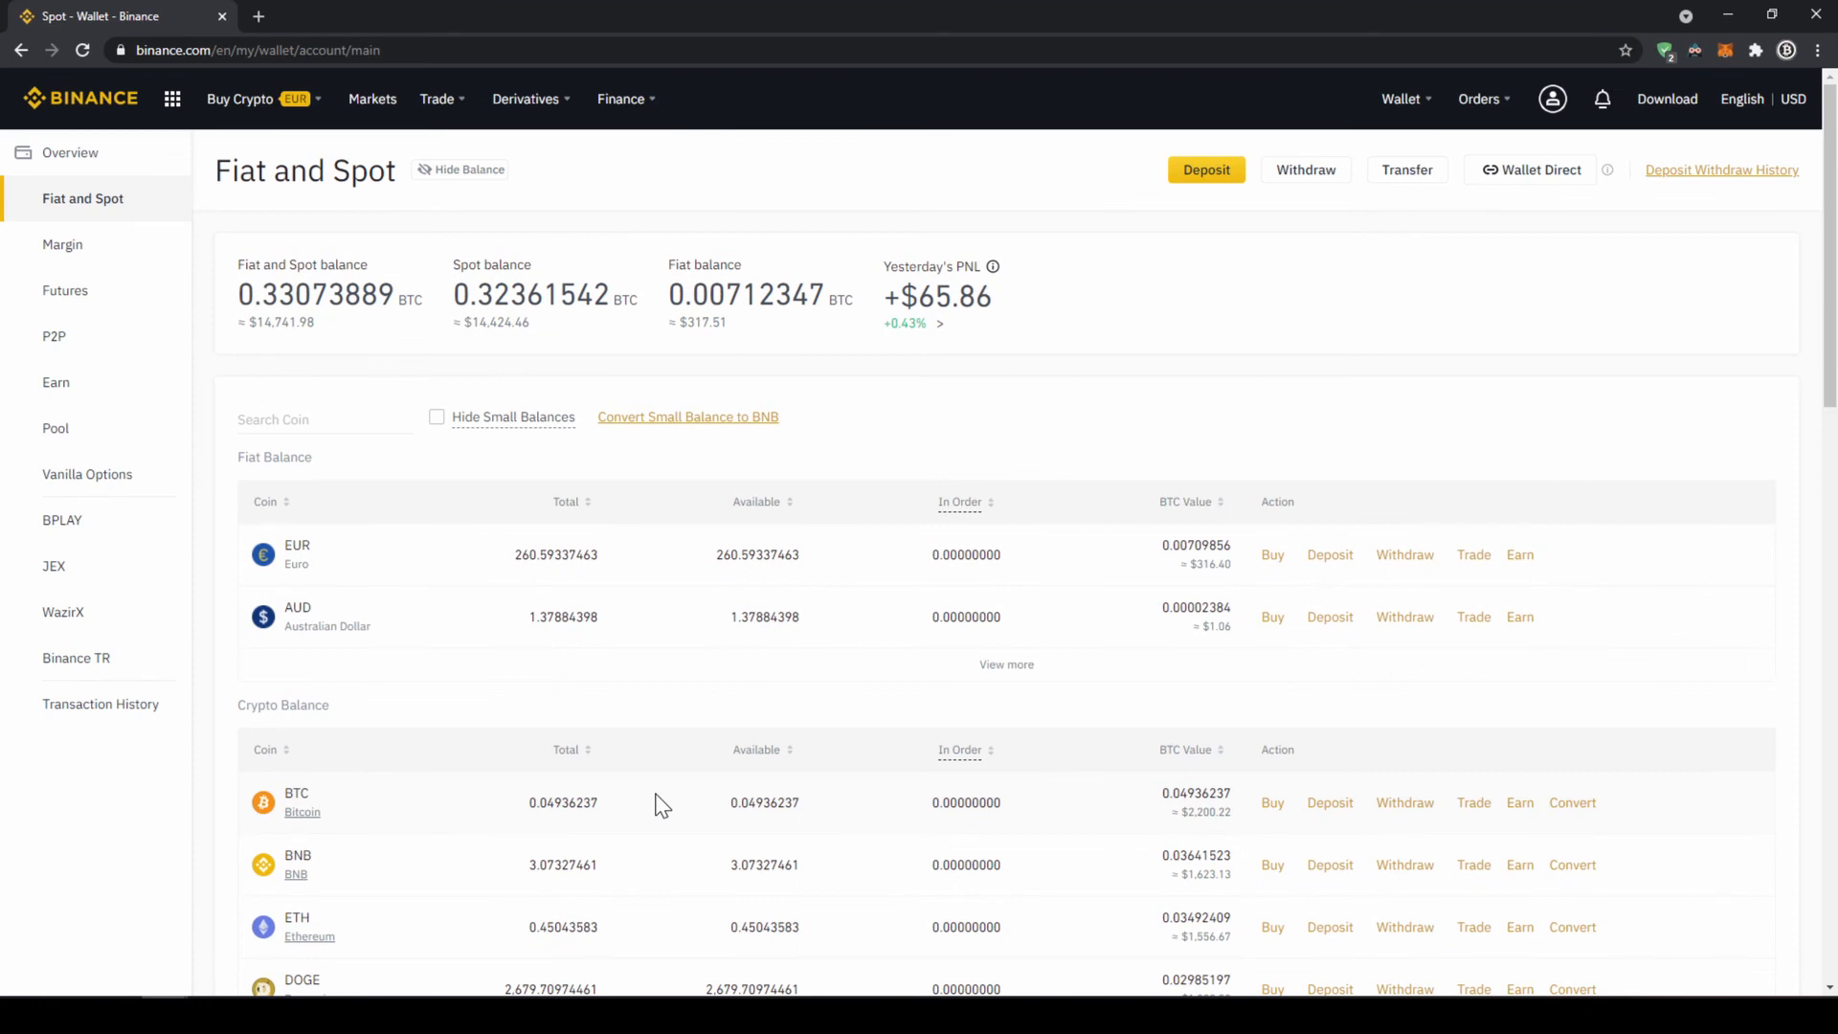
mouse_move(437, 150)
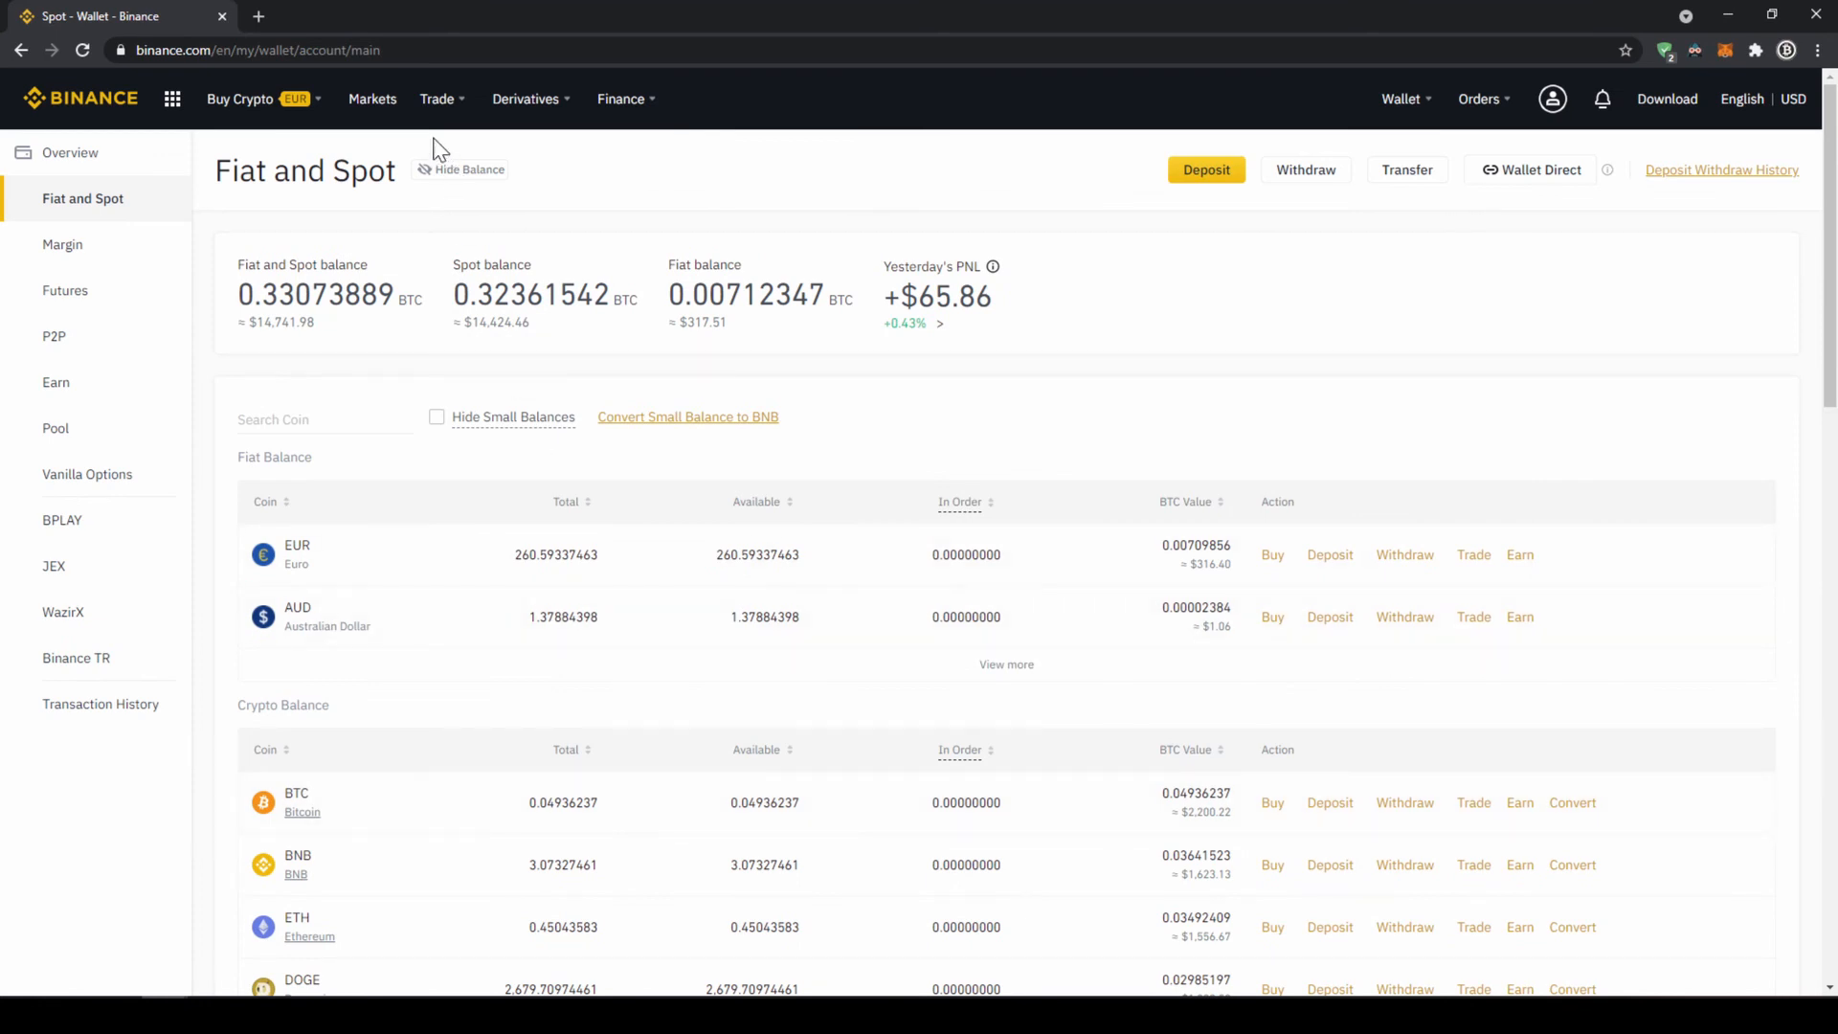
Show the FIAT Markets pairs and search for the coin 'sc'
click(371, 98)
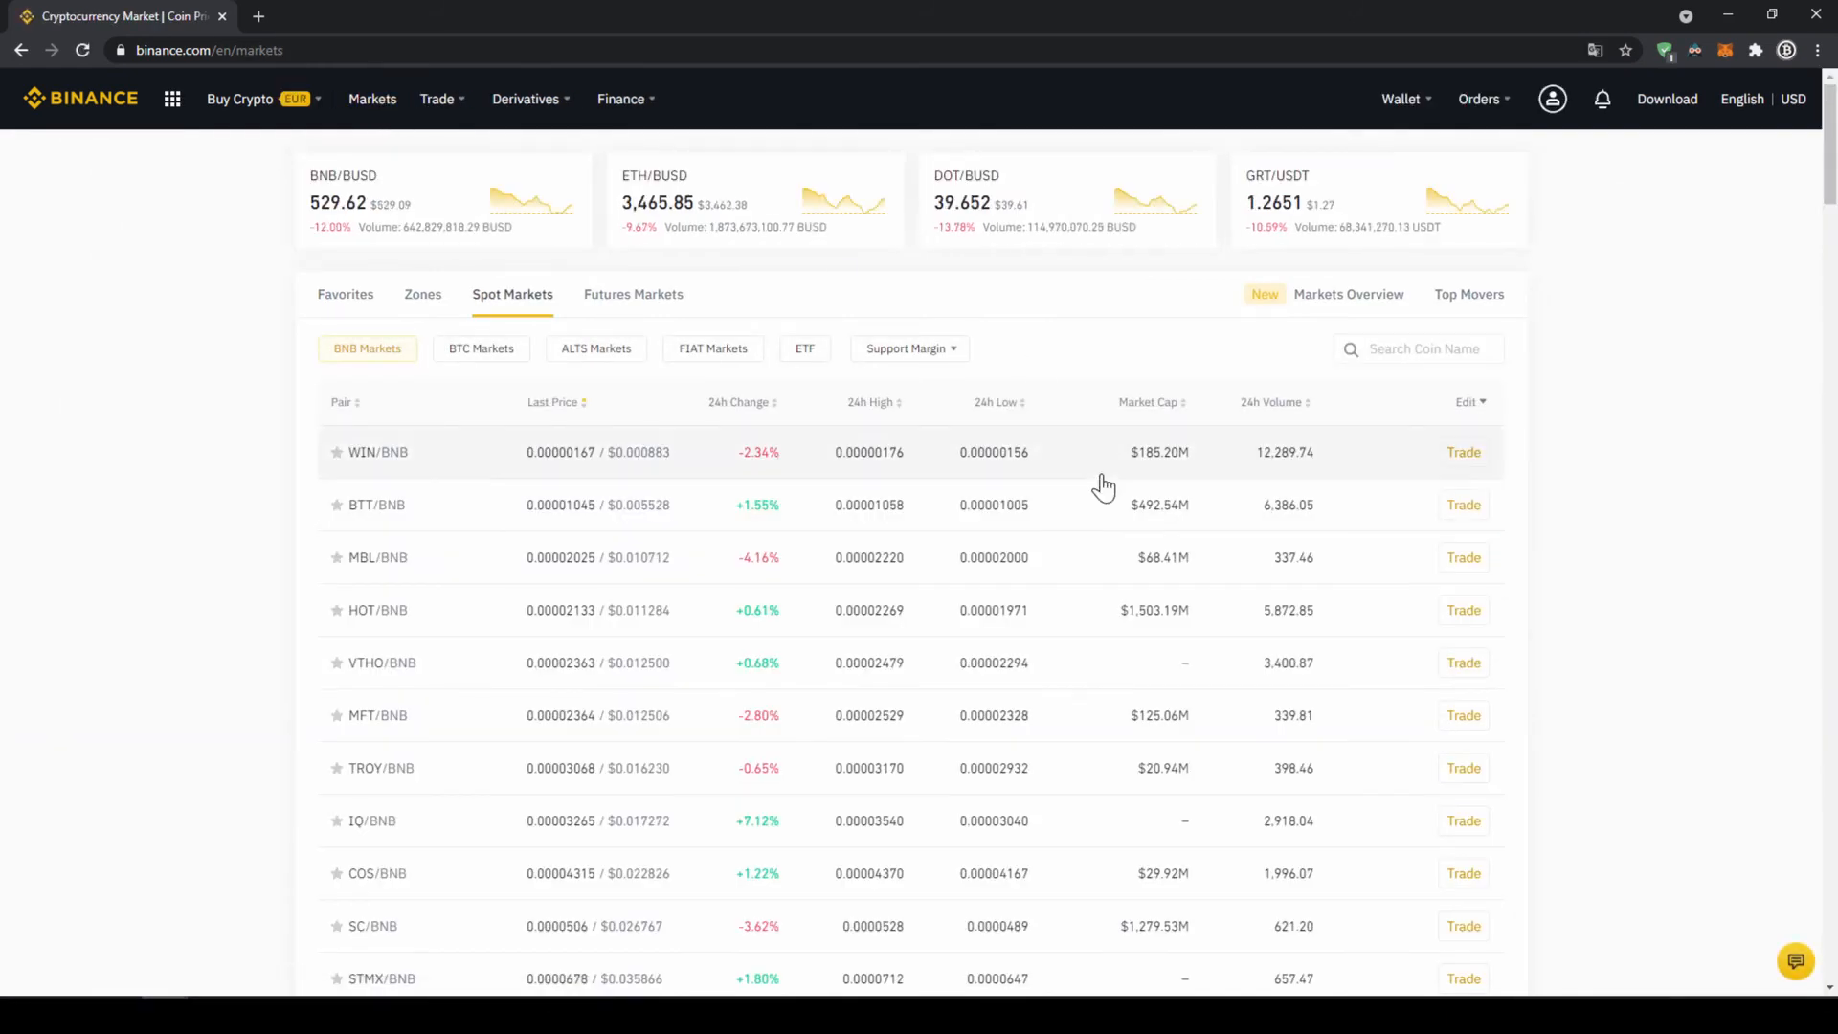
mouse_move(560, 384)
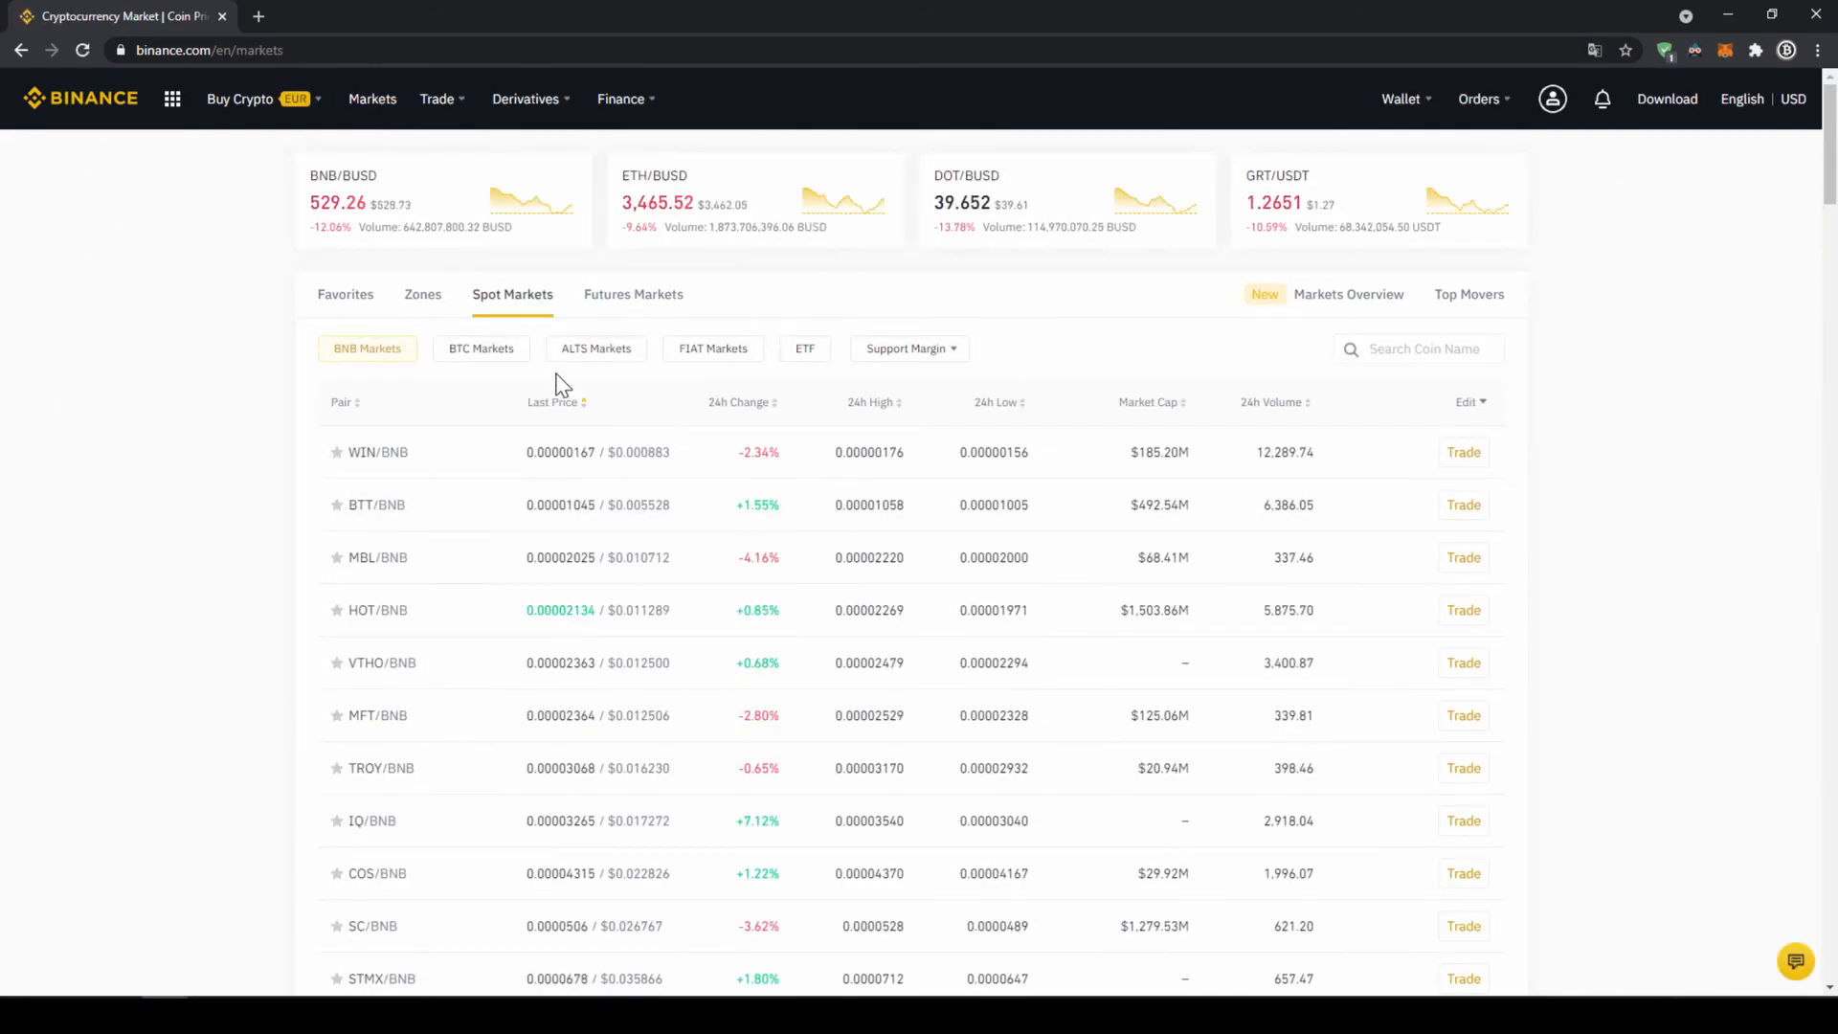
mouse_move(687, 353)
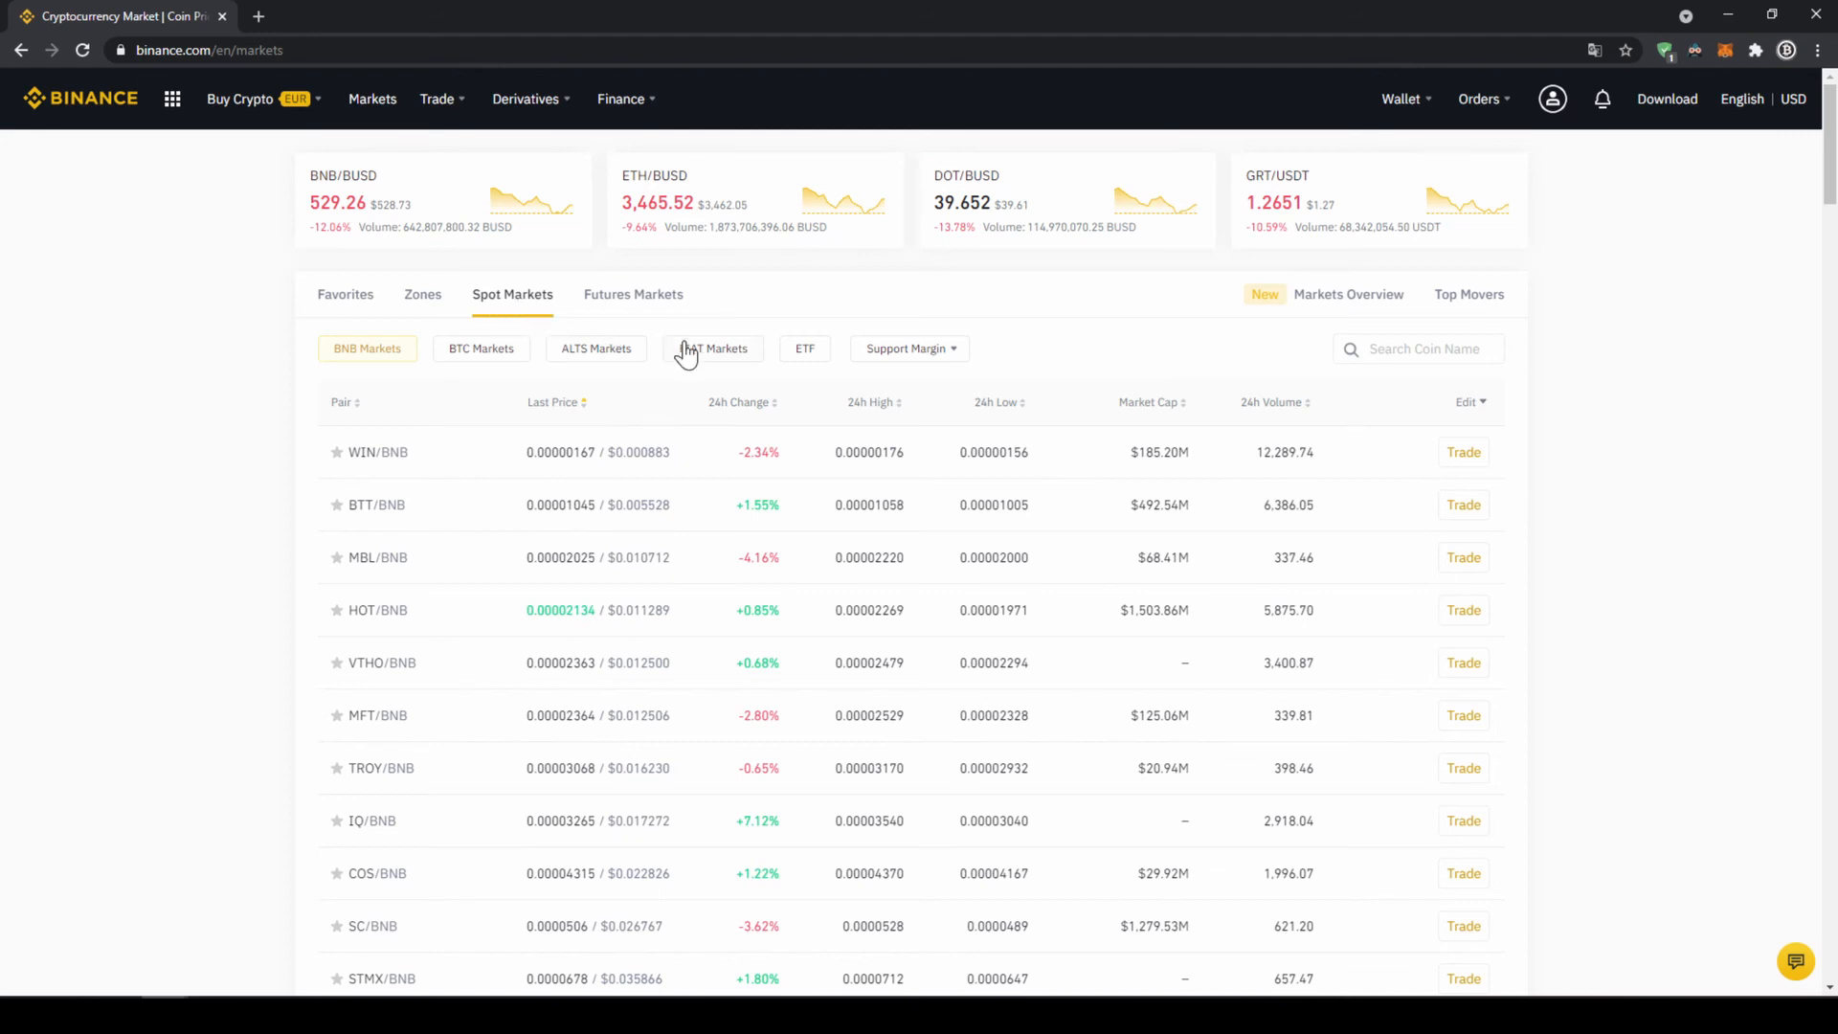
click(713, 349)
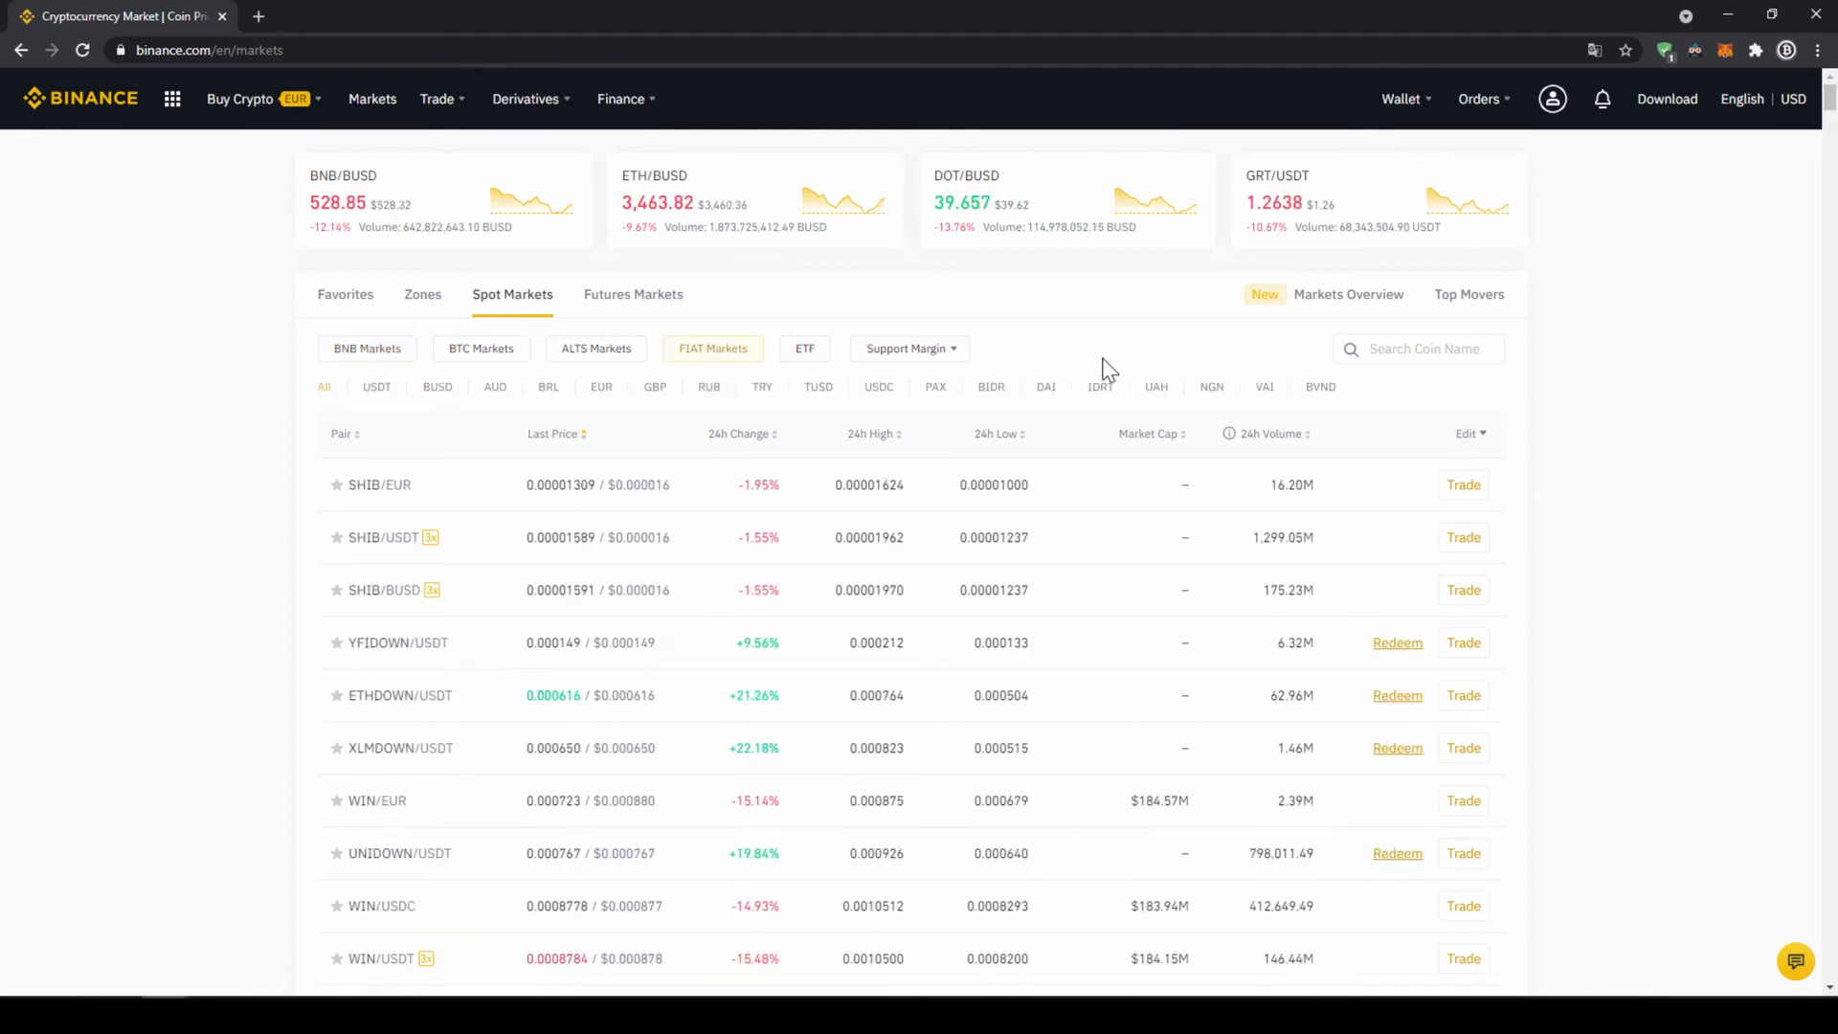
mouse_move(1410, 390)
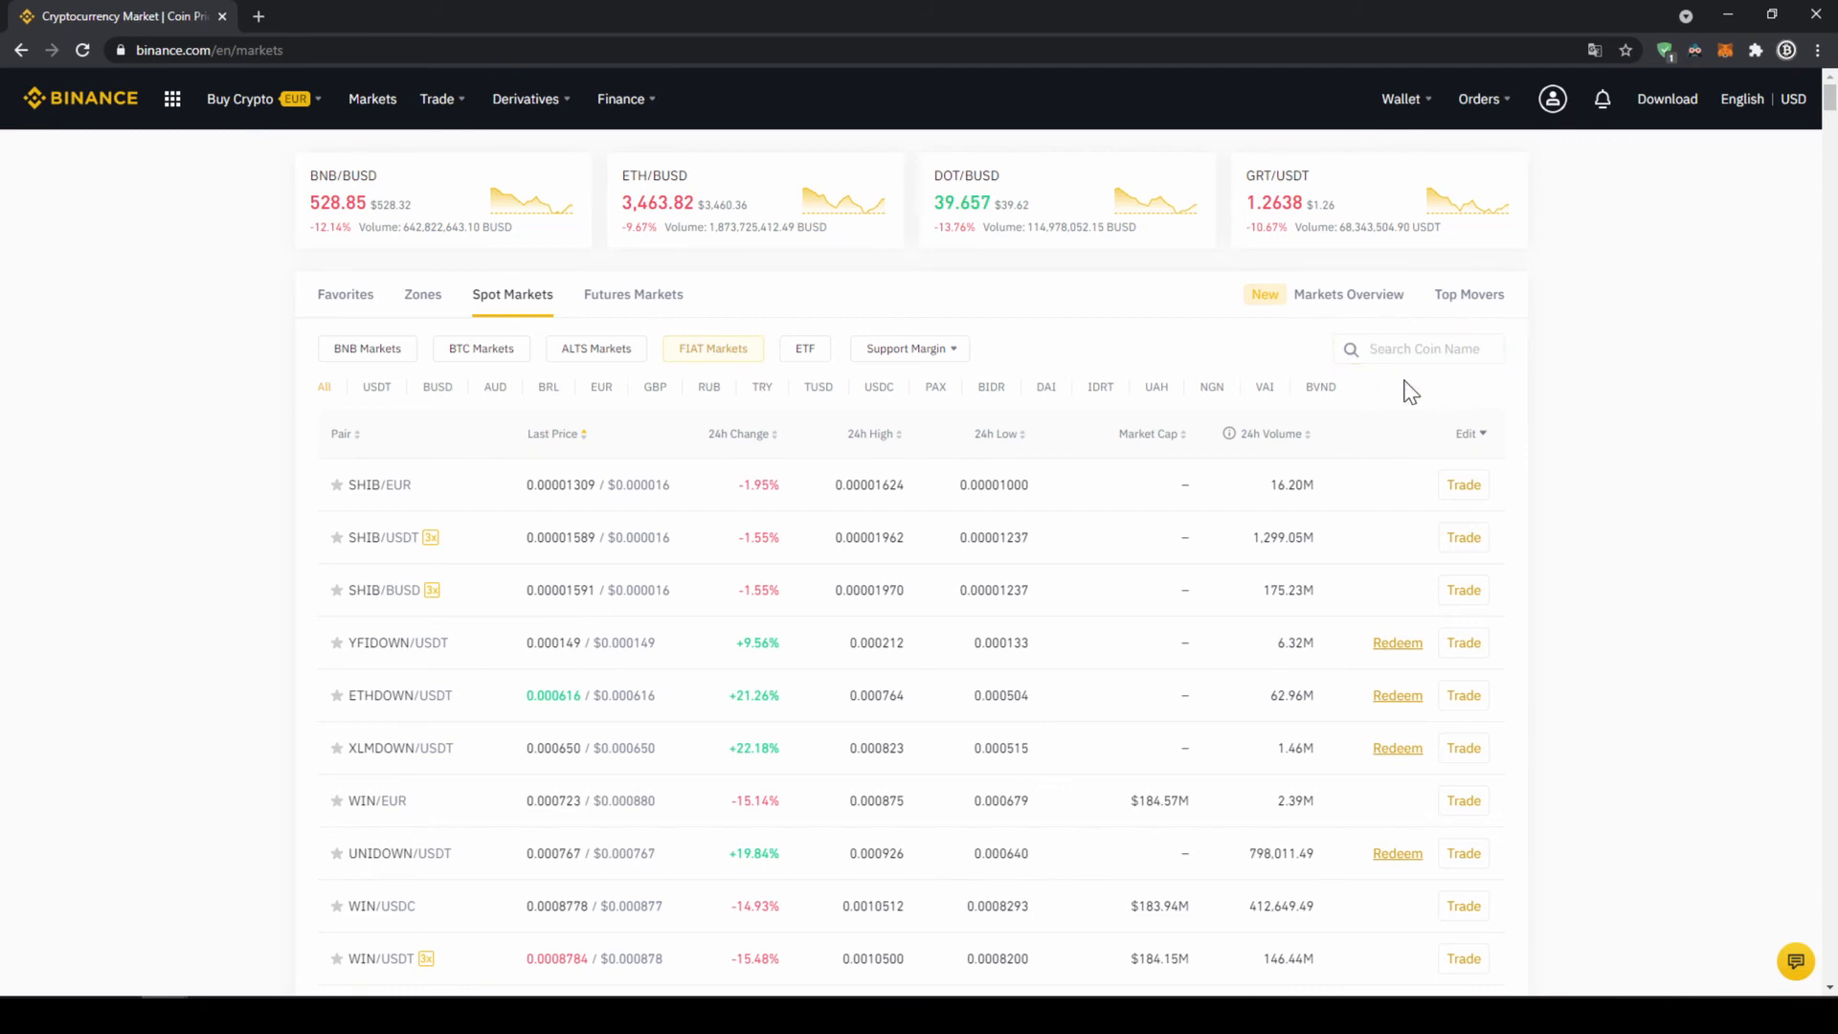
mouse_move(1647, 321)
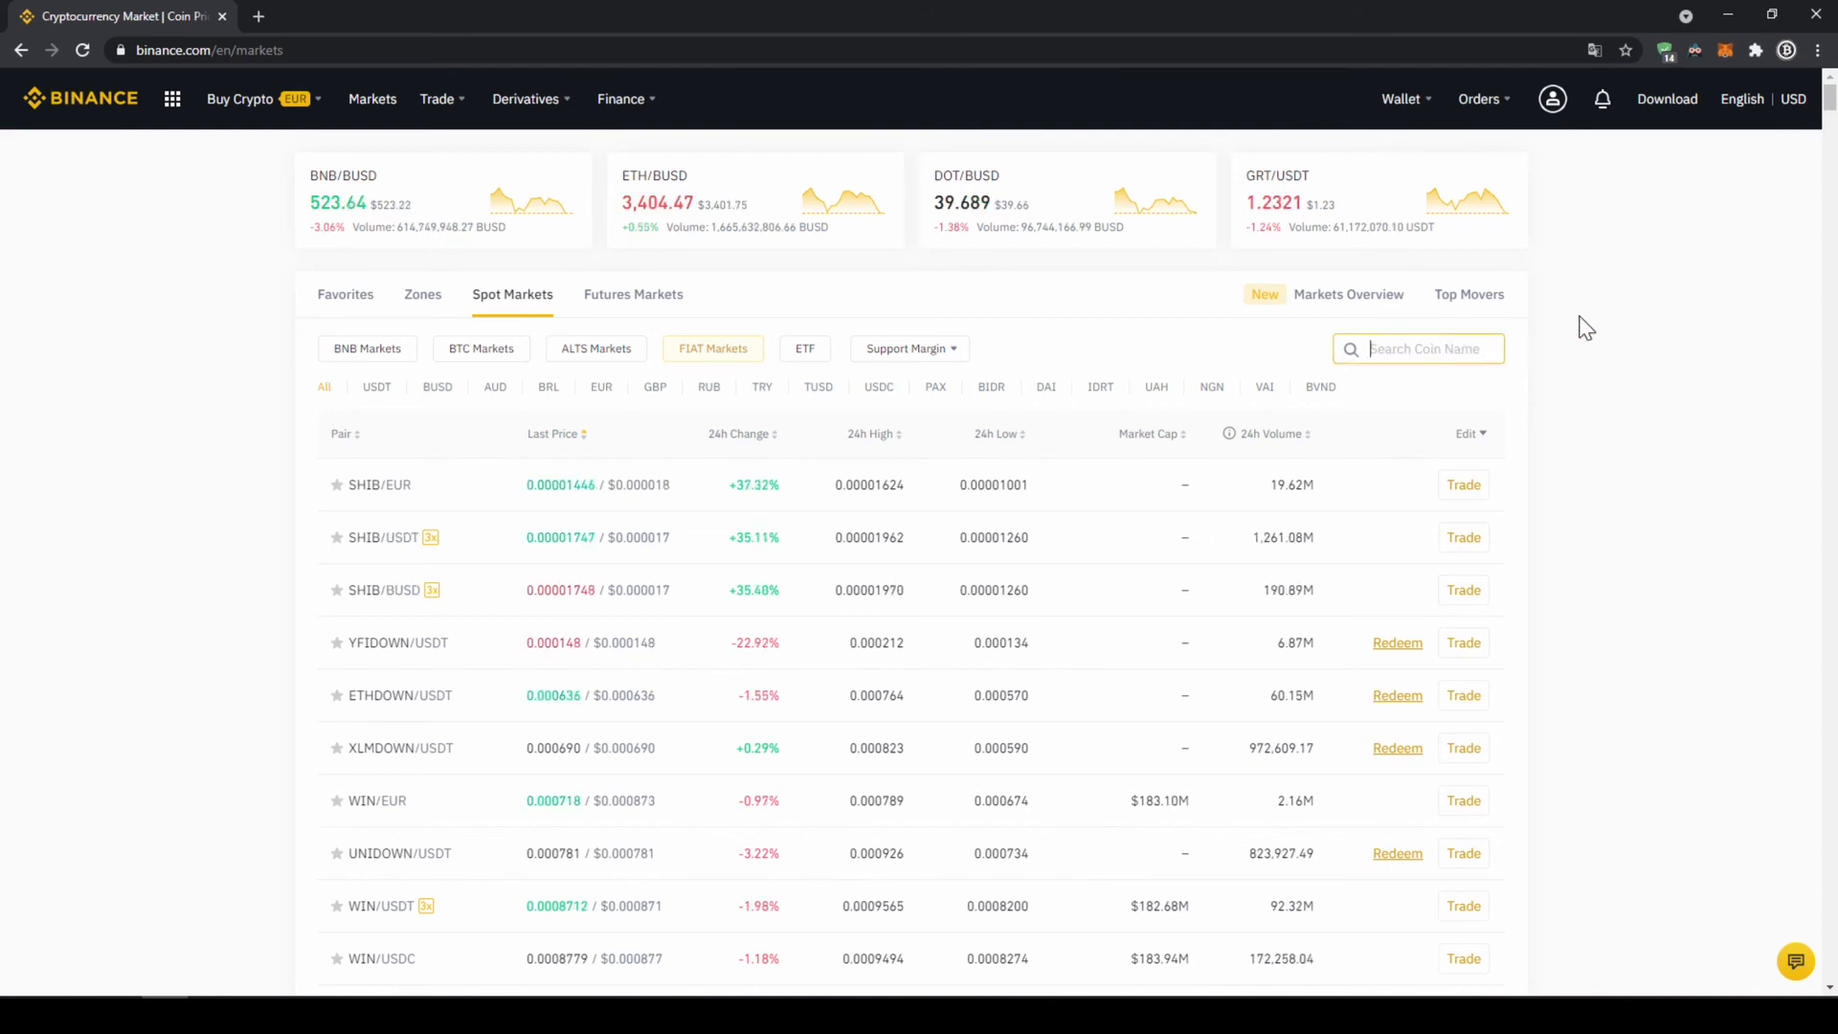
text(sc)
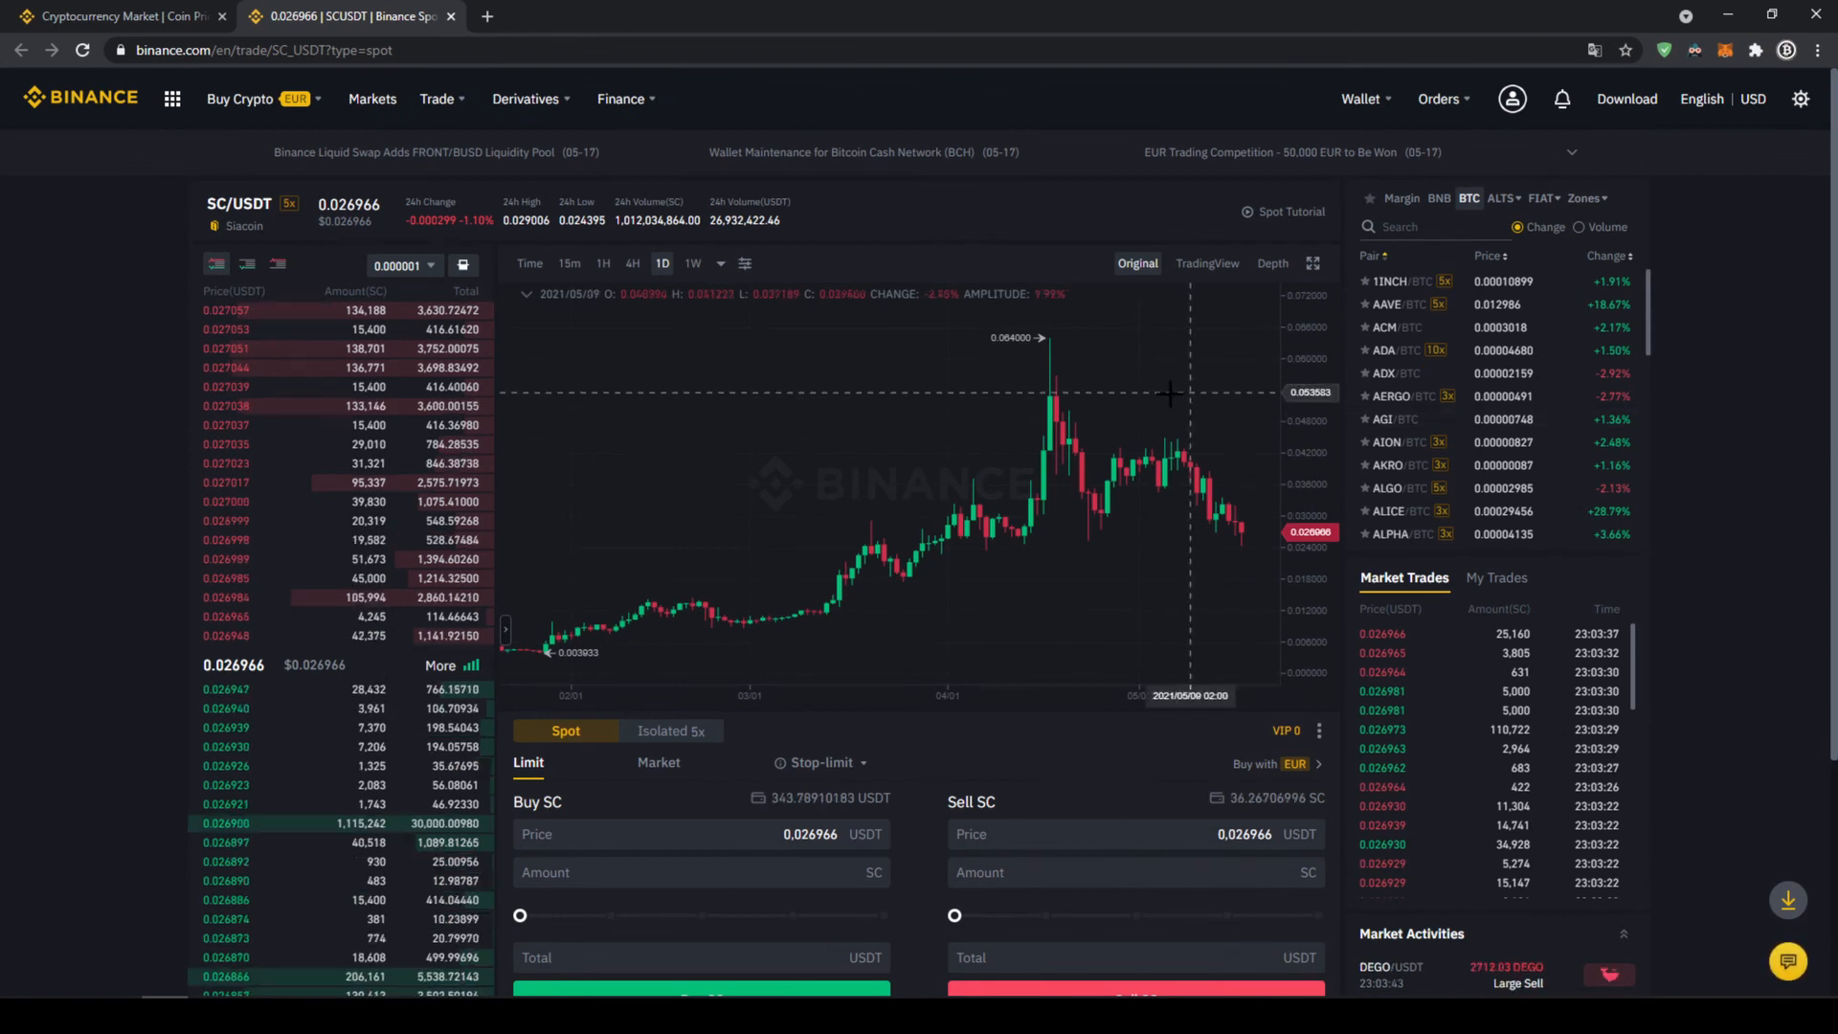
mouse_move(1031, 459)
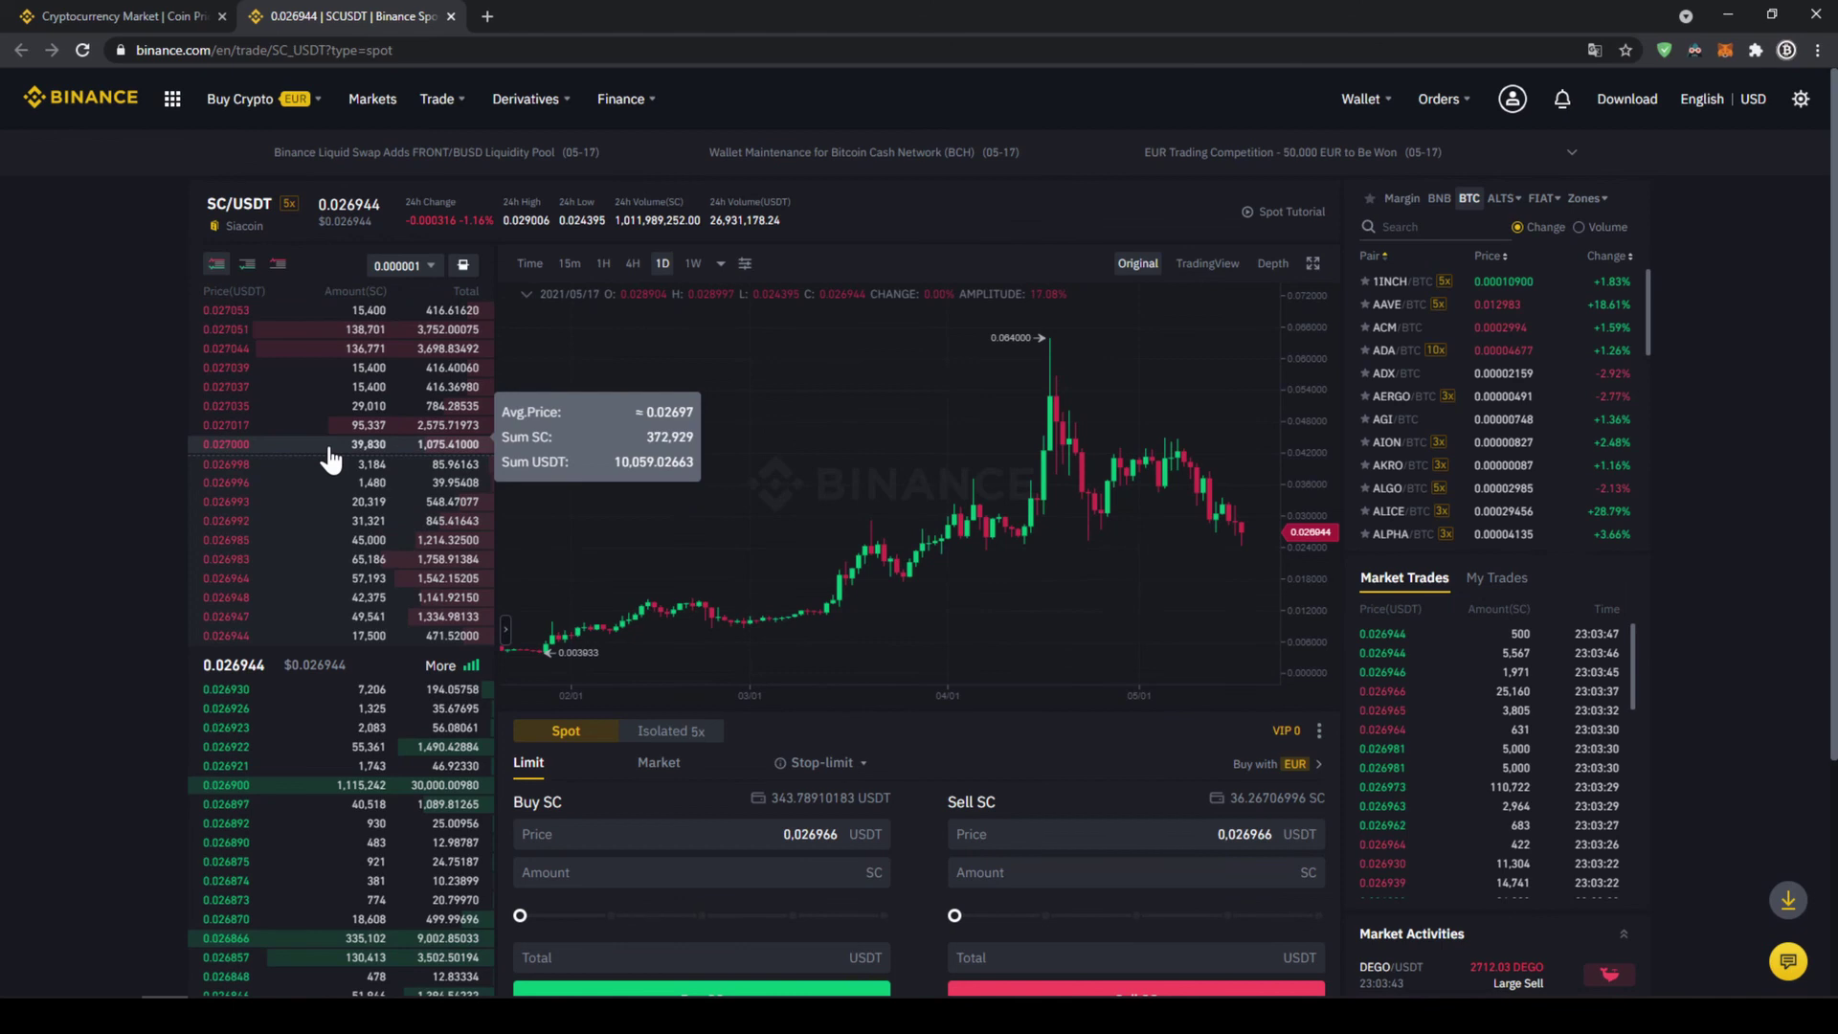
mouse_move(372, 474)
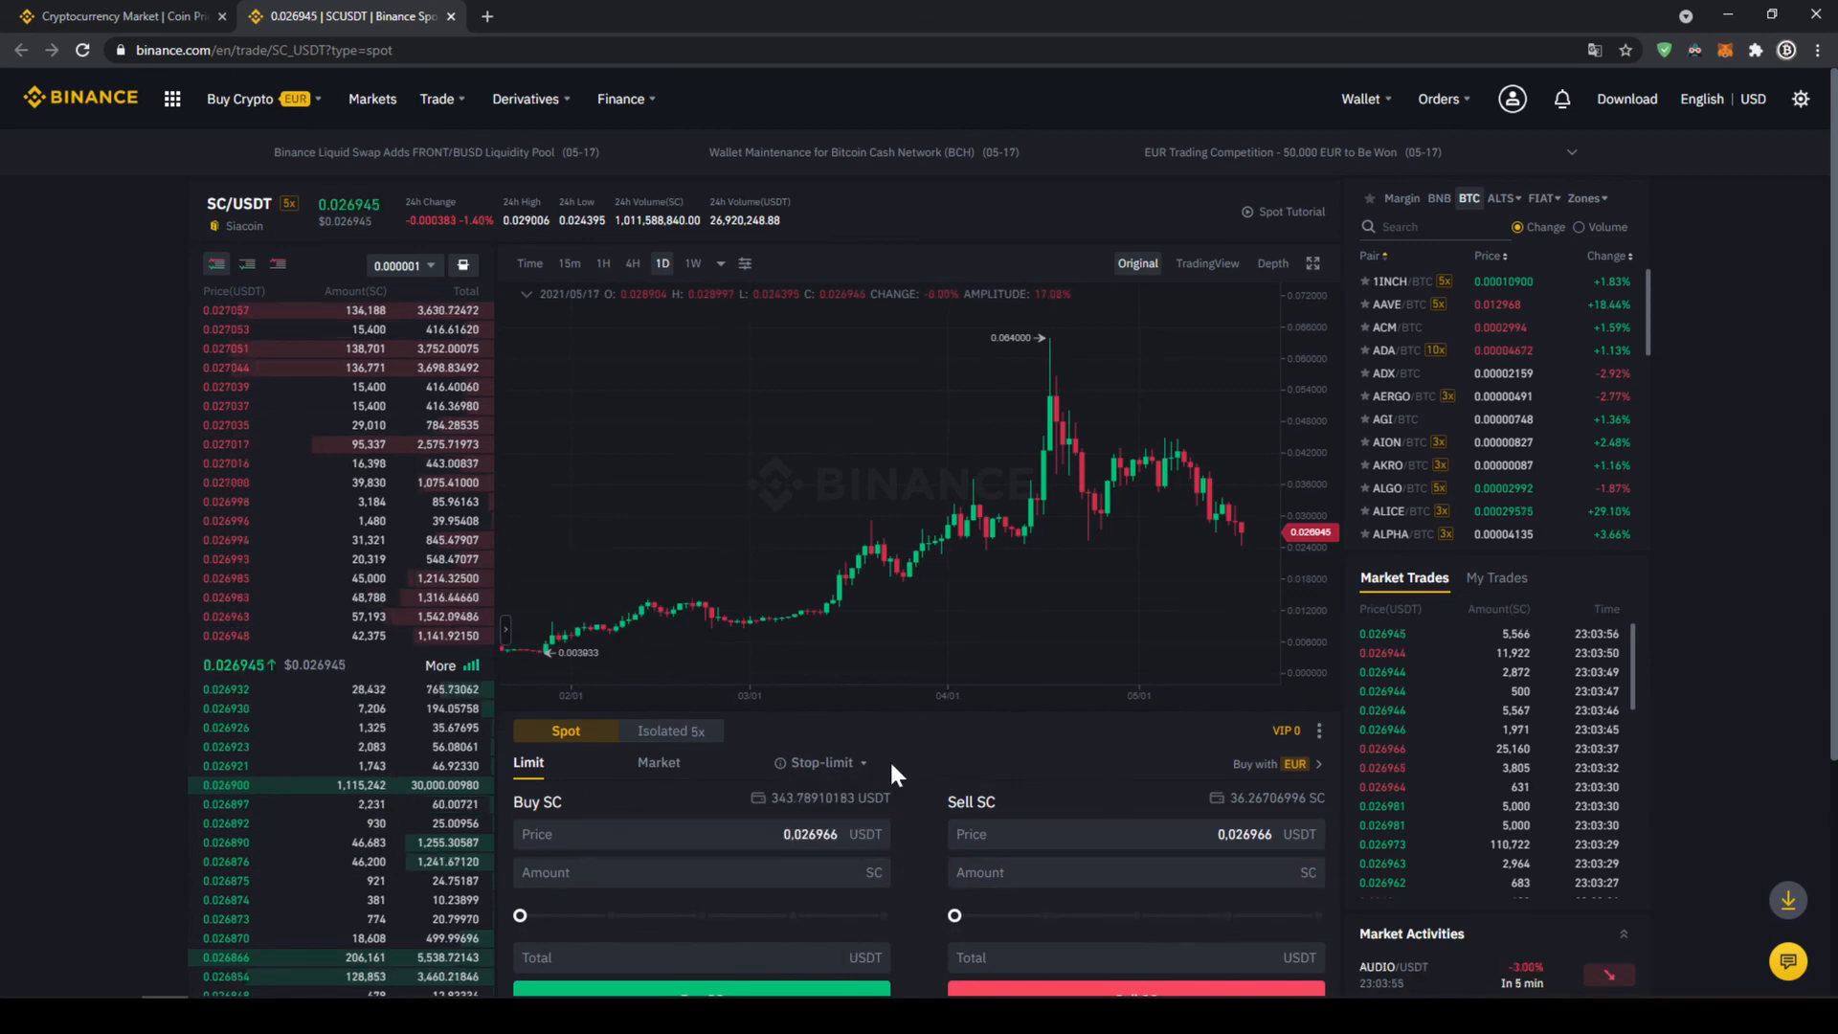
Switch the SC/USDT buy form from Limit to Market
click(659, 762)
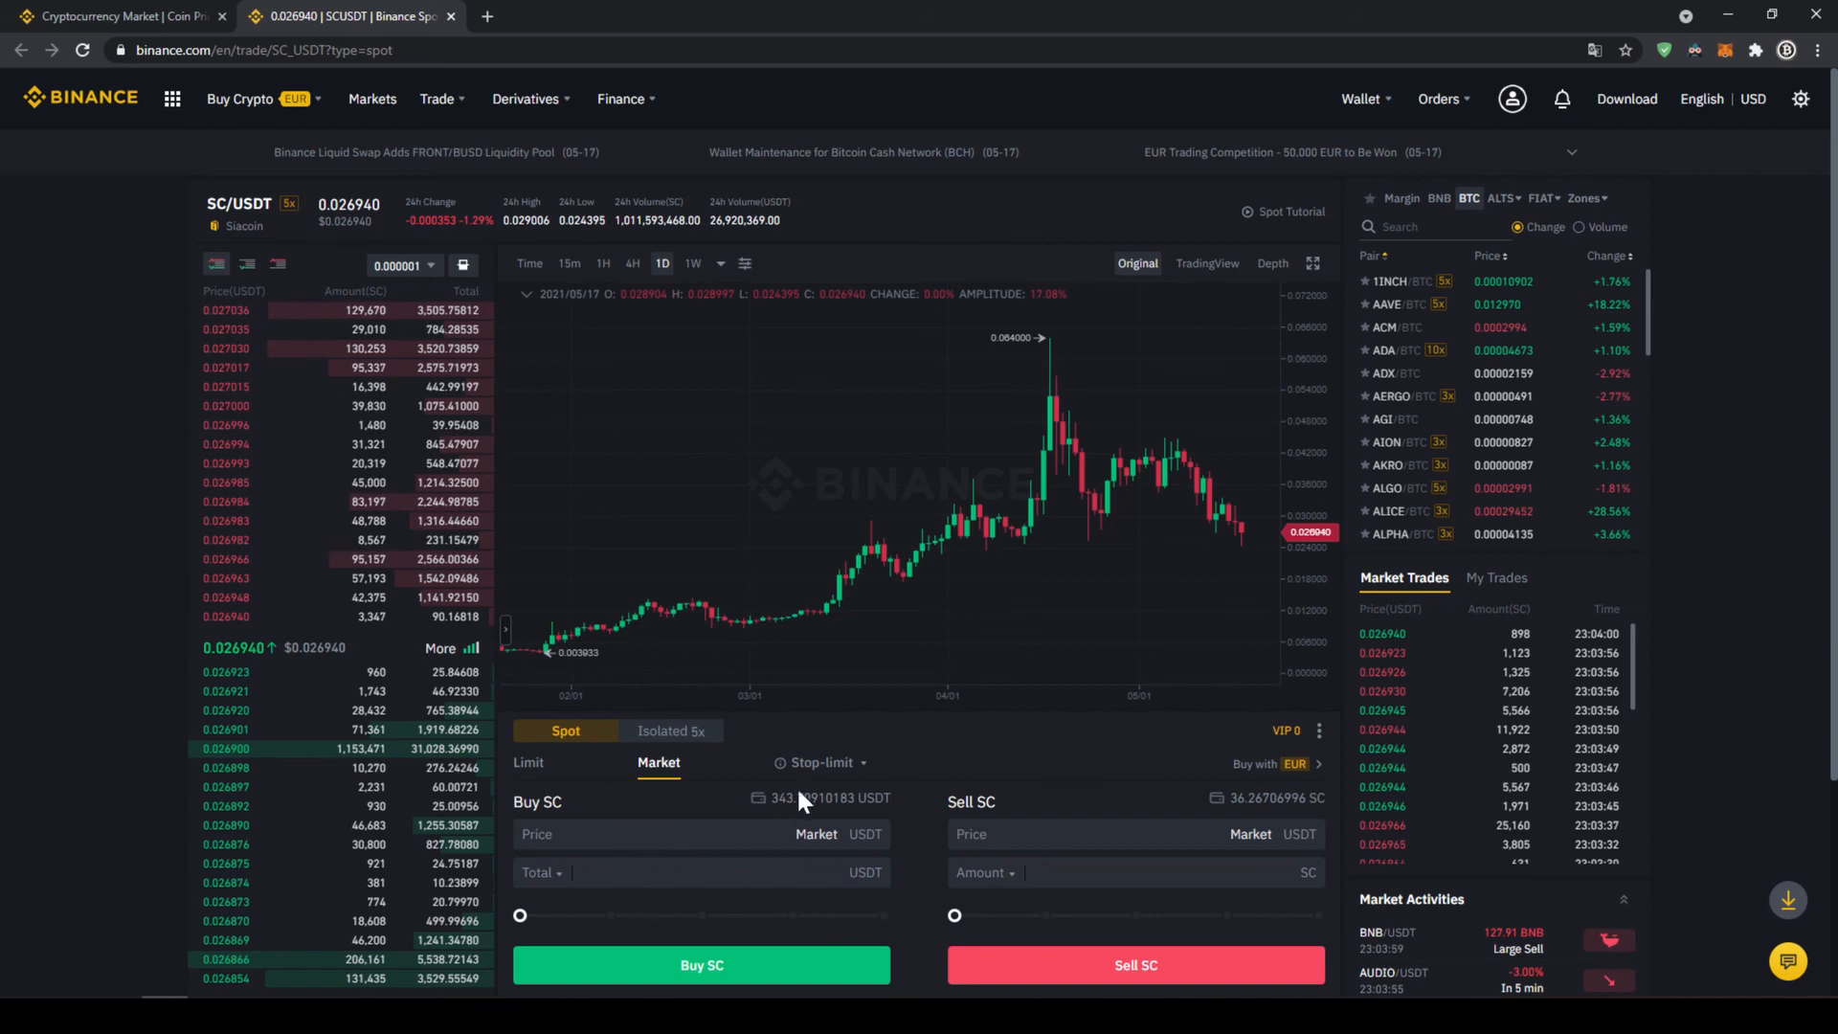
mouse_move(818, 807)
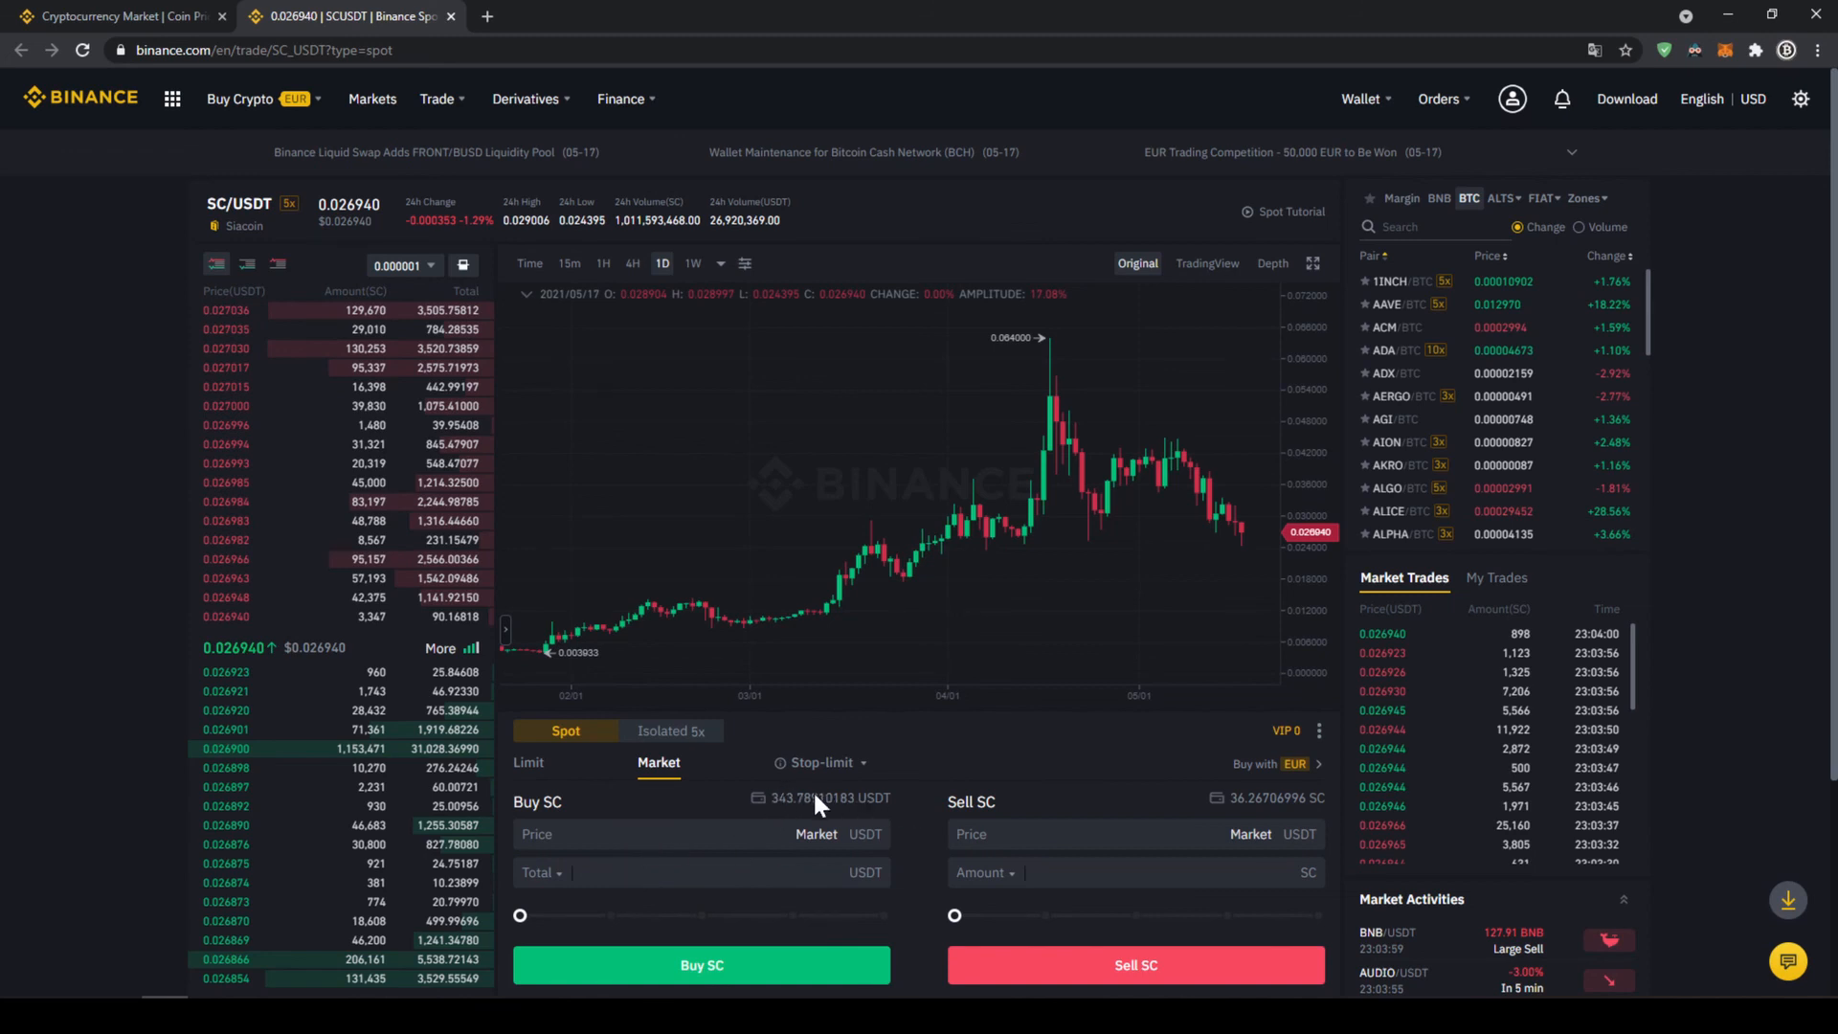
Drag the Buy SC slider up to 100%, making the total 343.788380 USDT
drag(518, 915, 698, 915)
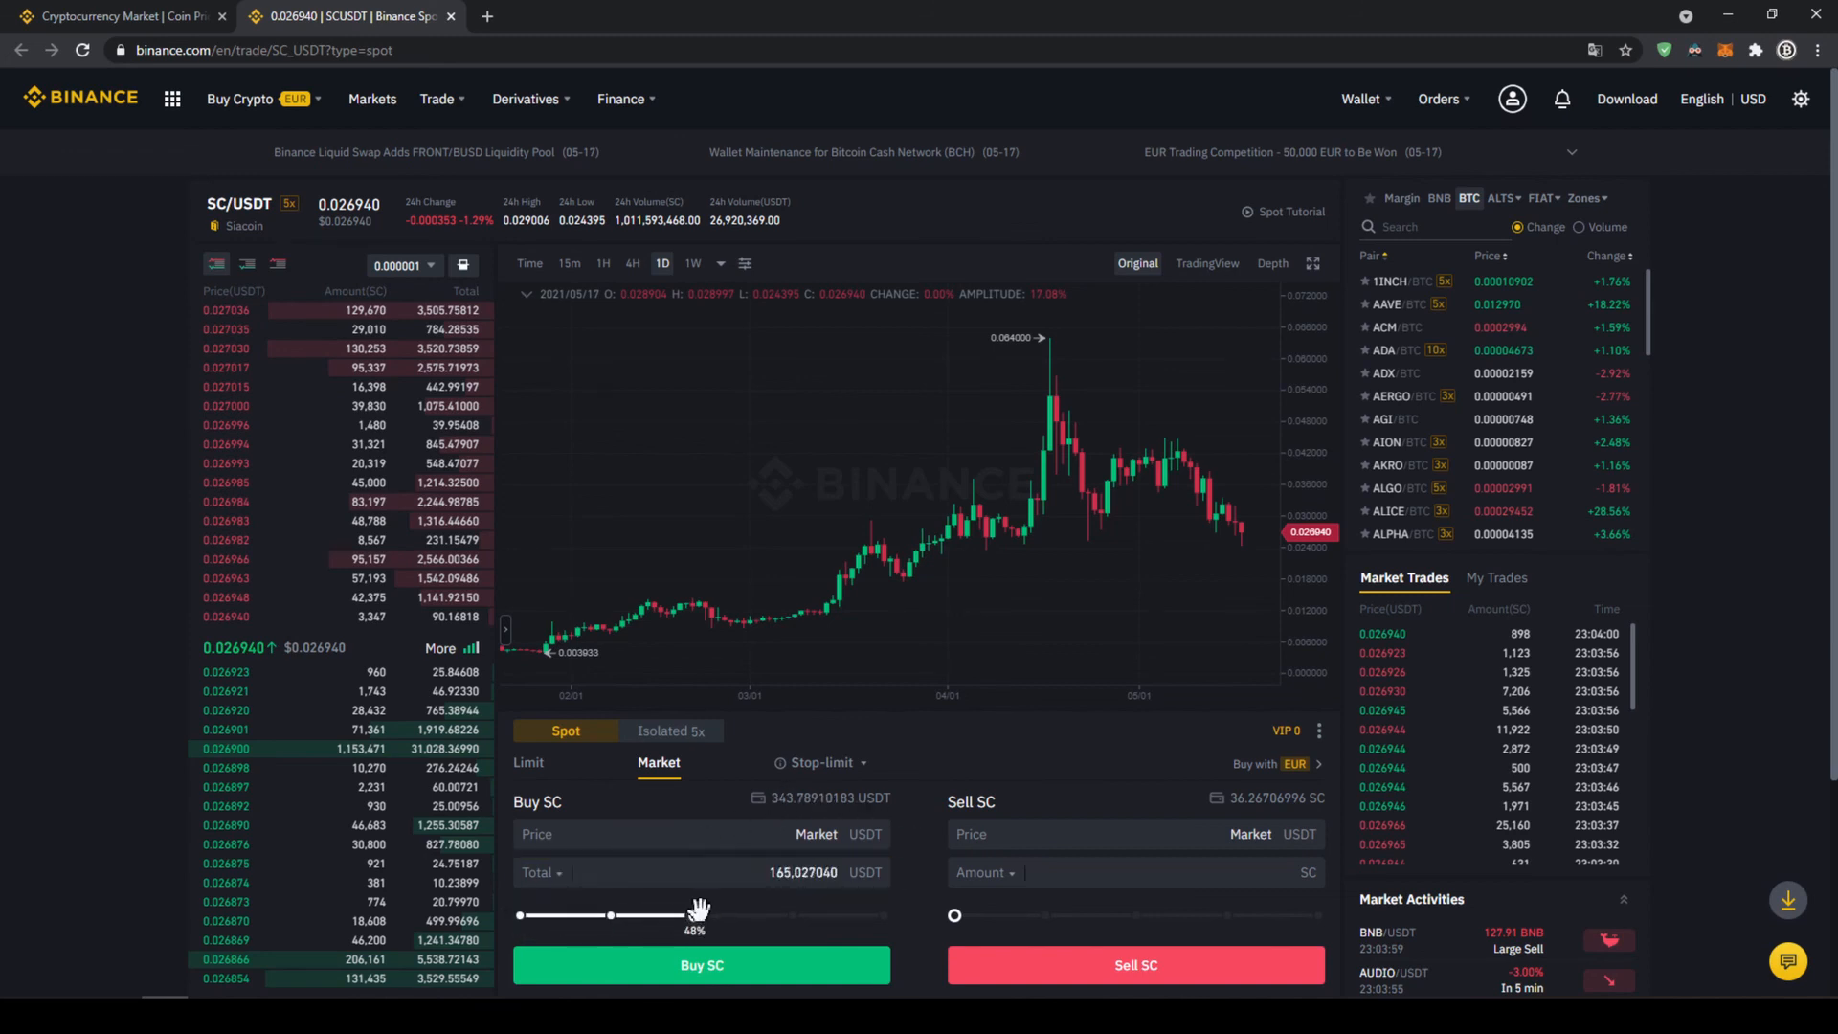
drag(700, 915, 747, 915)
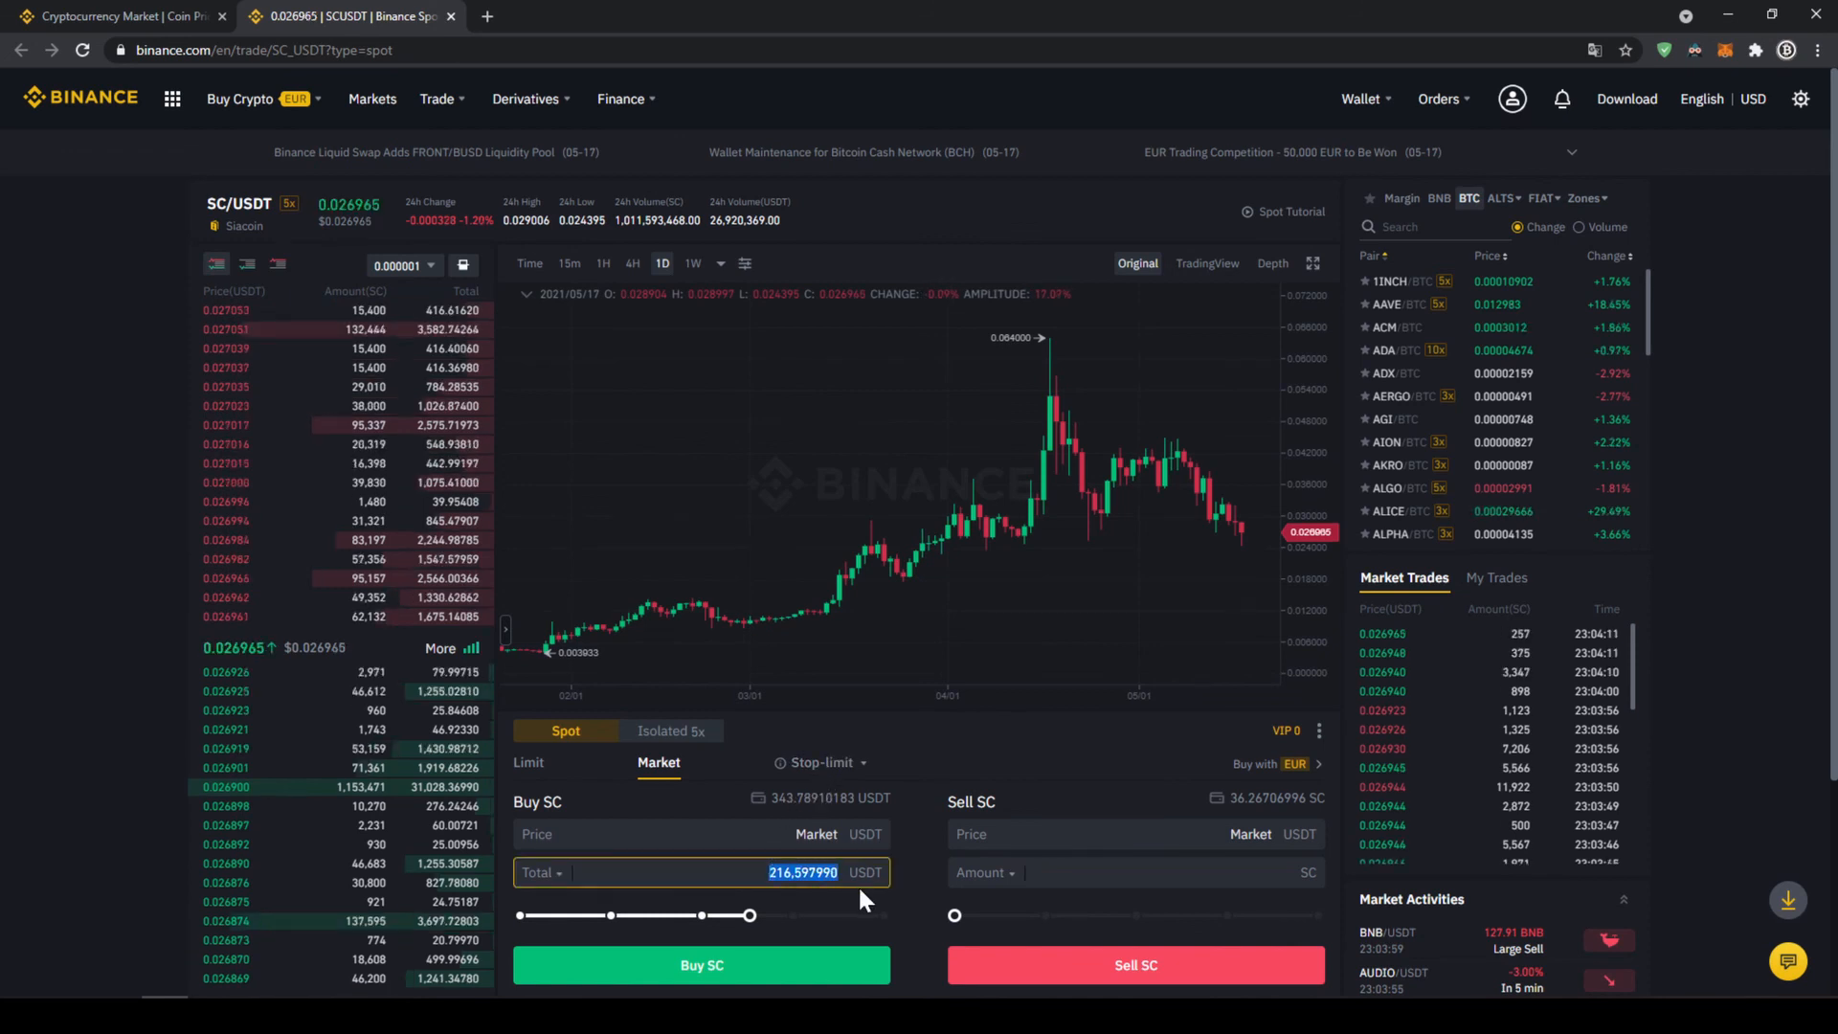
drag(751, 915, 792, 915)
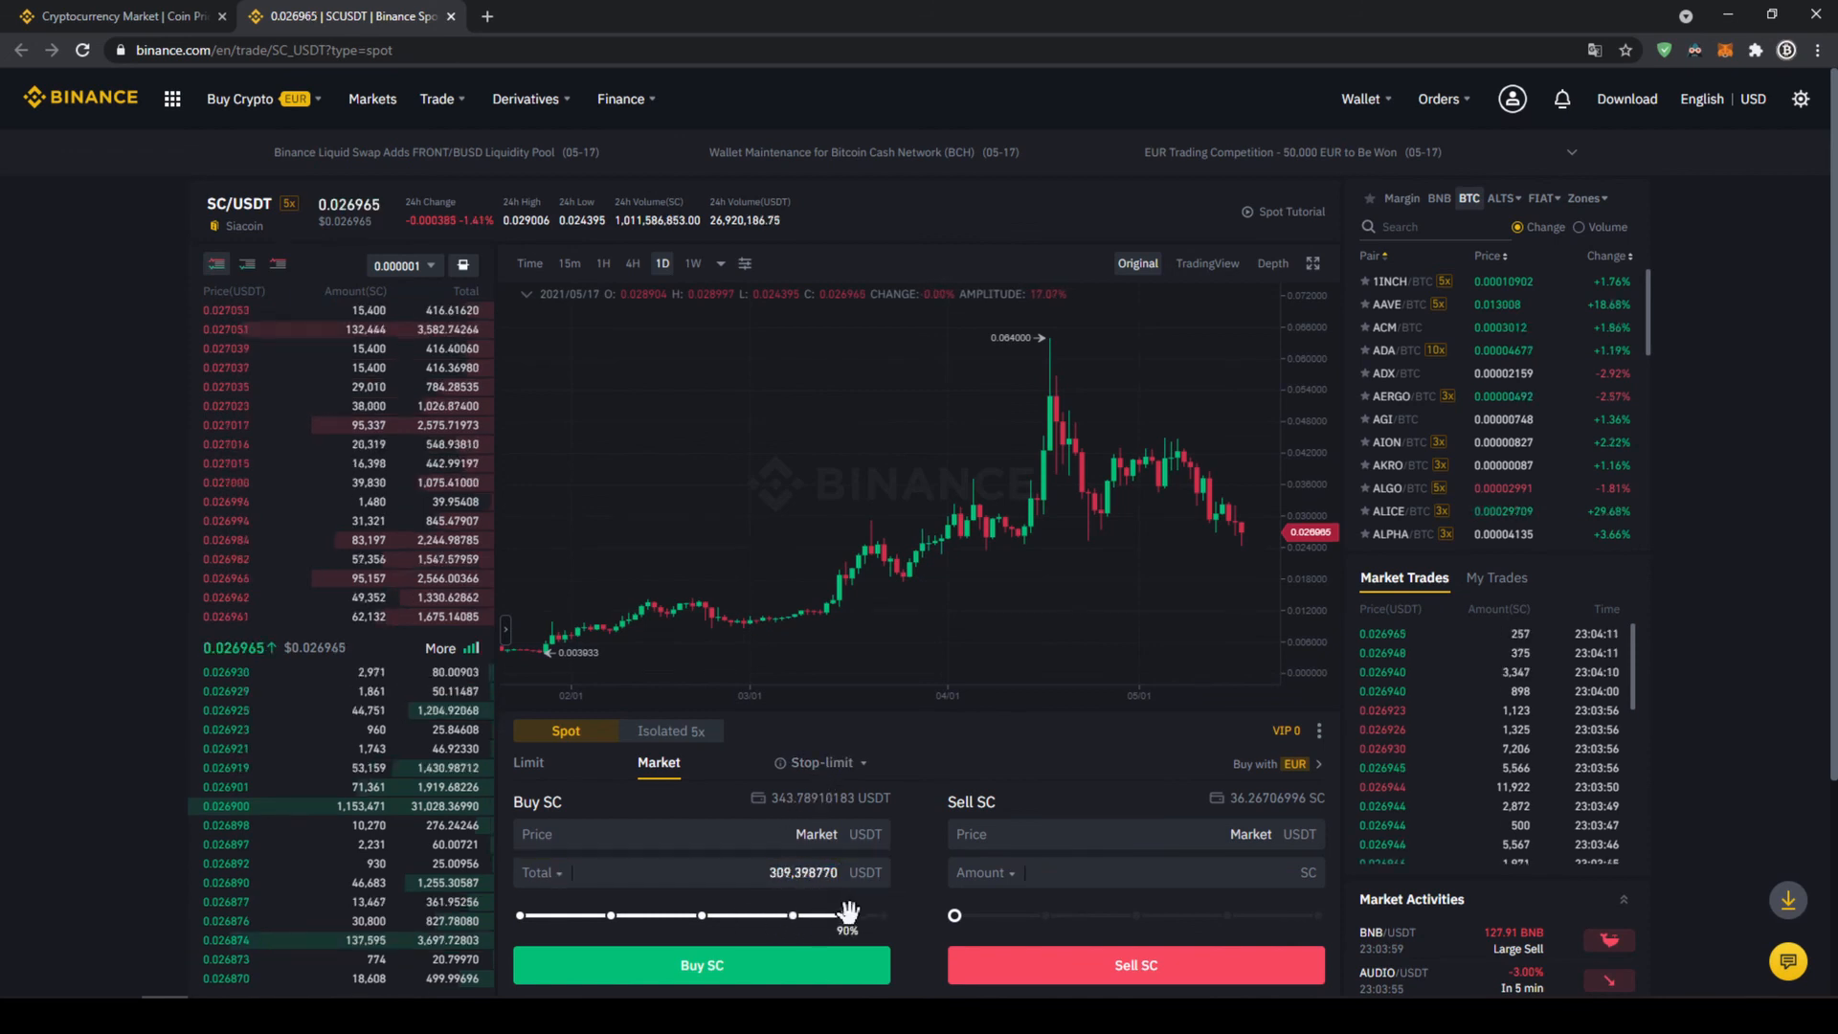
drag(846, 914, 884, 914)
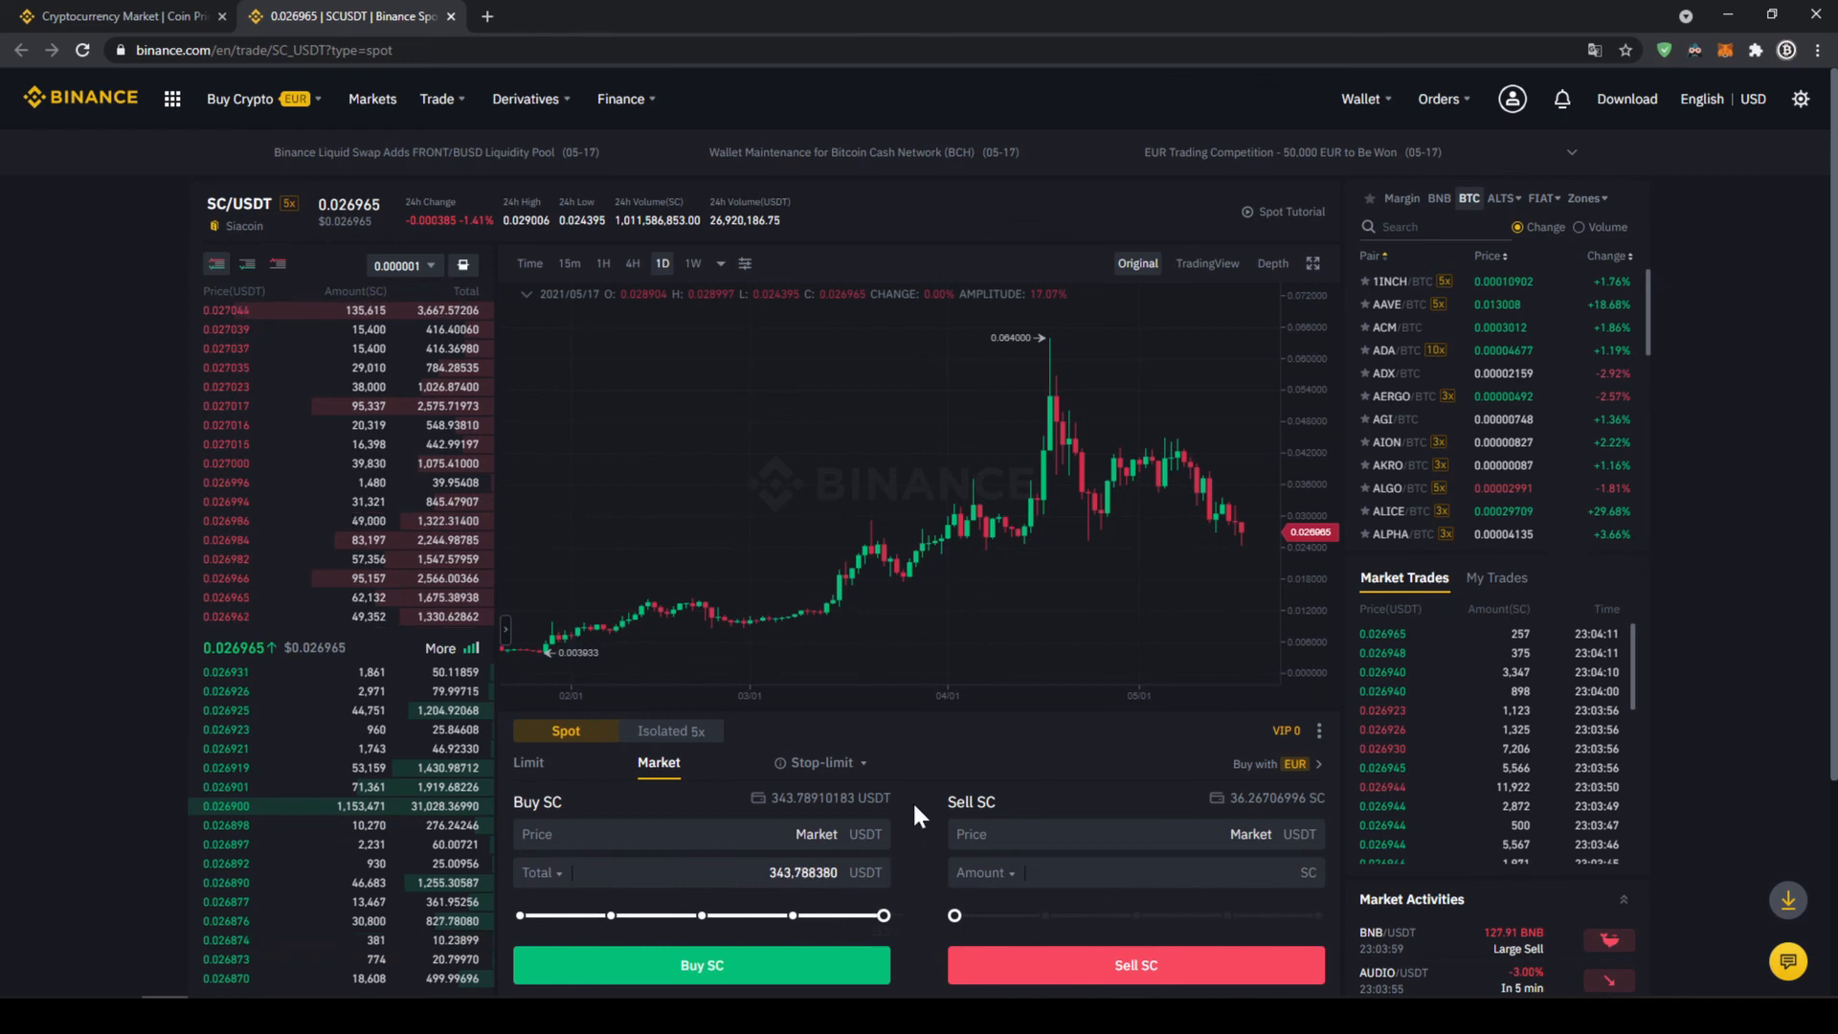